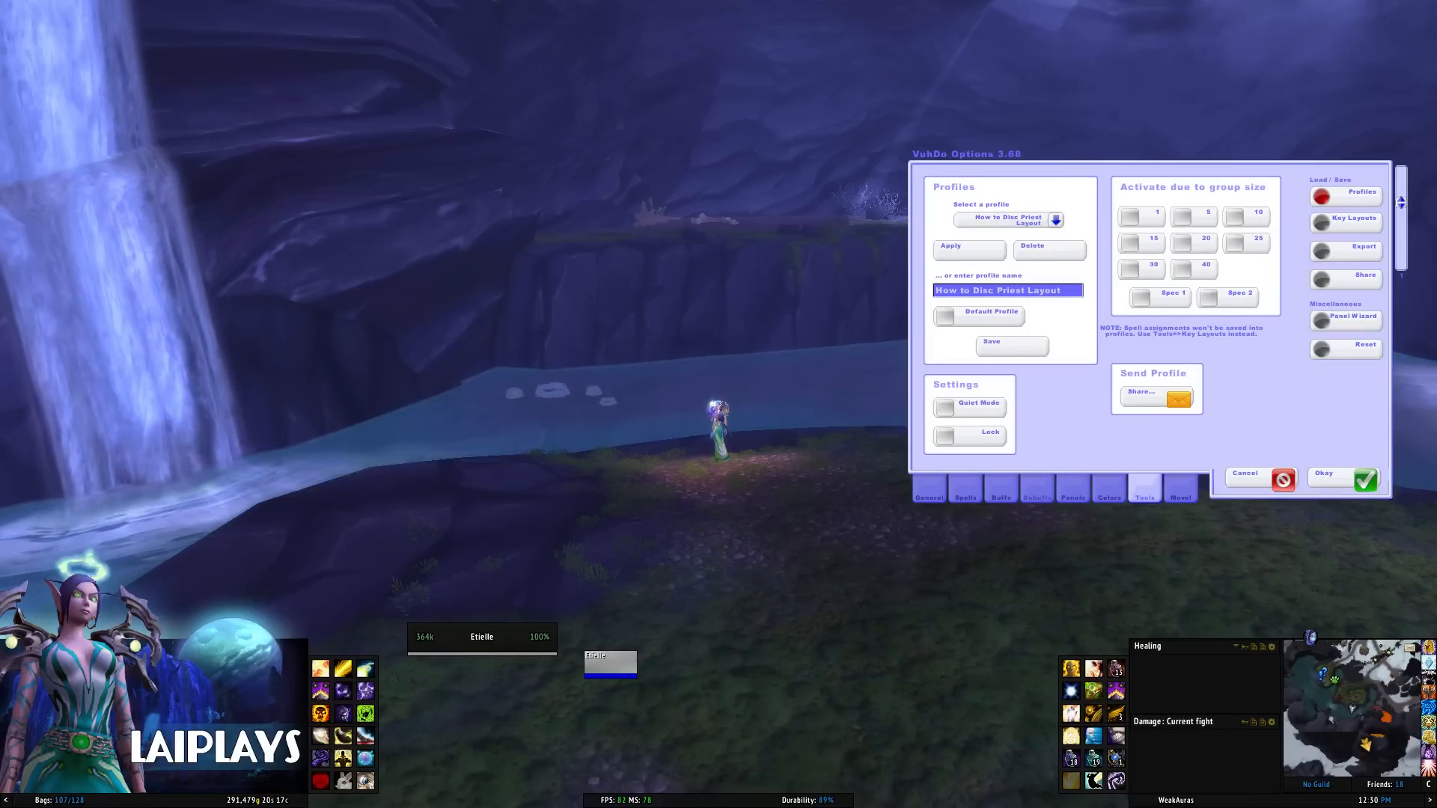
# Add Howling Axe to the custom debuffs with an orange bar colour.
pyautogui.click(1035, 498)
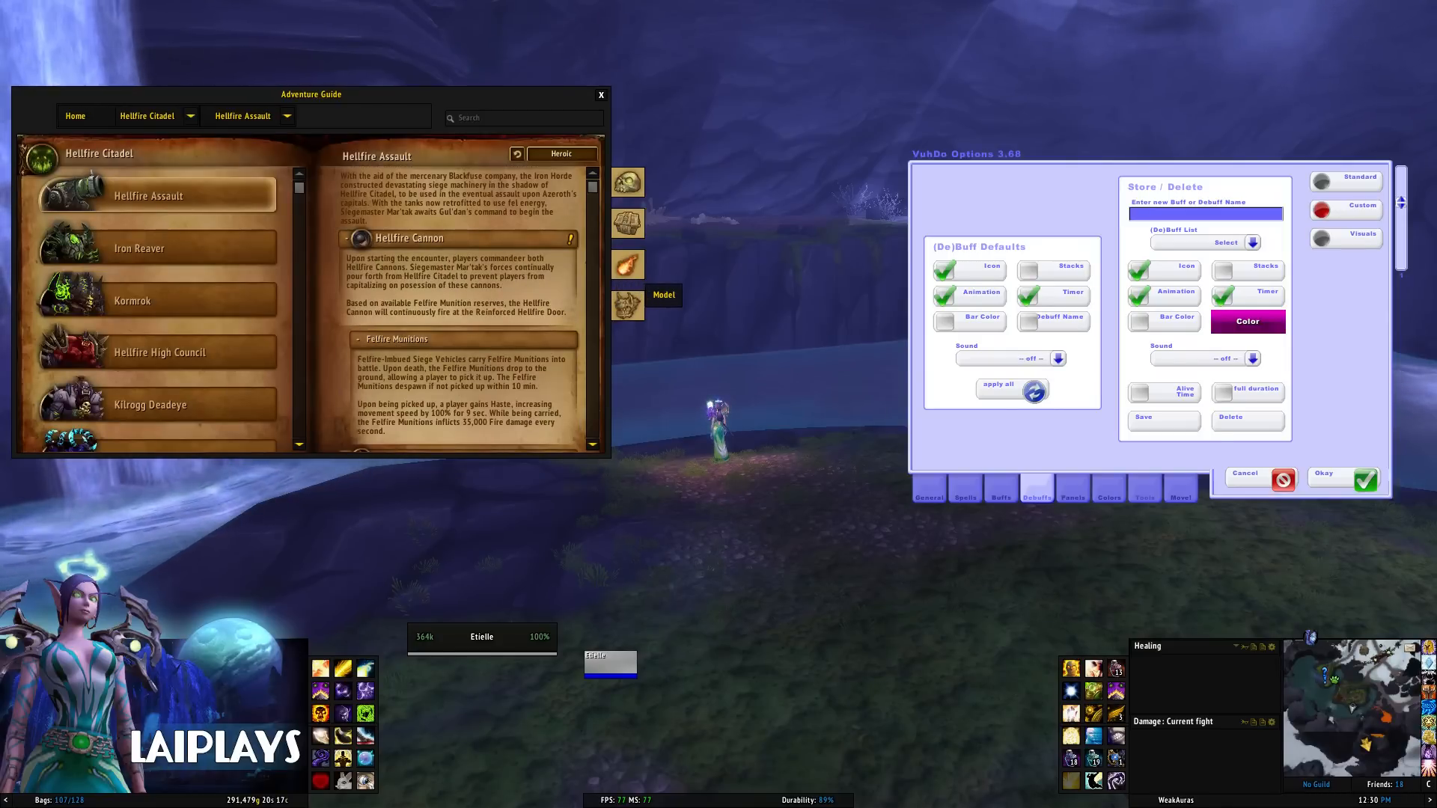
pyautogui.scroll(-3)
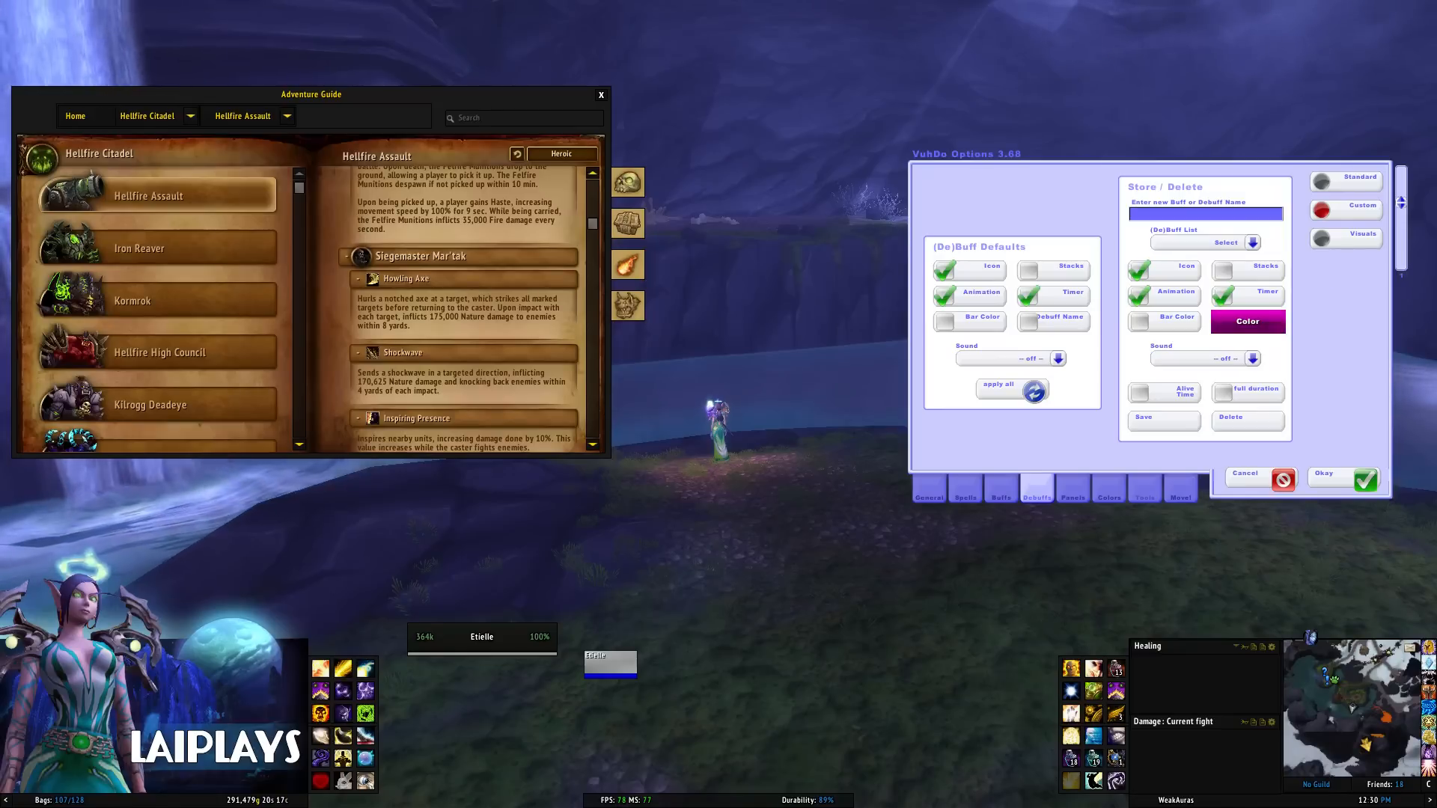
pyautogui.write('Howling Axe')
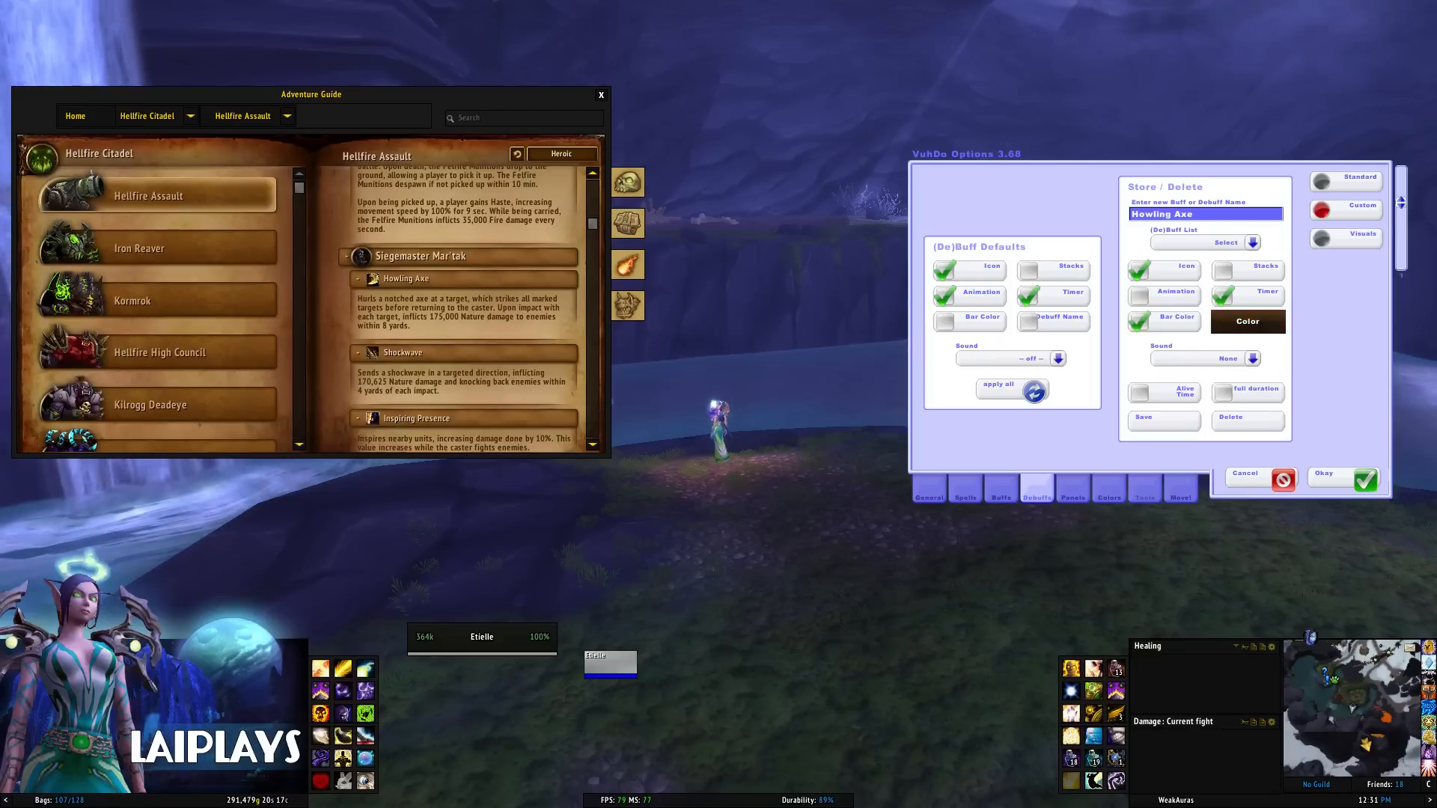
pyautogui.click(1246, 322)
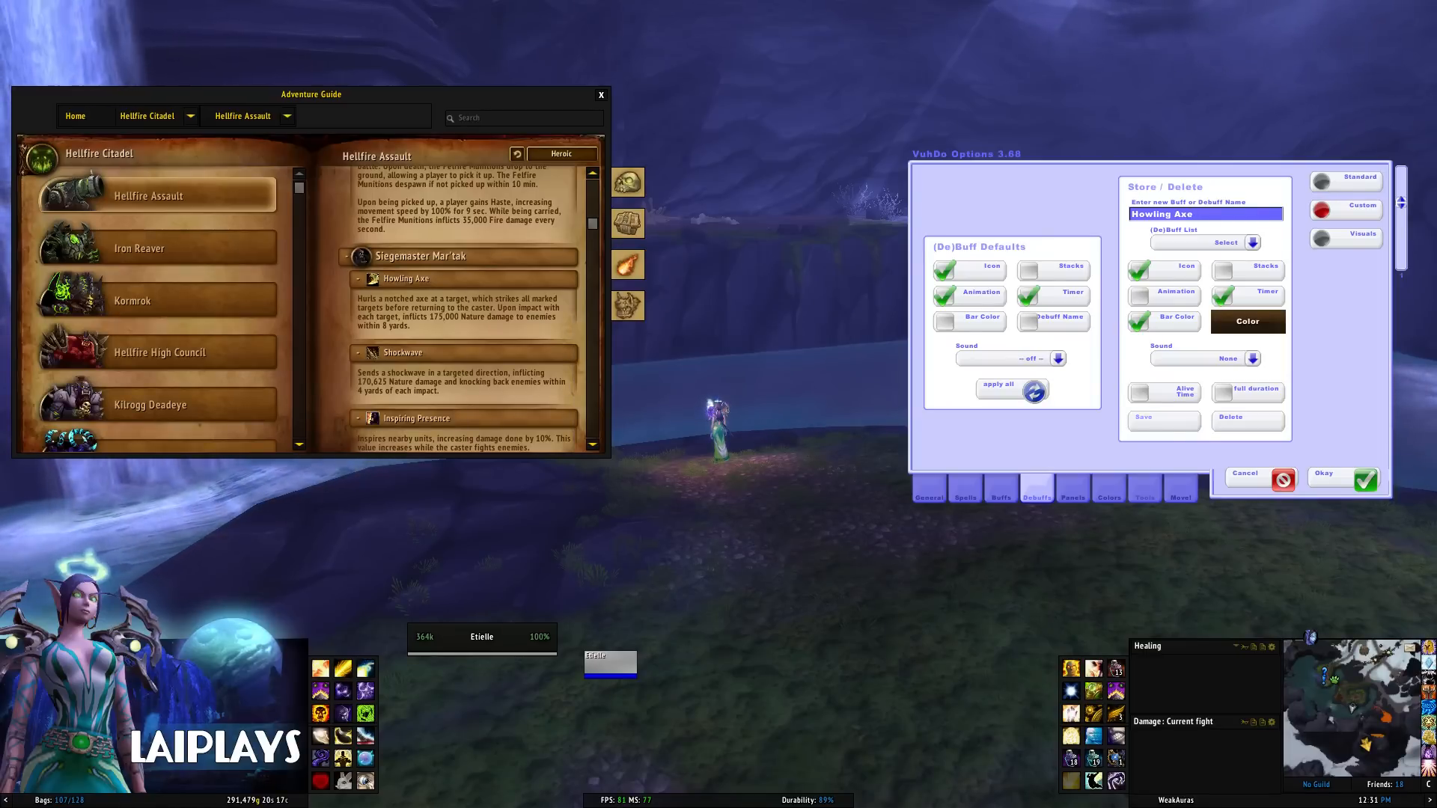
pyautogui.click(1246, 321)
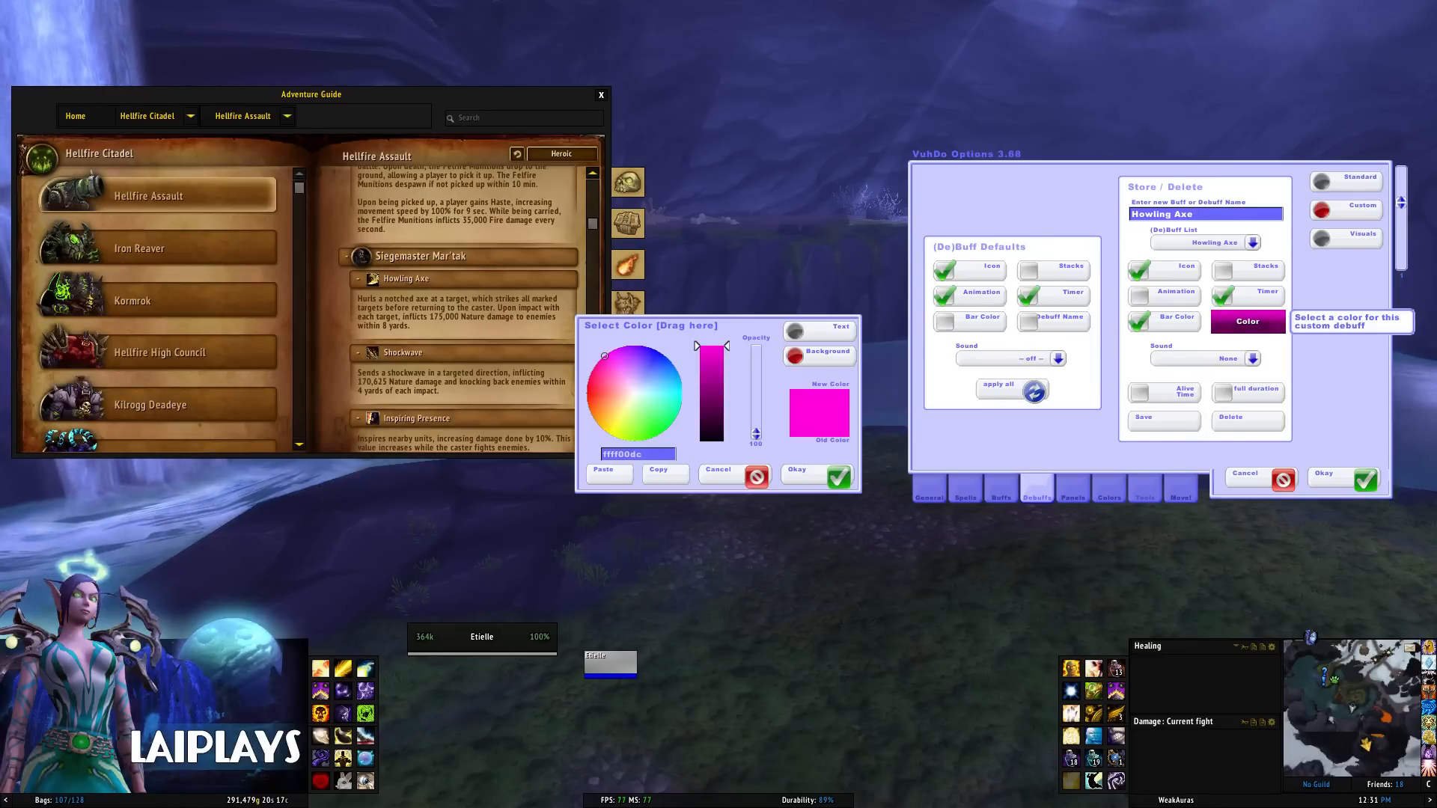
pyautogui.click(605, 410)
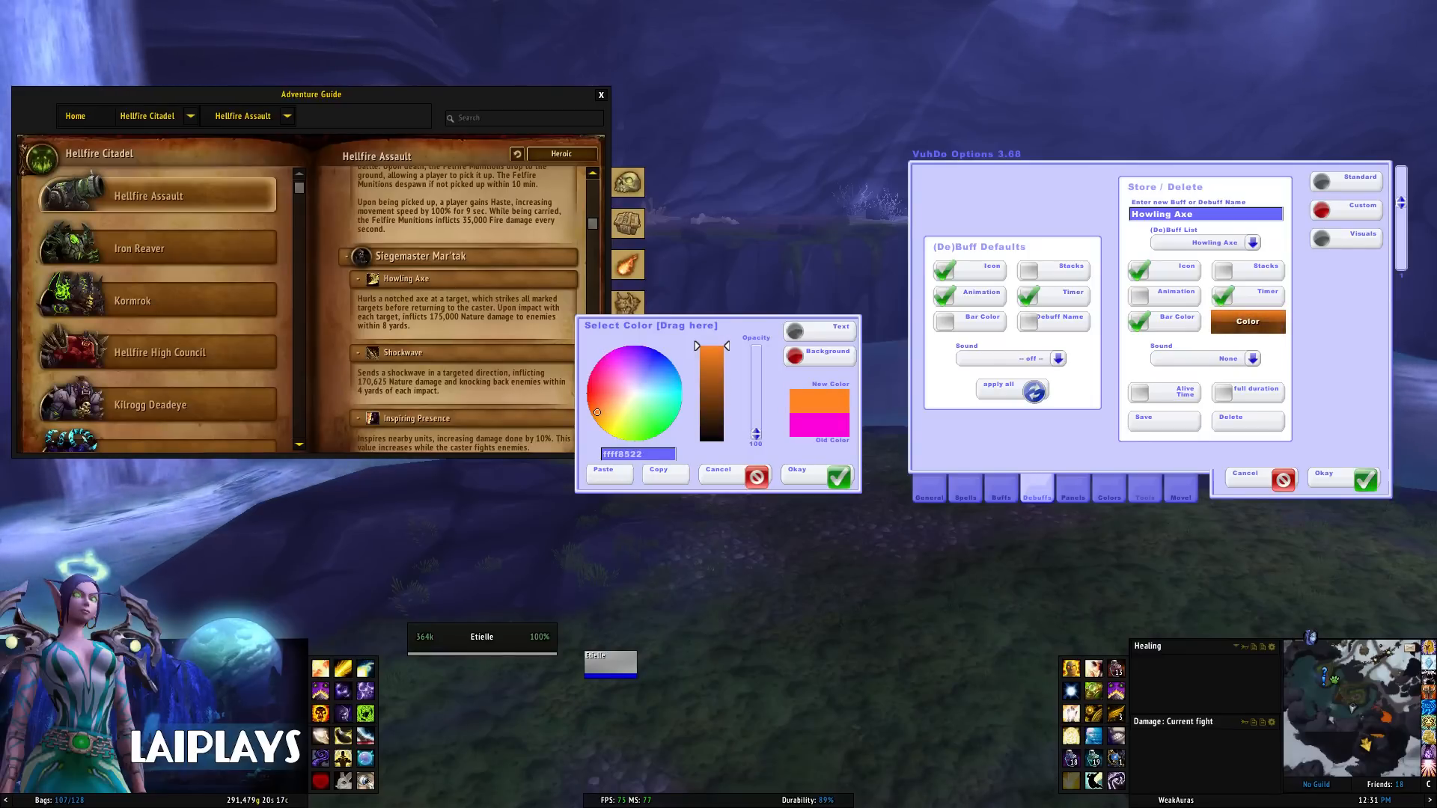
pyautogui.click(816, 473)
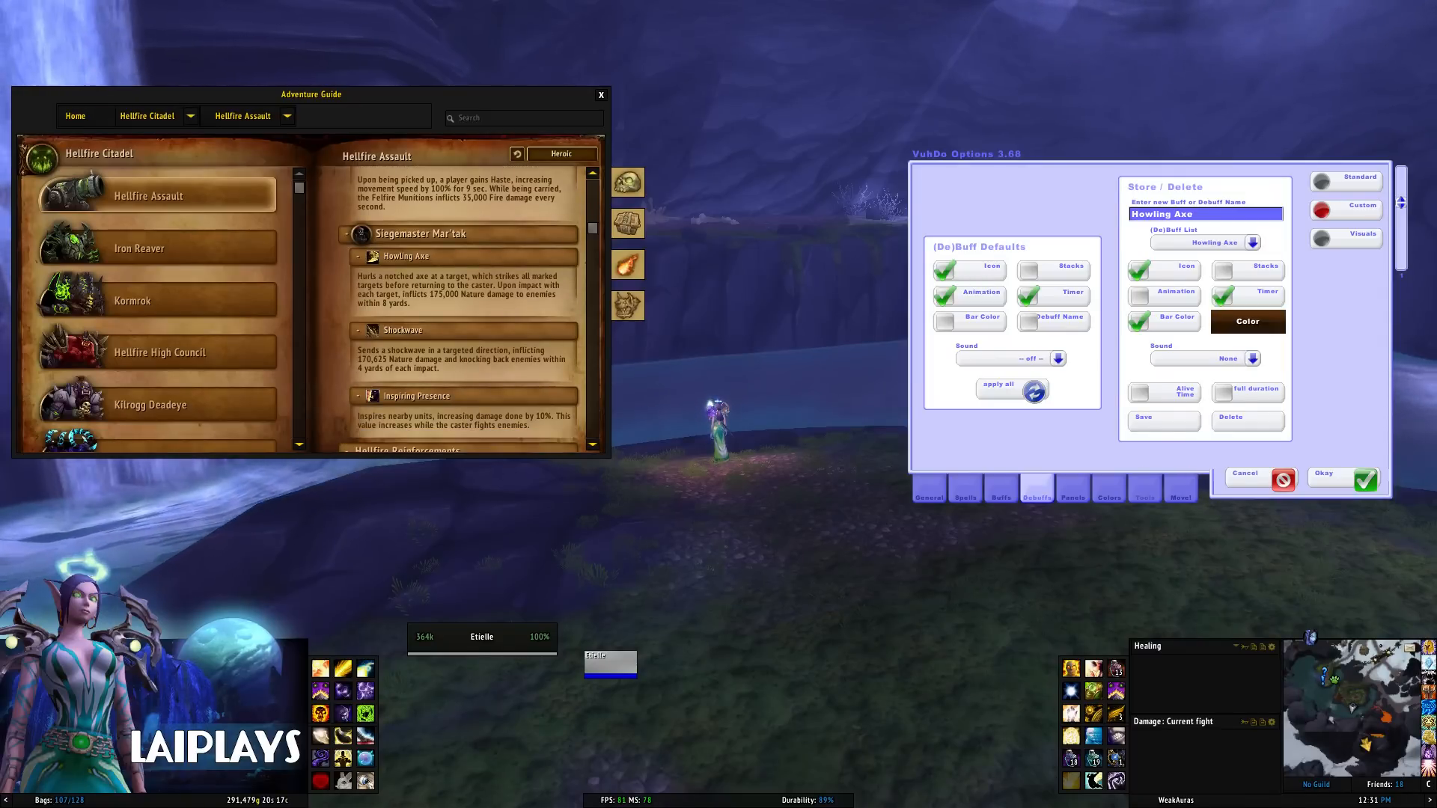
pyautogui.scroll(-3)
pyautogui.write('Artillery')
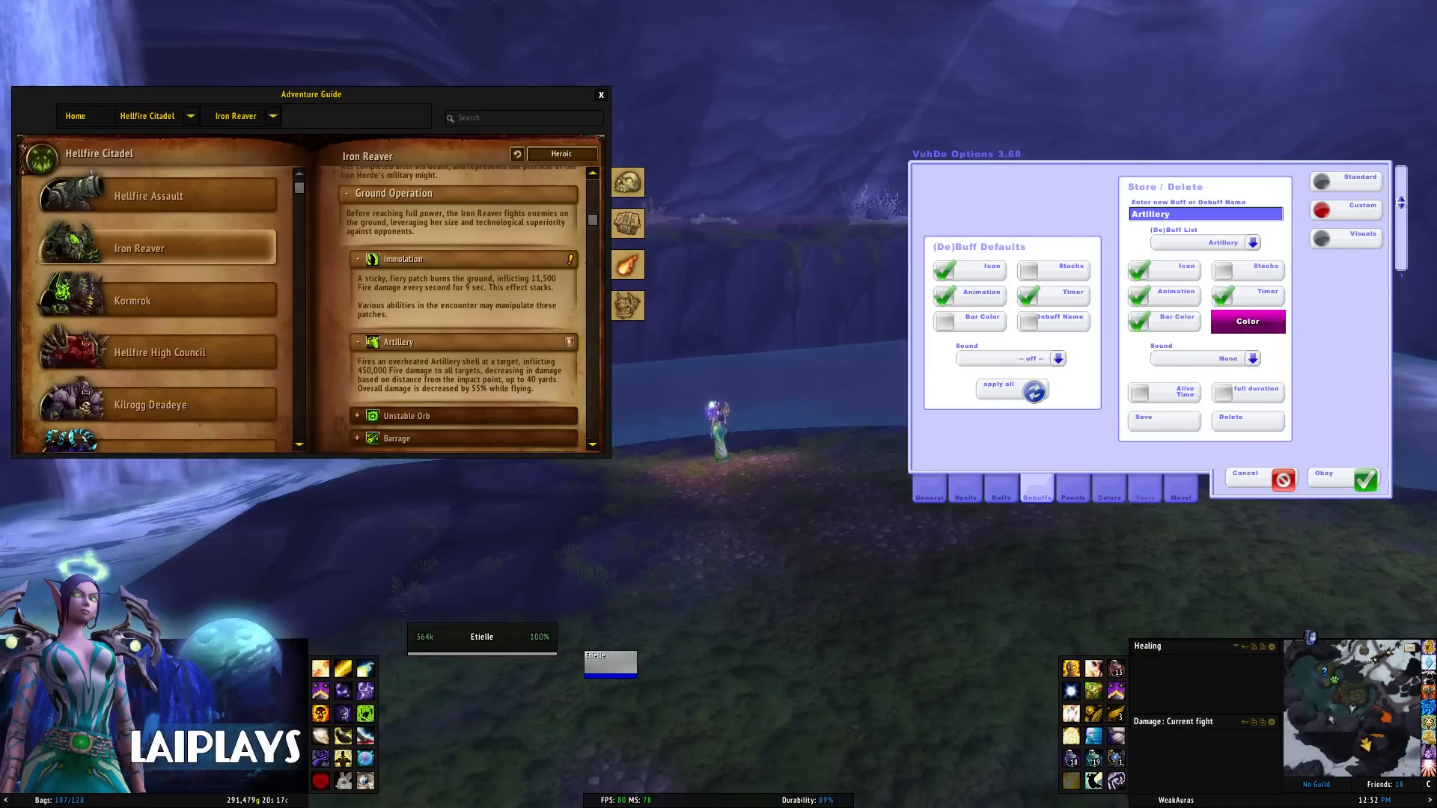
# Save Unstable Orb with a green bar, then add Immolation showing stack counts.
pyautogui.scroll(-3)
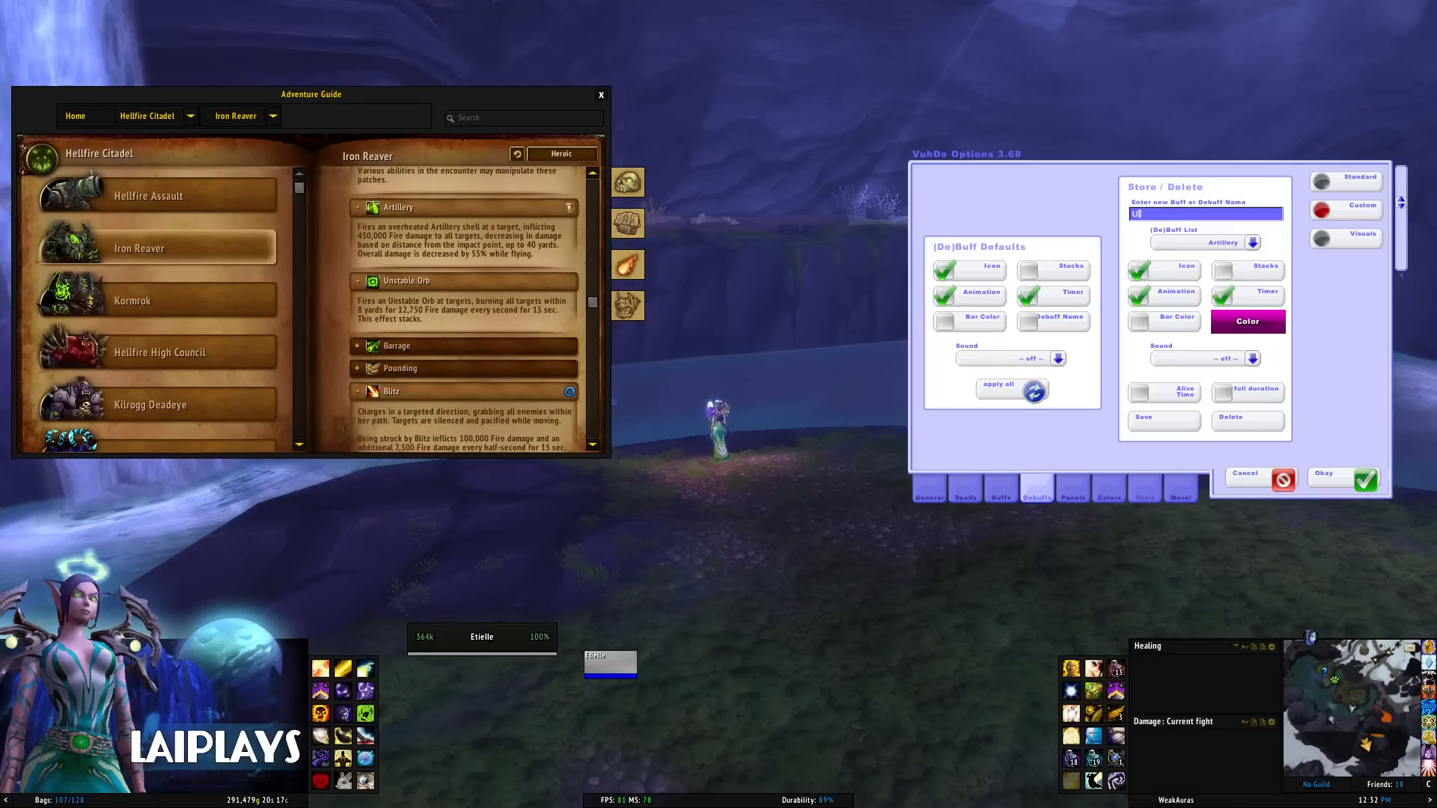
pyautogui.write('Unstable Orb')
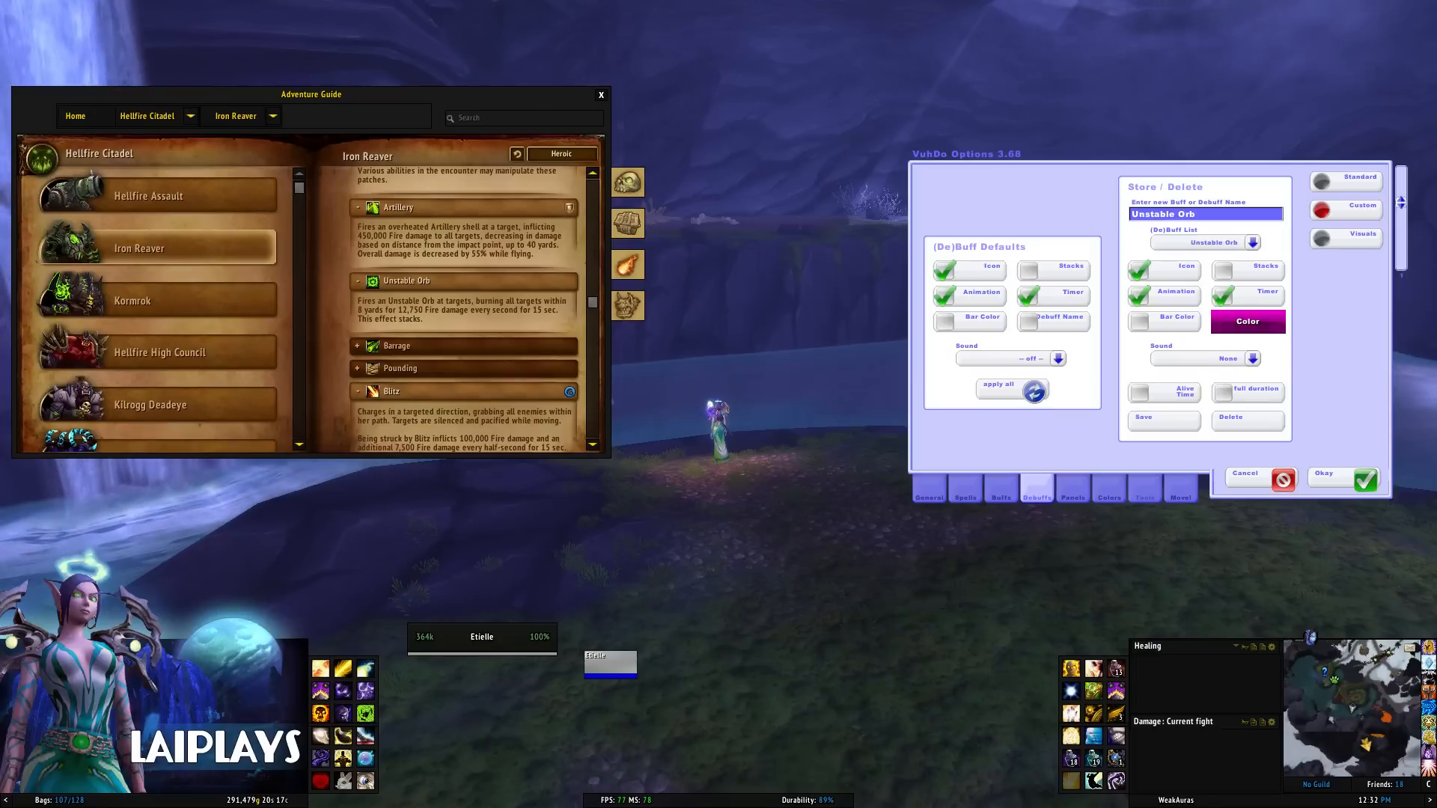
pyautogui.click(1247, 321)
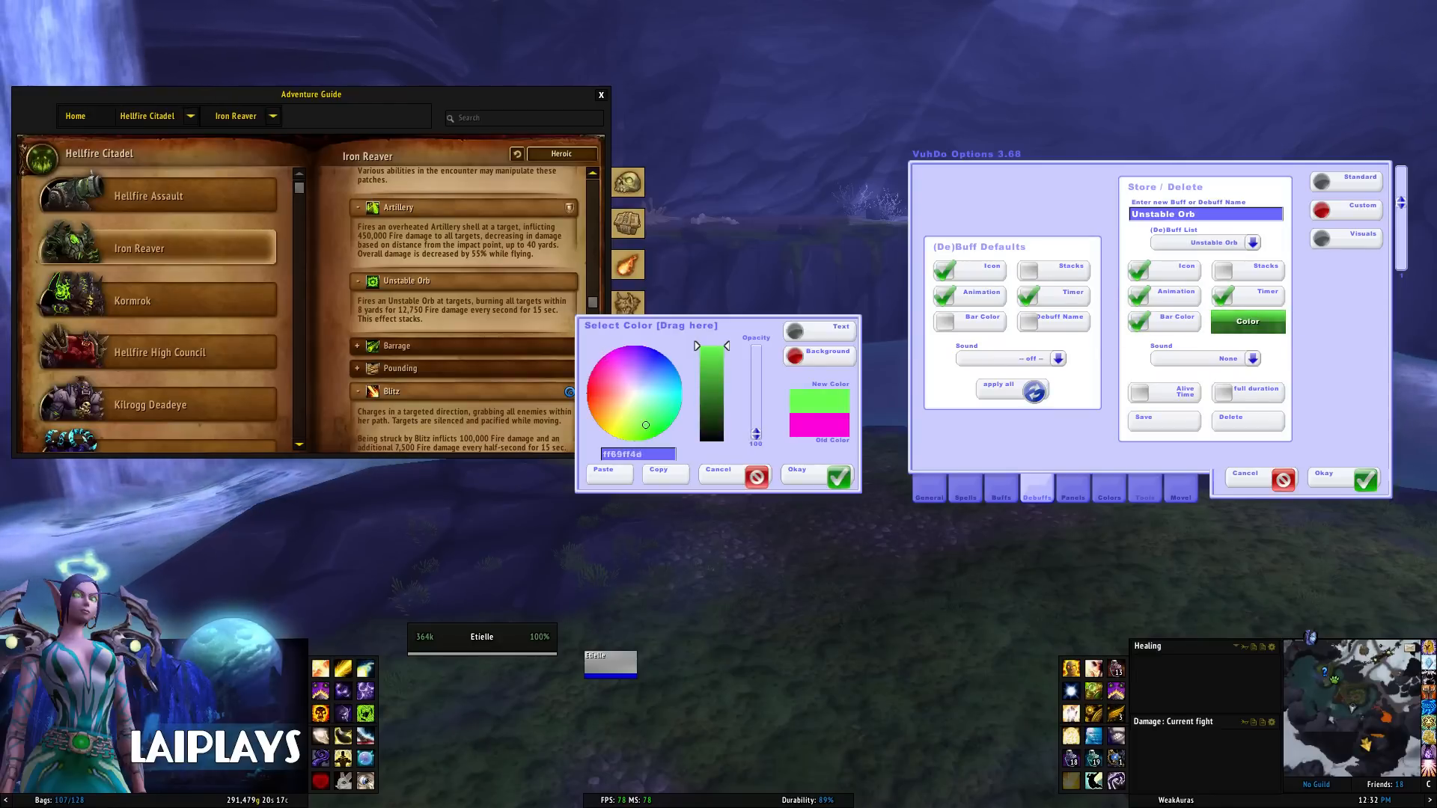
pyautogui.click(636, 429)
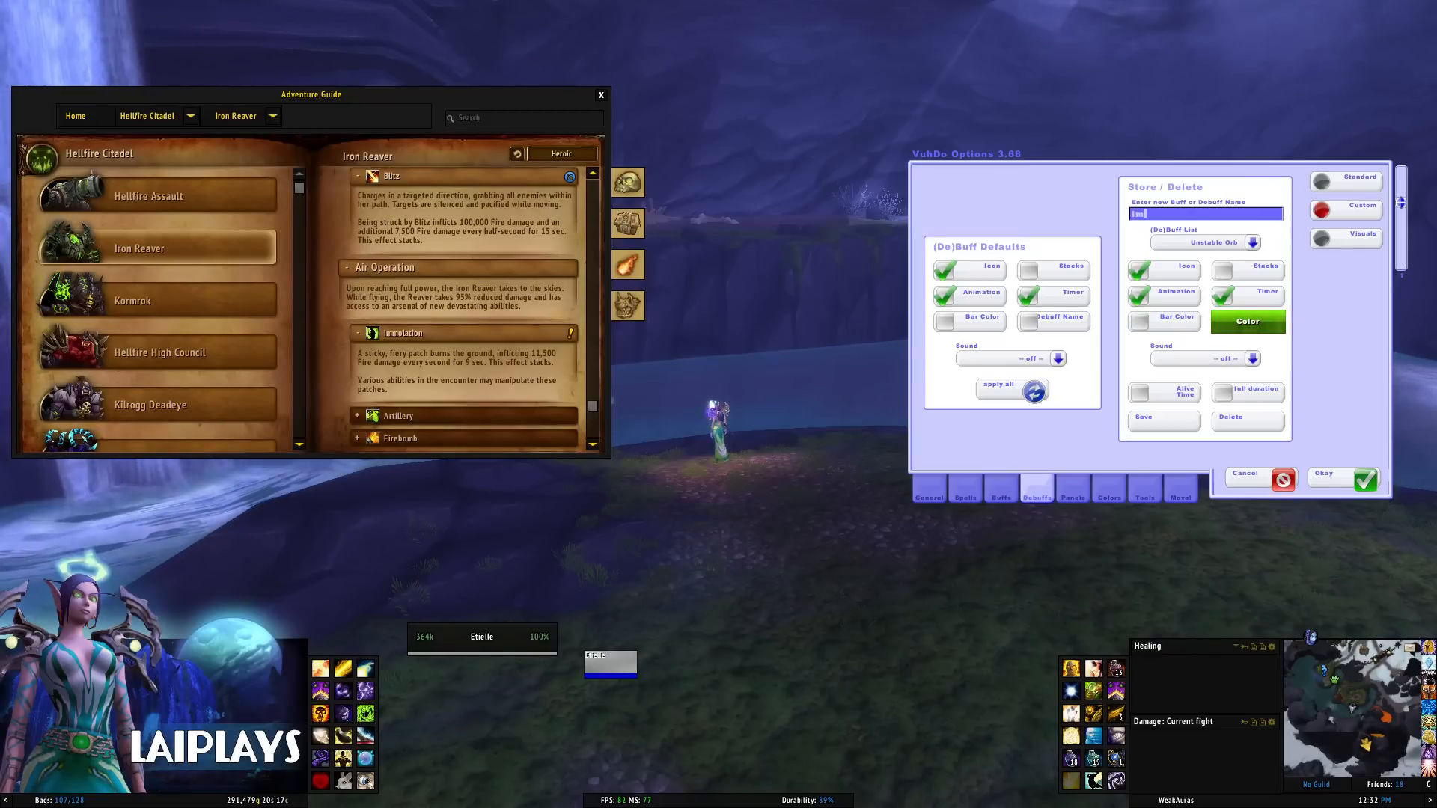
pyautogui.write('Immolation')
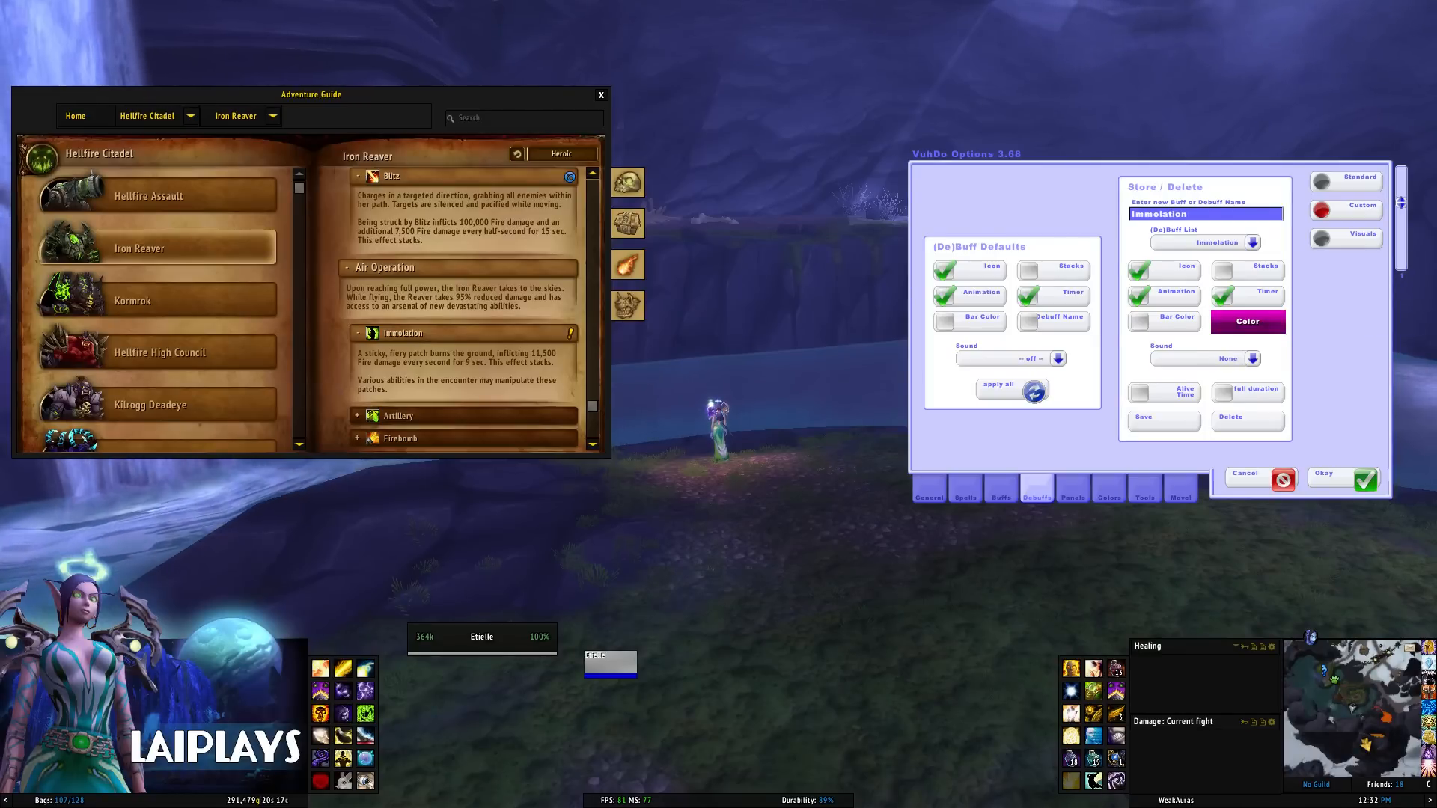
pyautogui.click(1222, 266)
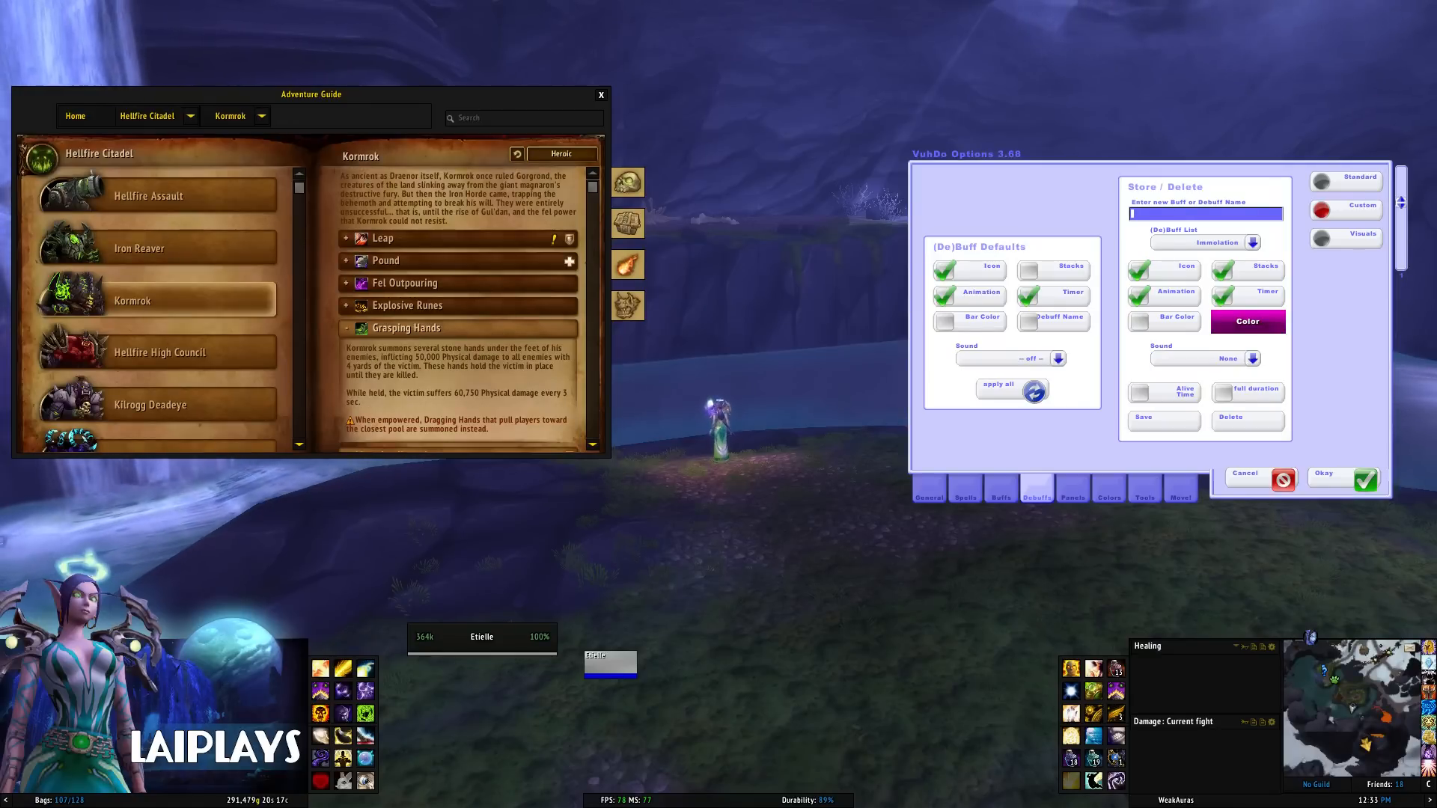
# Enter Kormrok's Fel Touch and Explosive Burst debuff names.
pyautogui.write('Fel Touch')
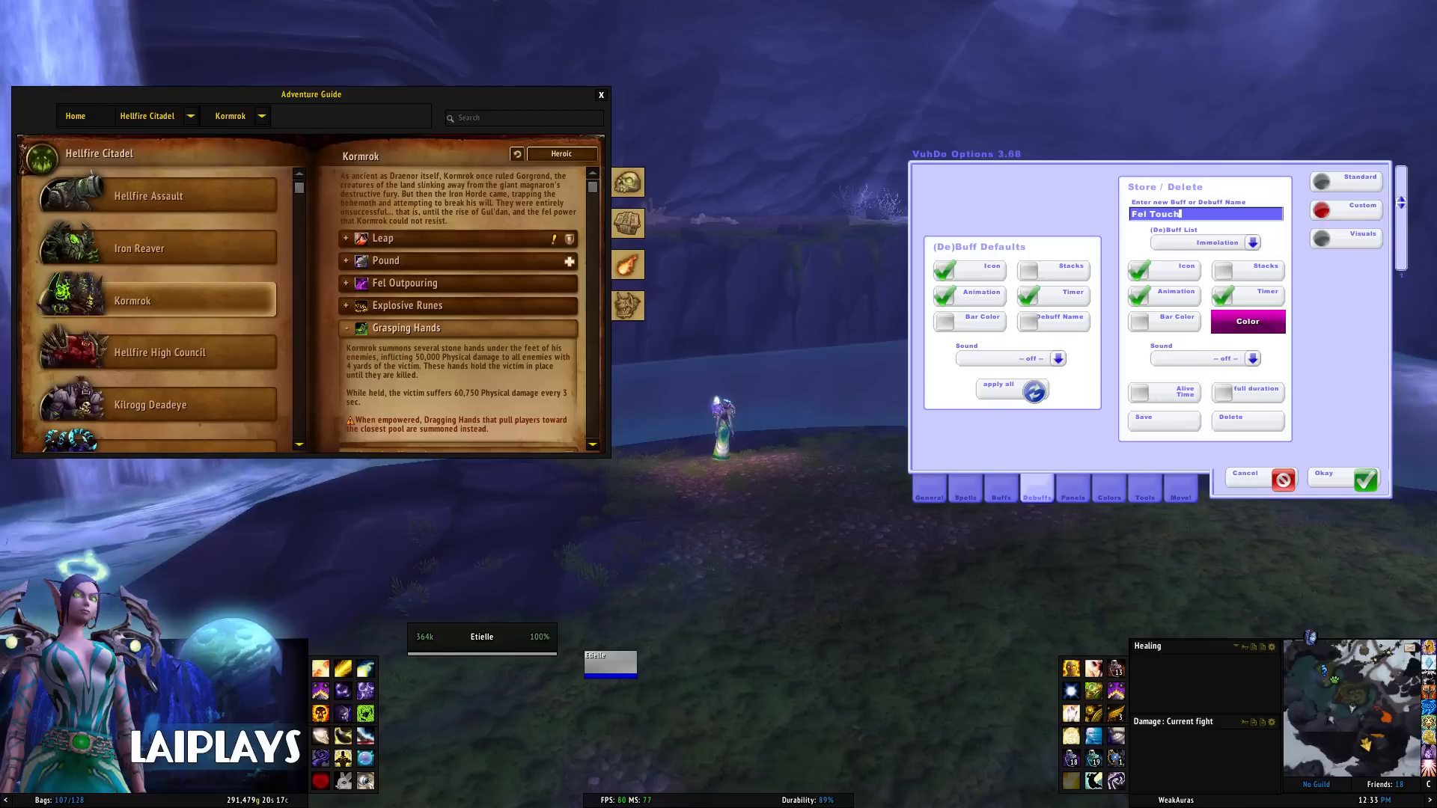
pyautogui.moveTo(1246, 291)
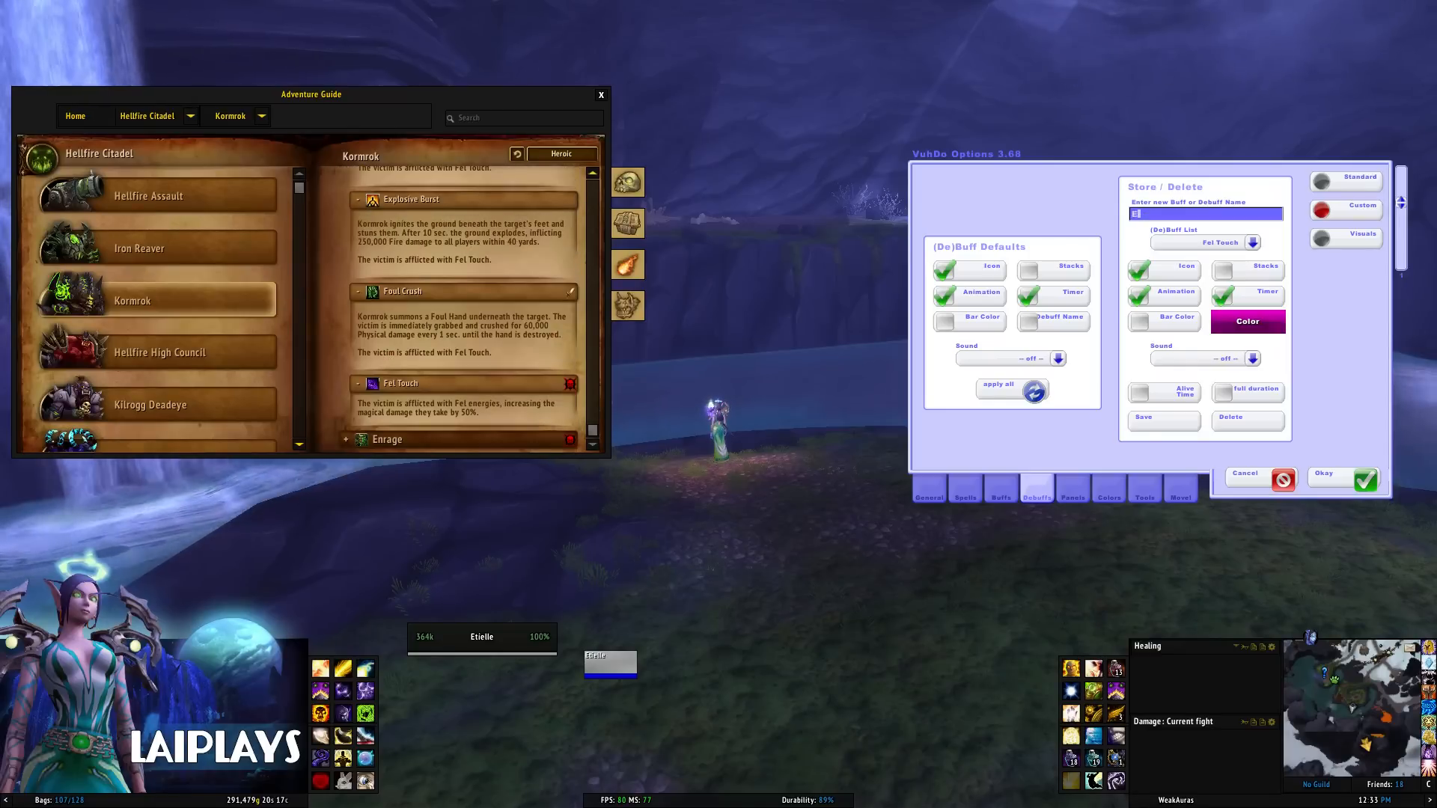
pyautogui.write('xplosive')
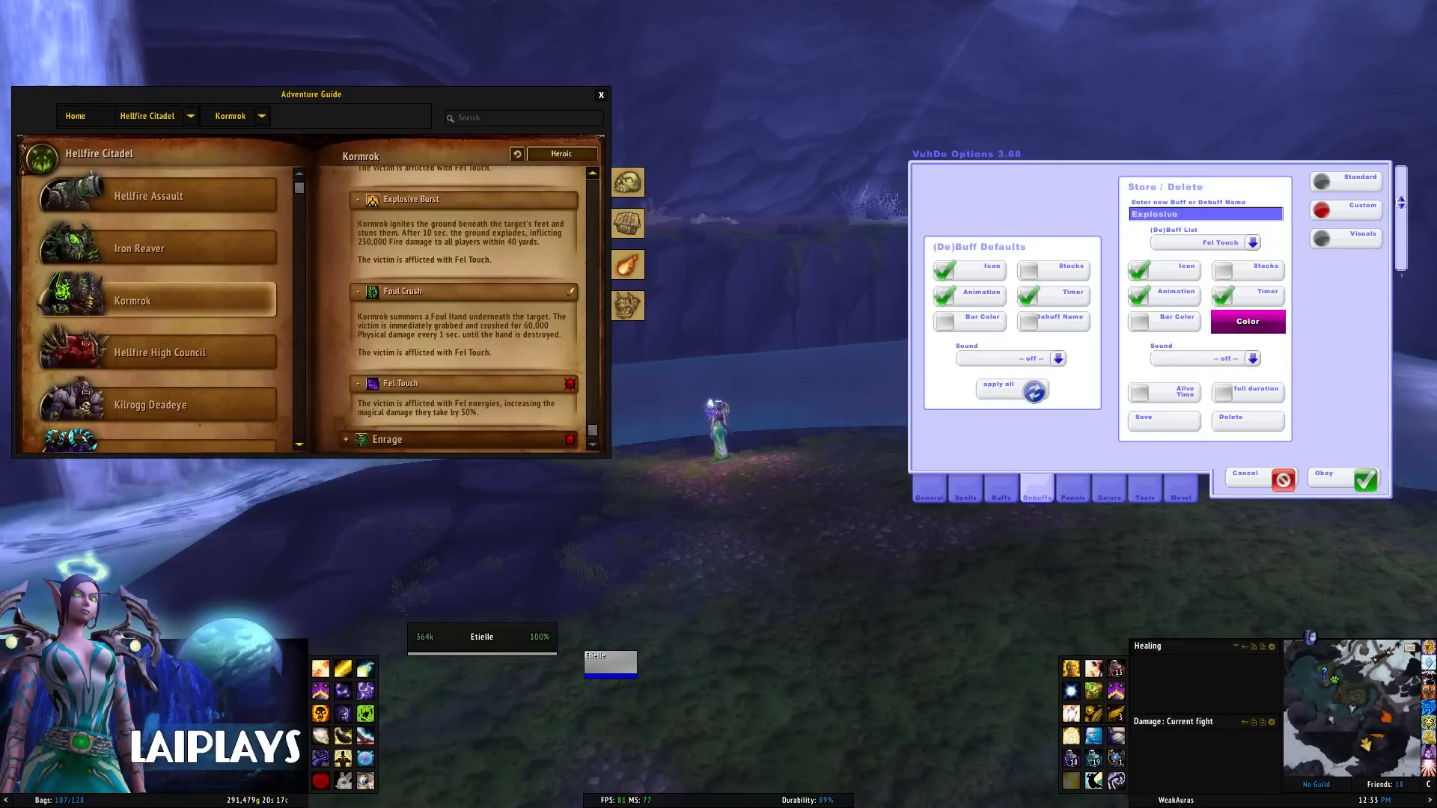
pyautogui.write('Burst')
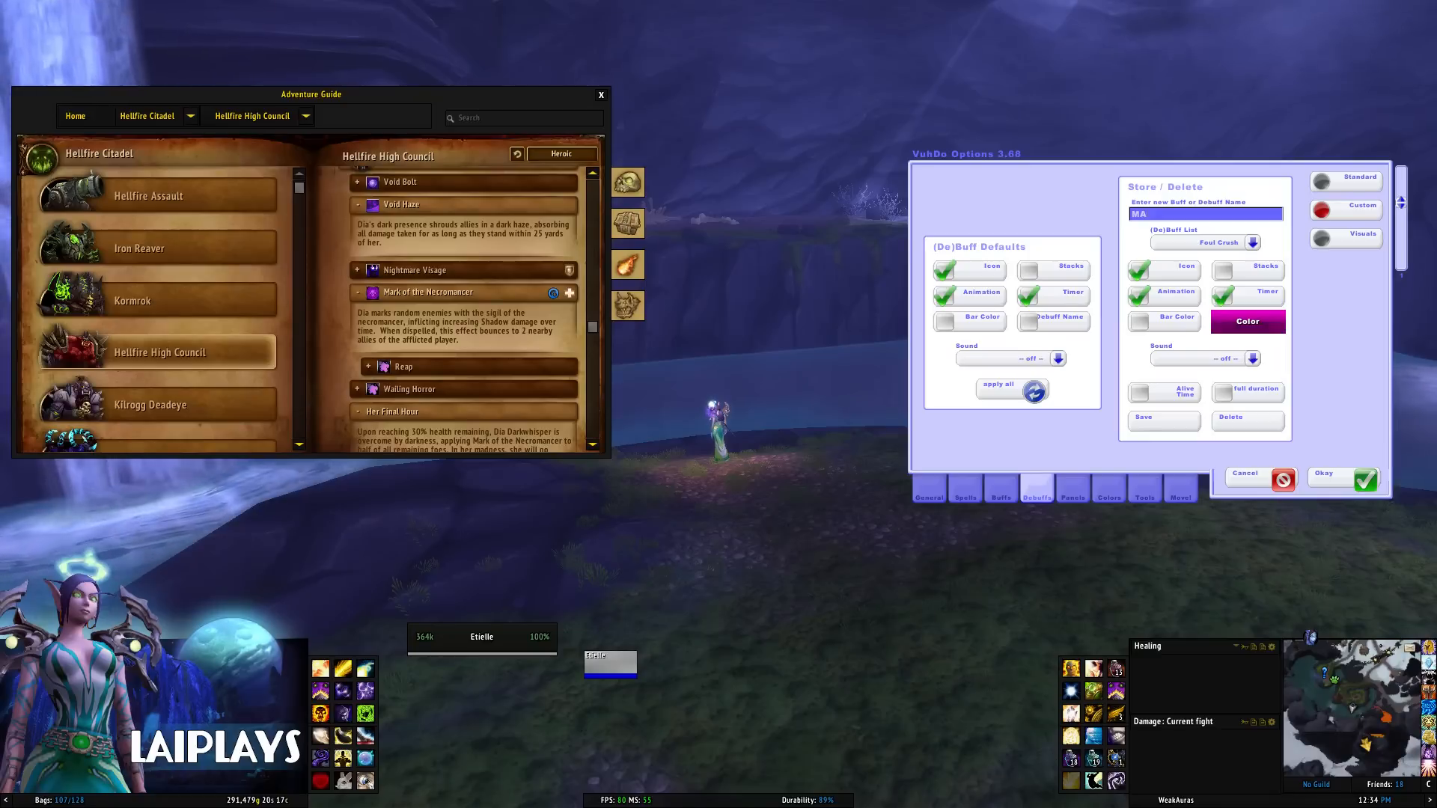
# Save Mark of the Necromancer as a custom debuff.
pyautogui.write('Mark of the')
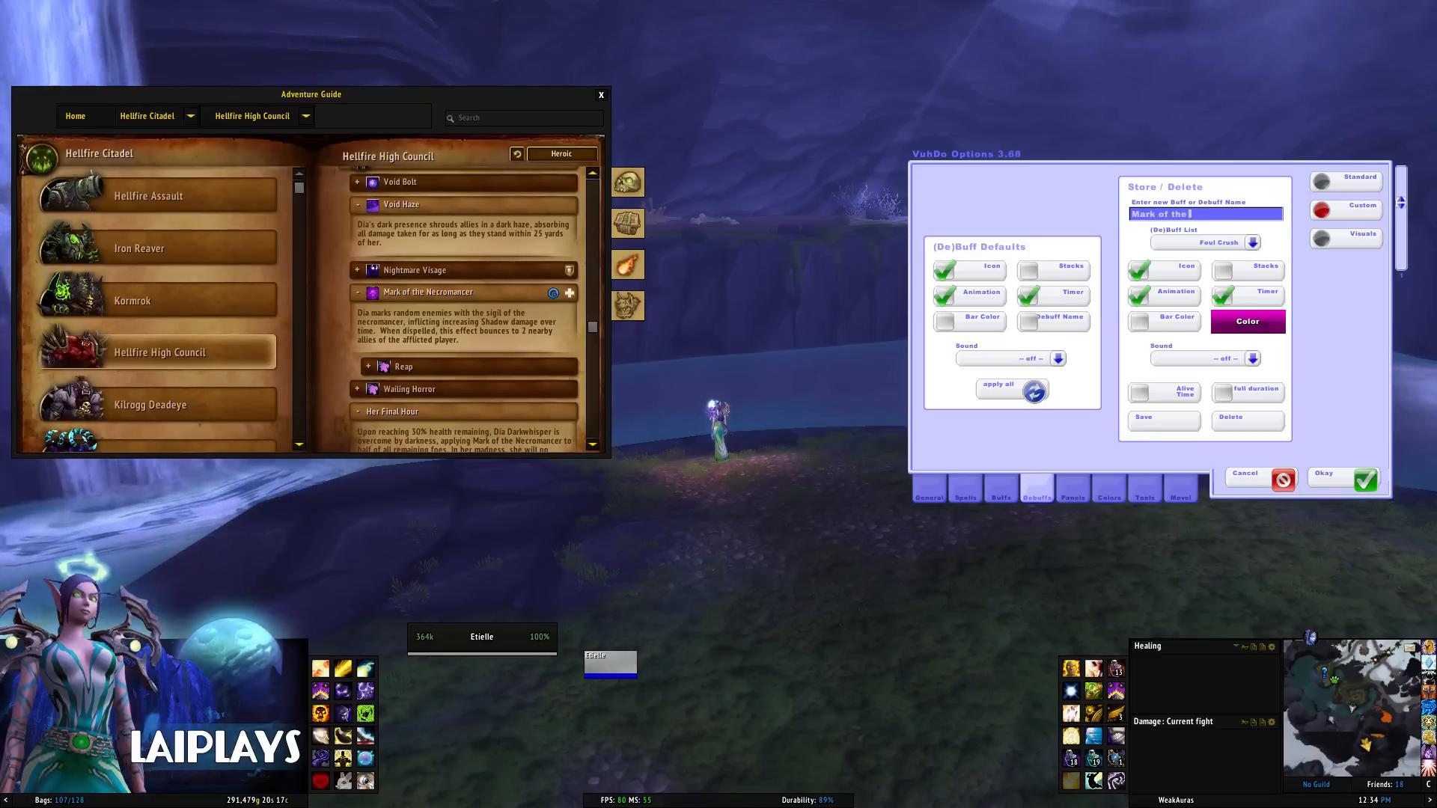
pyautogui.write('Necromancer')
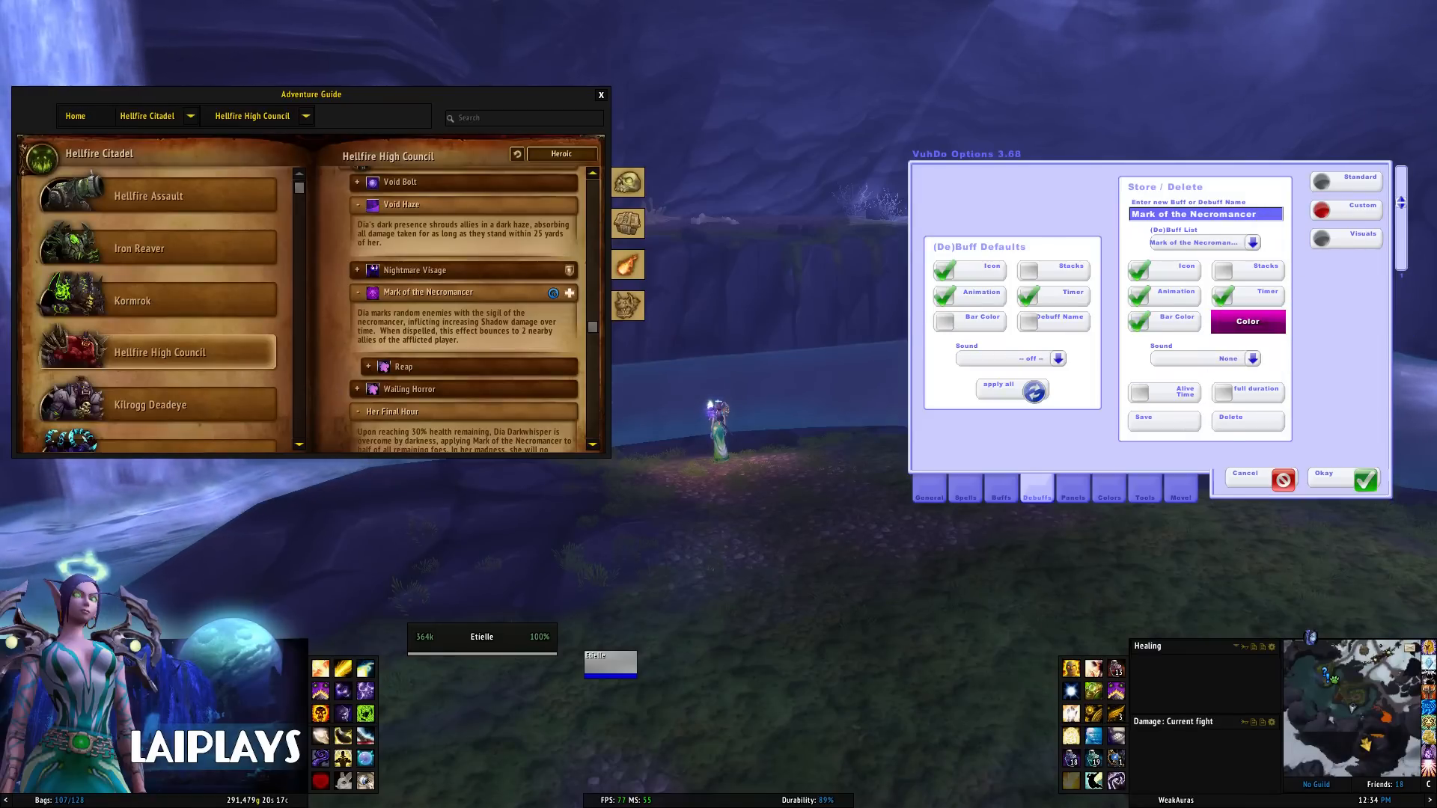
pyautogui.click(1248, 267)
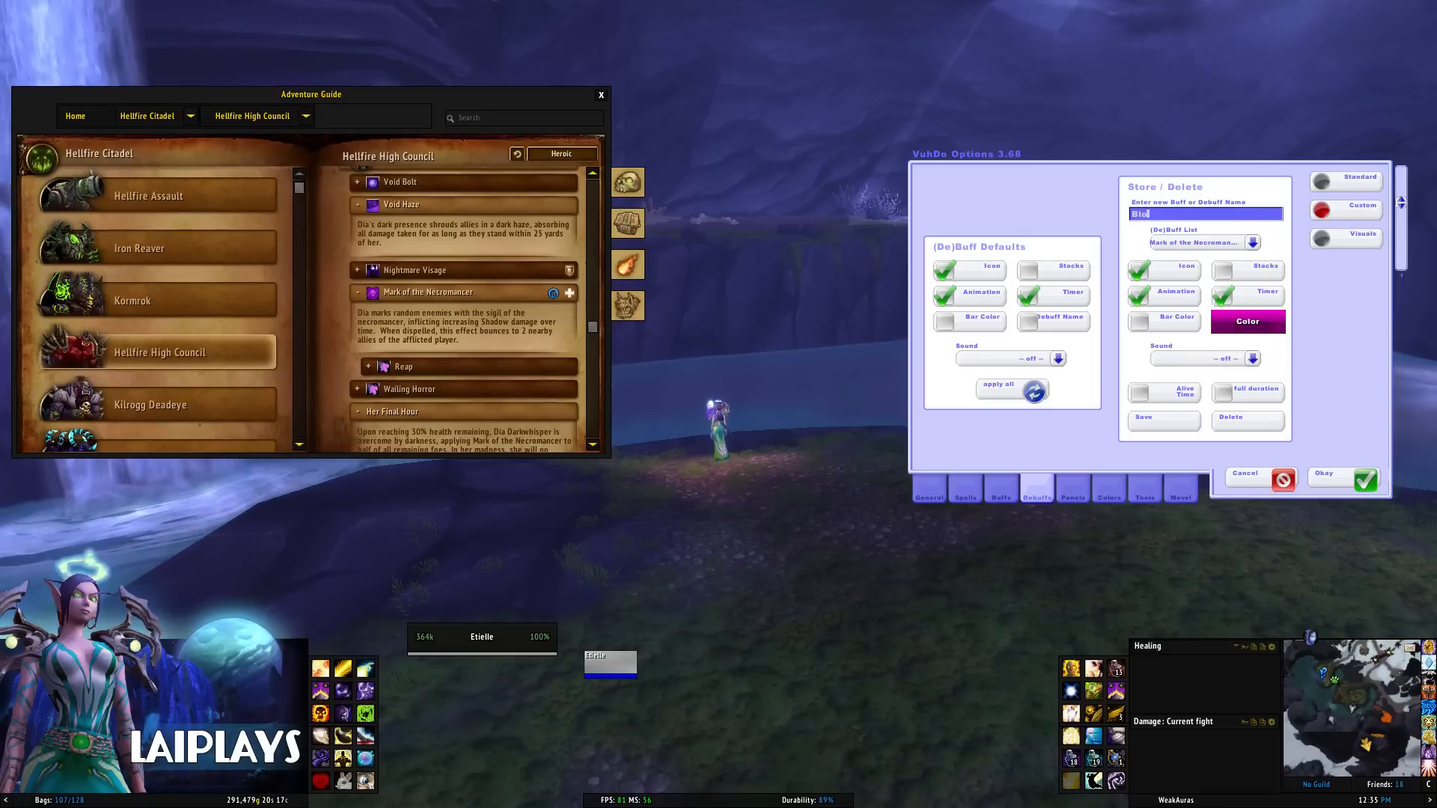
# Add Bloodboil and Fel Rage to the custom debuff list.
pyautogui.write('Bloodboil')
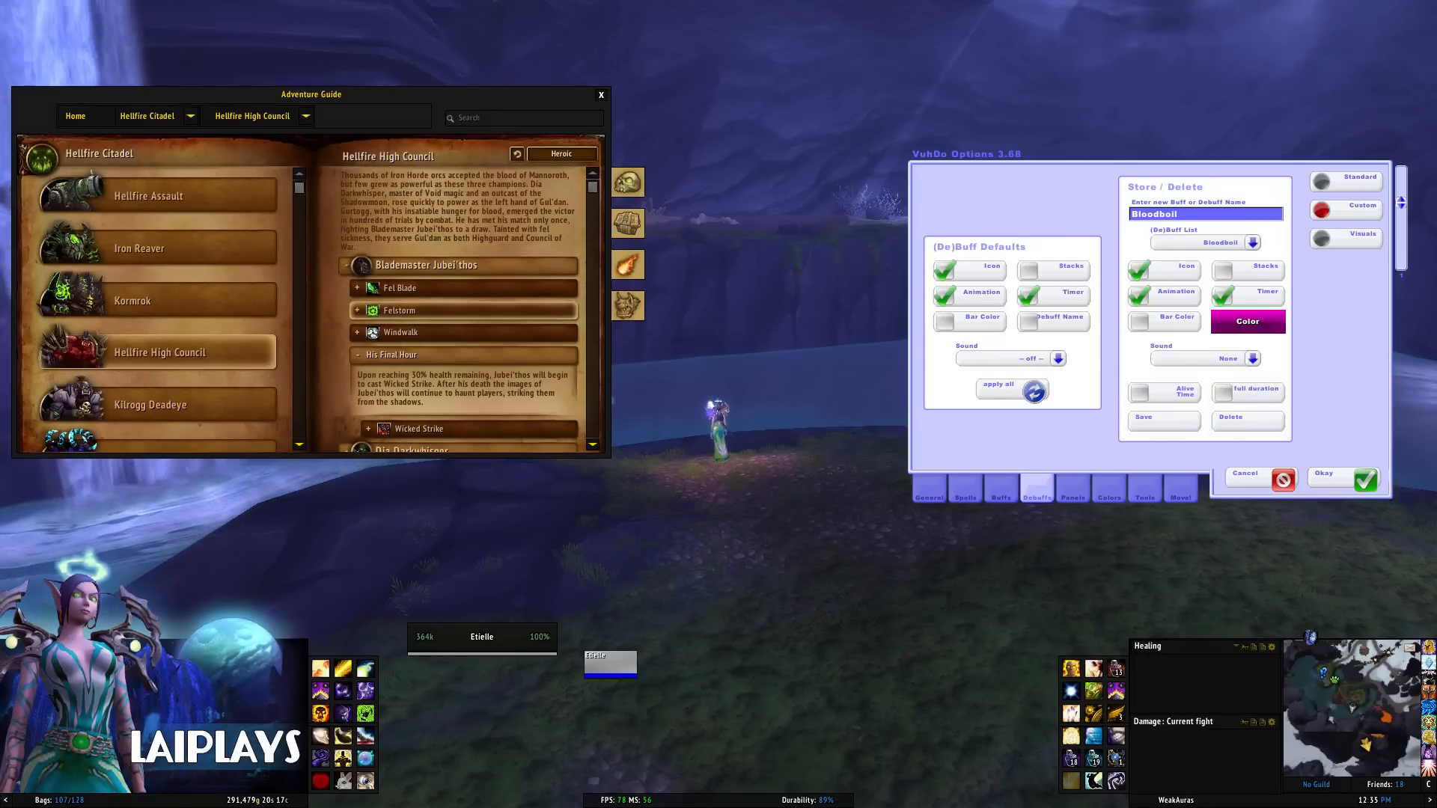
pyautogui.scroll(-3)
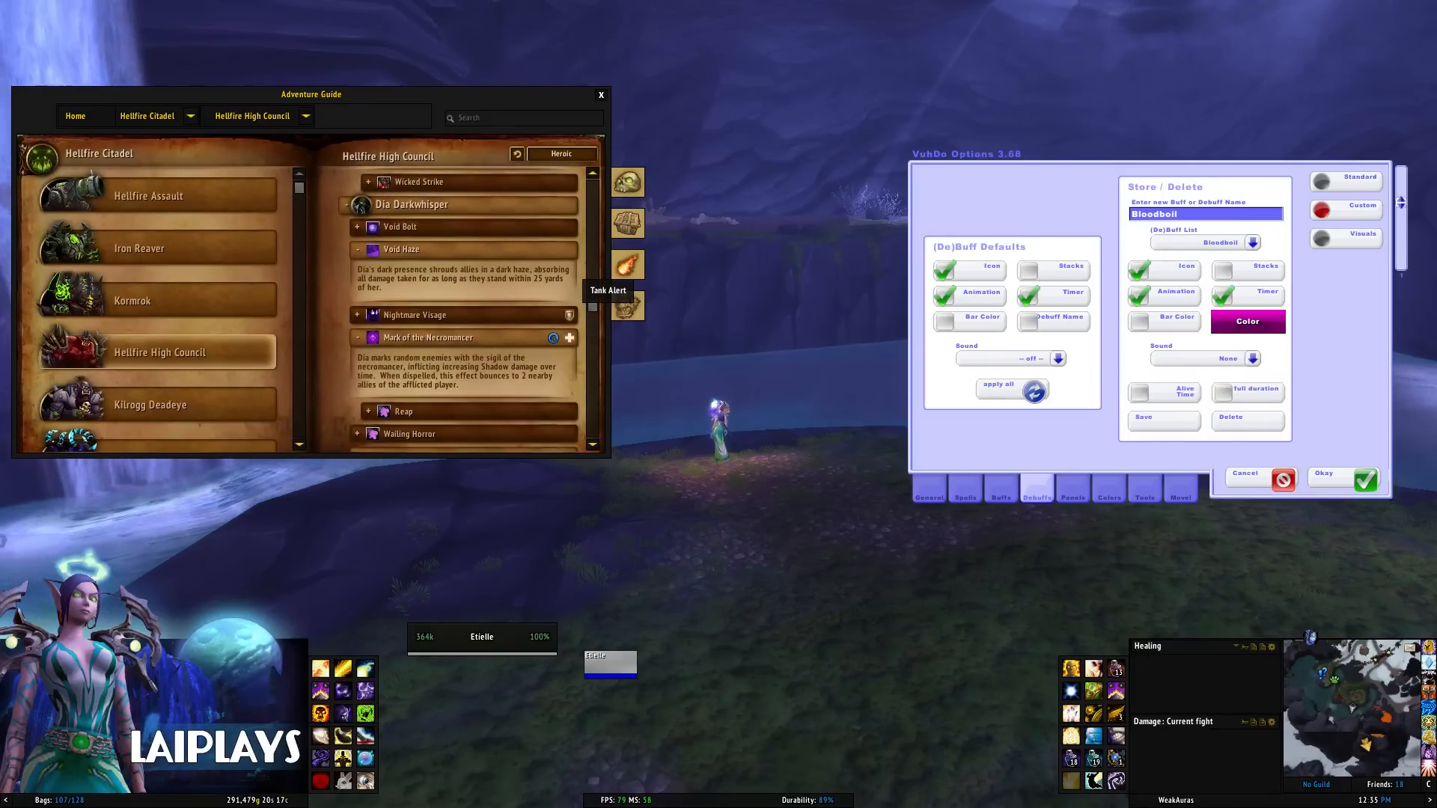
pyautogui.scroll(-3)
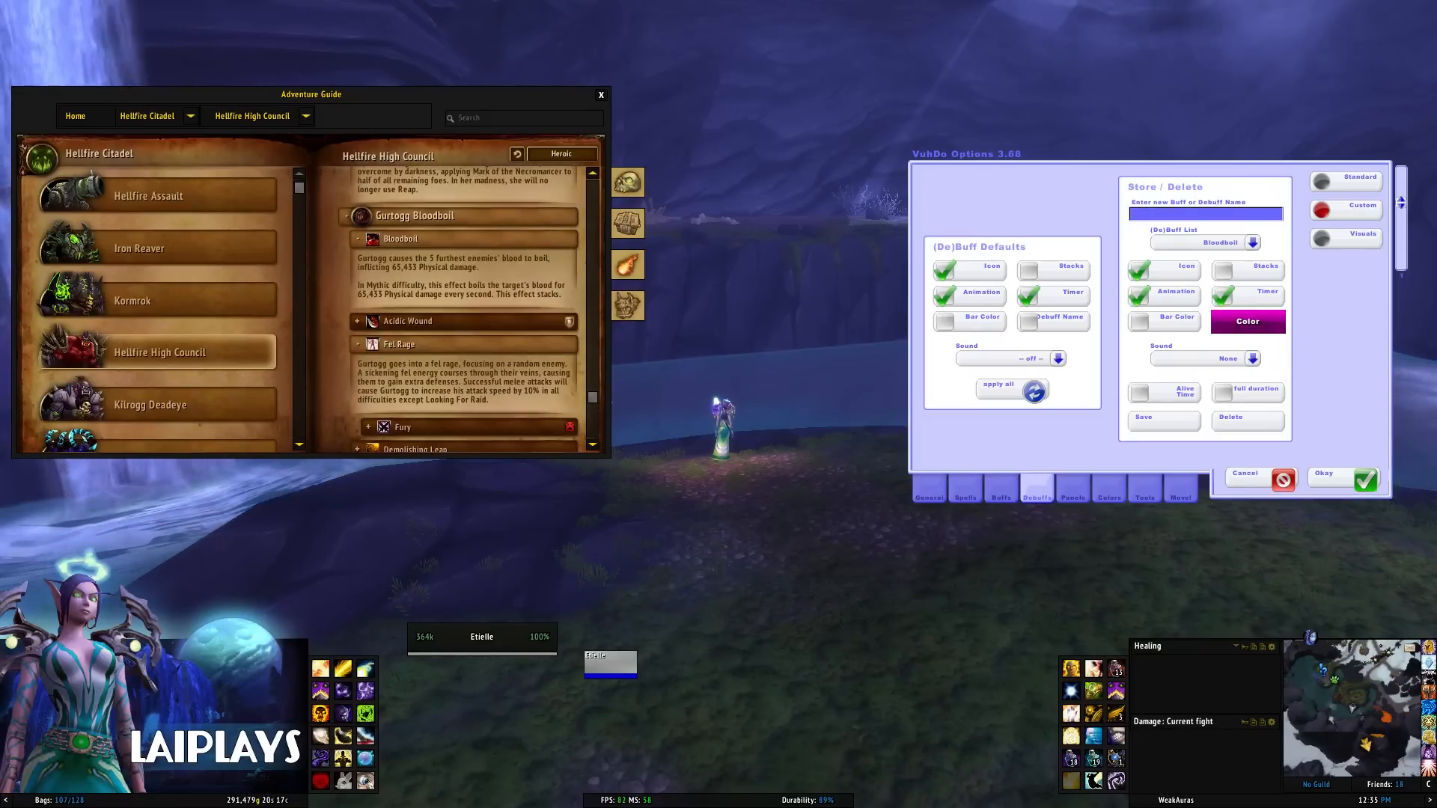
pyautogui.write('Fel Rage')
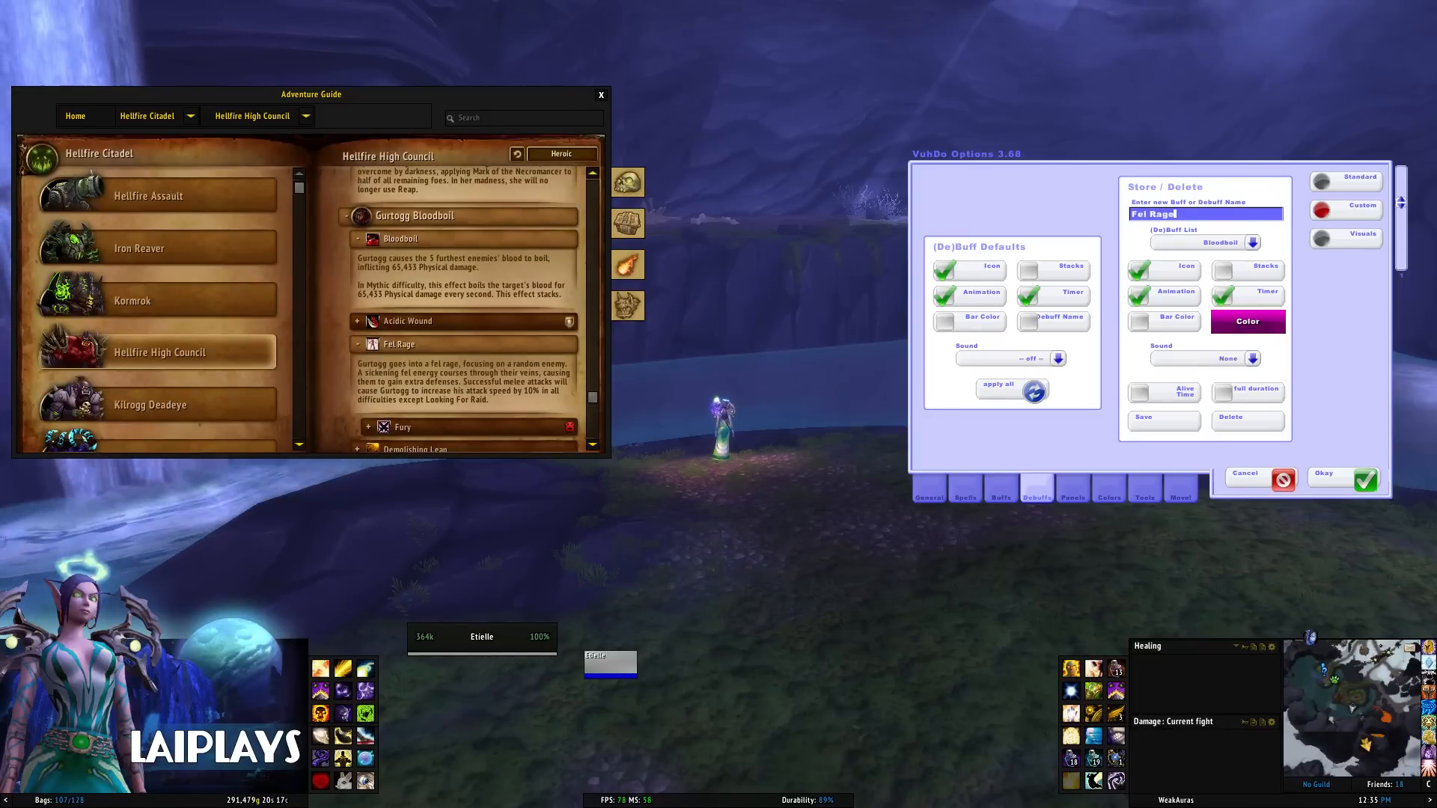
pyautogui.click(1246, 322)
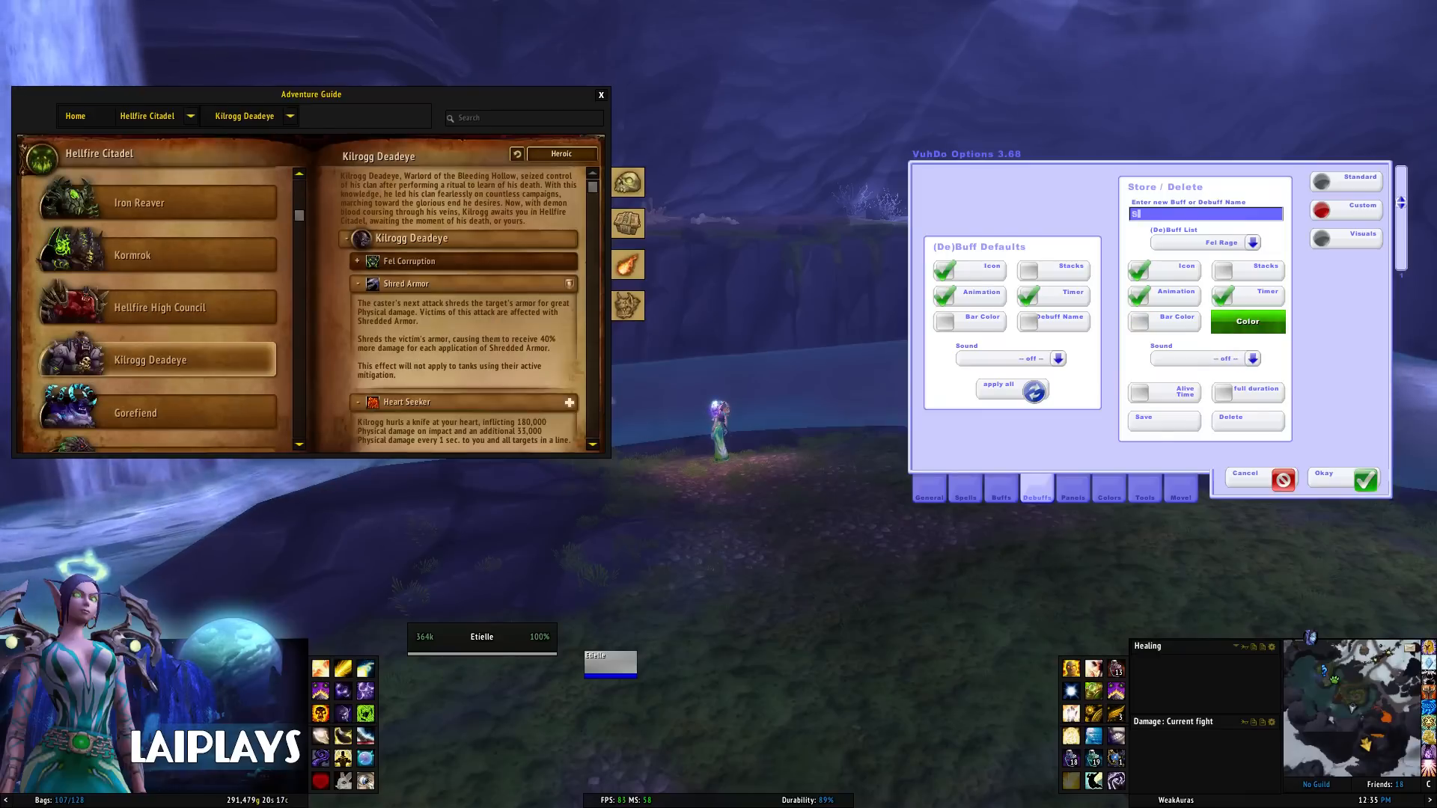
# Add Shredded Armor and Touch of Doom, giving Touch of Doom a custom bar colour.
pyautogui.write('Shredded Armor')
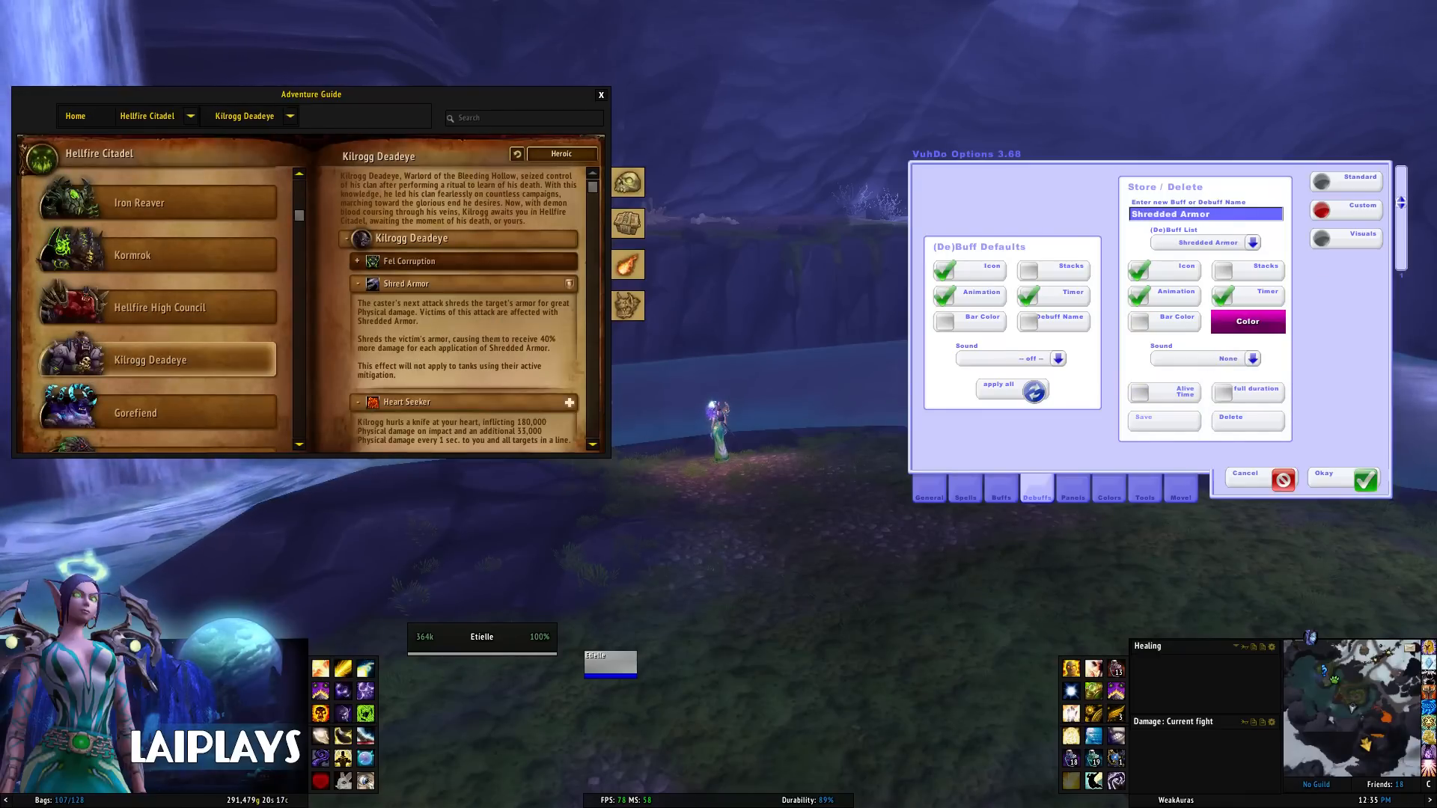
pyautogui.scroll(-3)
pyautogui.write('Touch of')
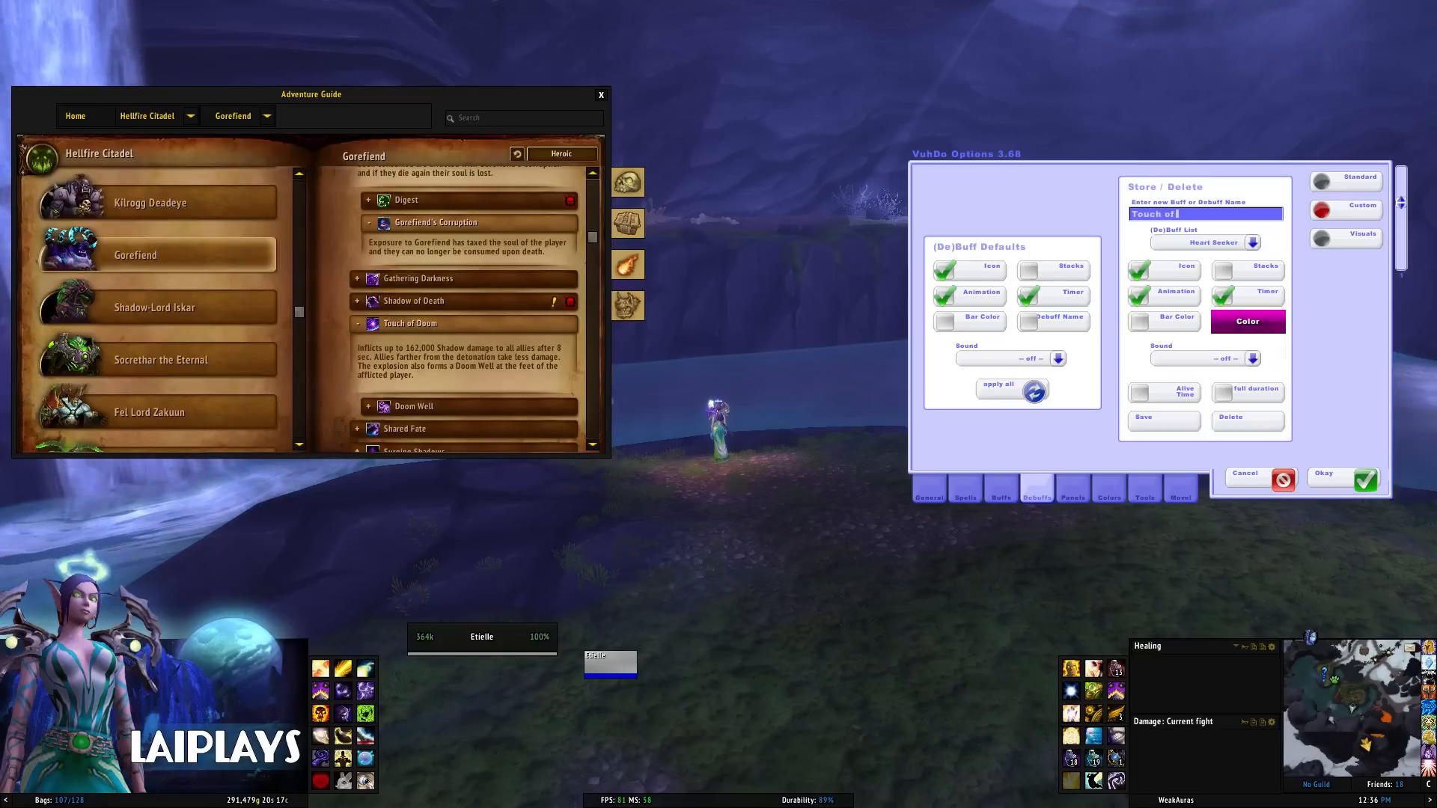
pyautogui.write('Doom')
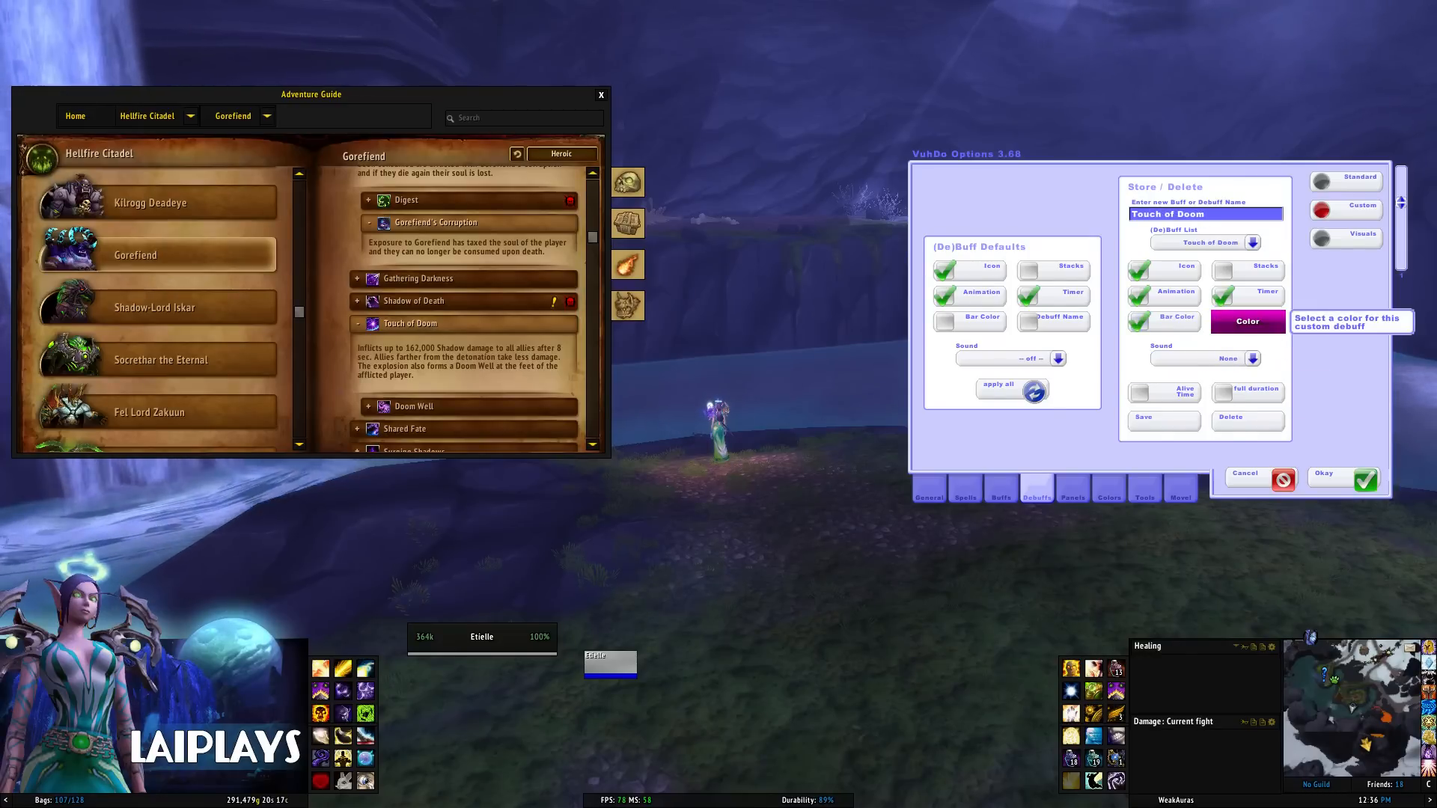
pyautogui.click(1246, 321)
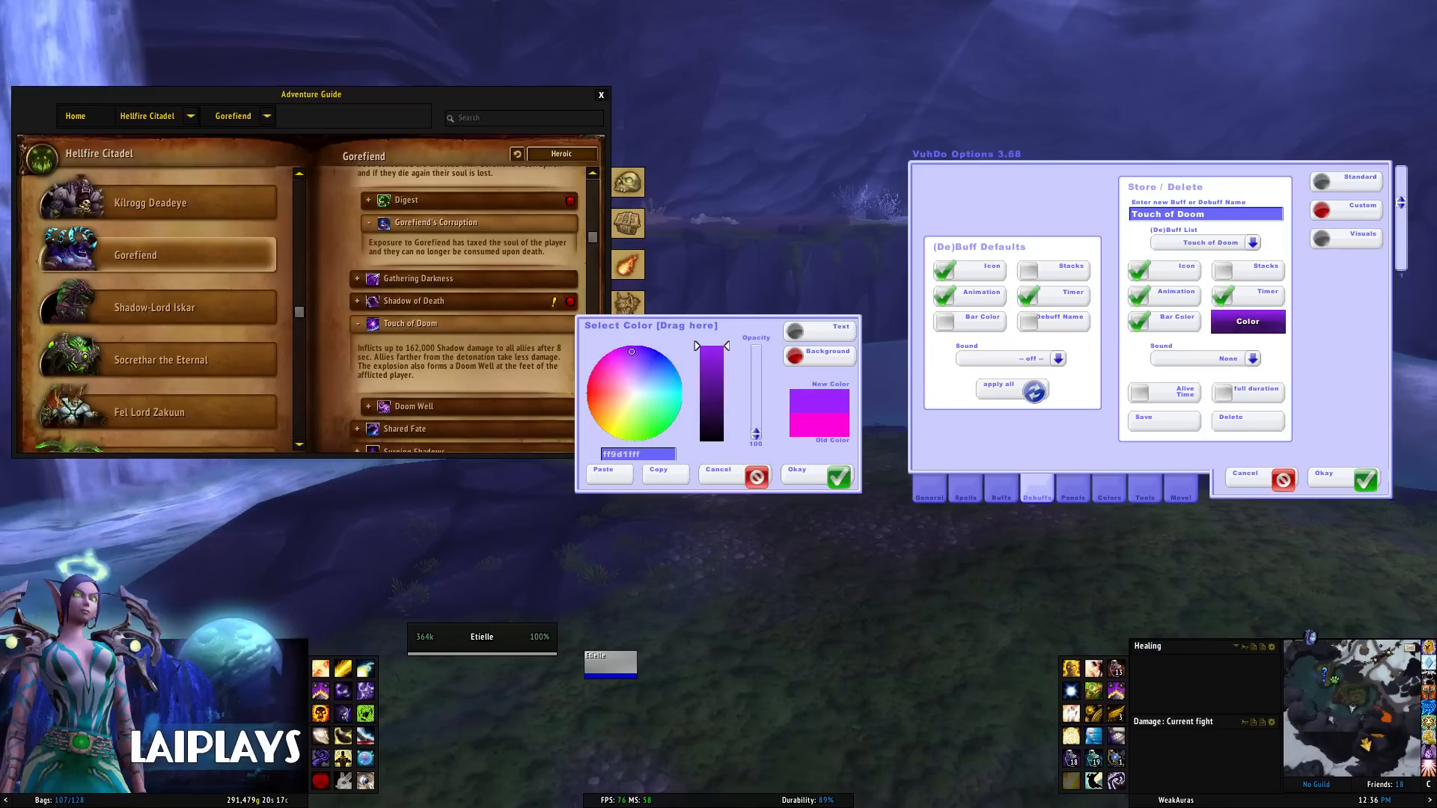
pyautogui.click(833, 476)
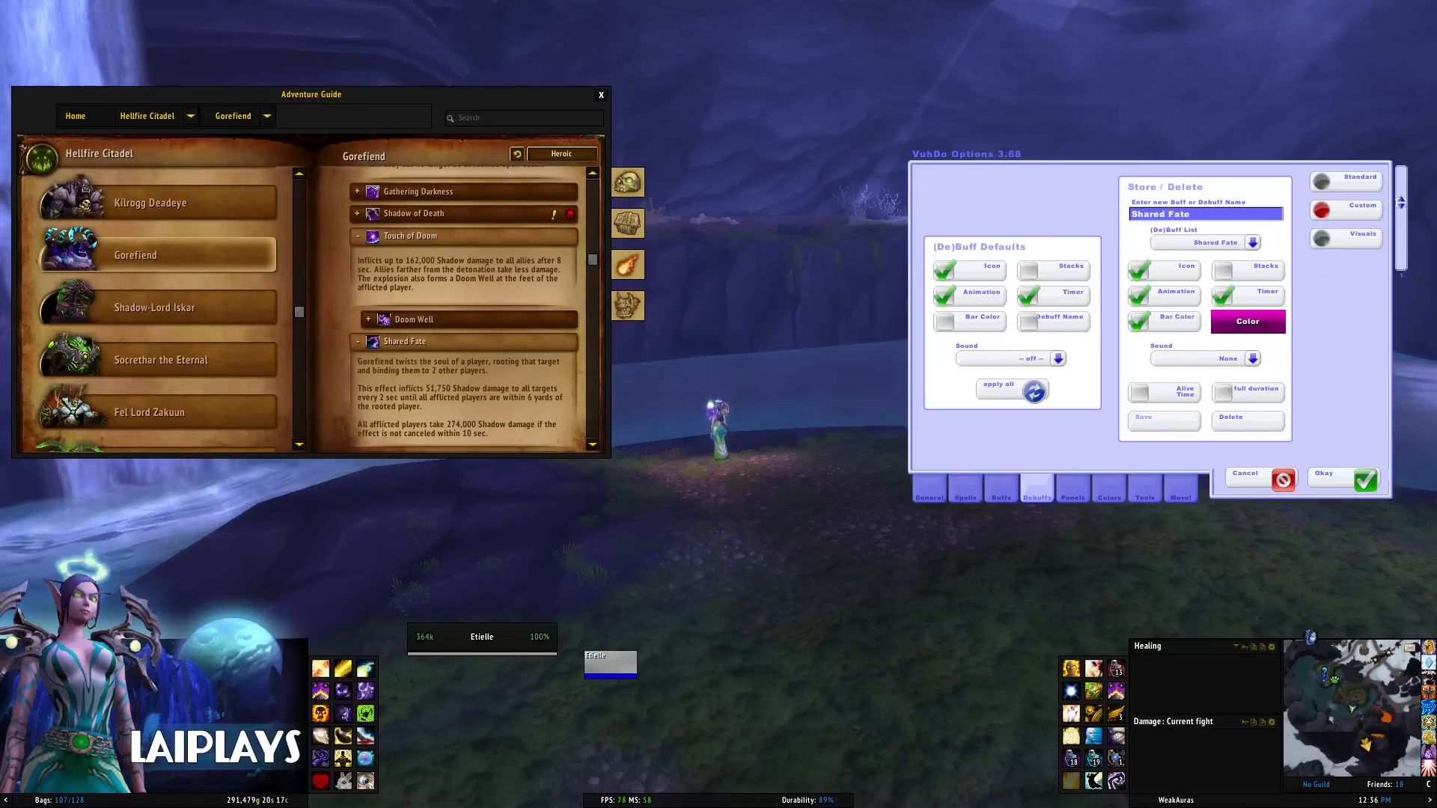
pyautogui.click(155, 307)
pyautogui.write('Eye of Anzu')
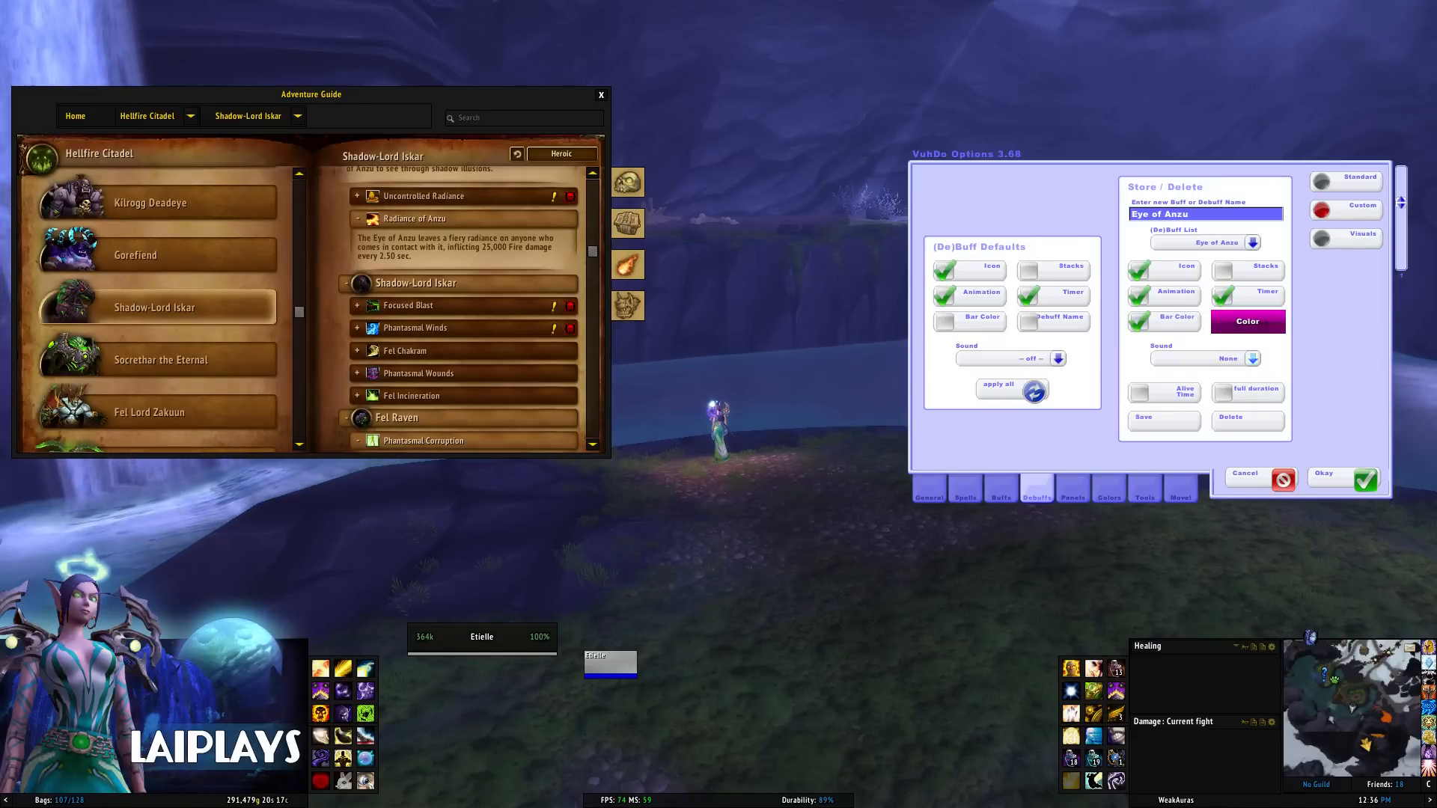
# Give Phantasmal Winds a magenta bar, then add Phantasmal Wounds and colour Fel Bomb.
pyautogui.click(1246, 321)
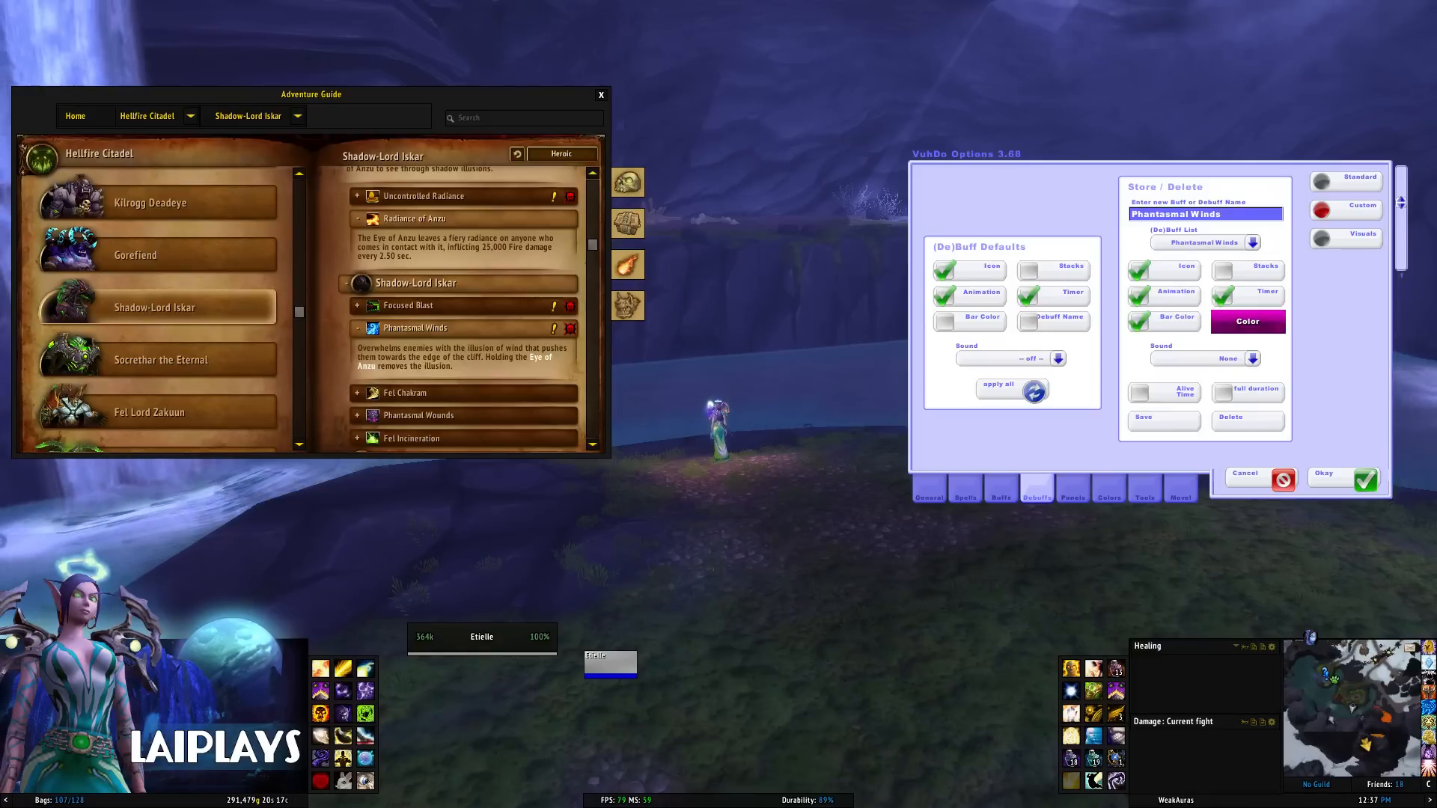
pyautogui.click(1246, 322)
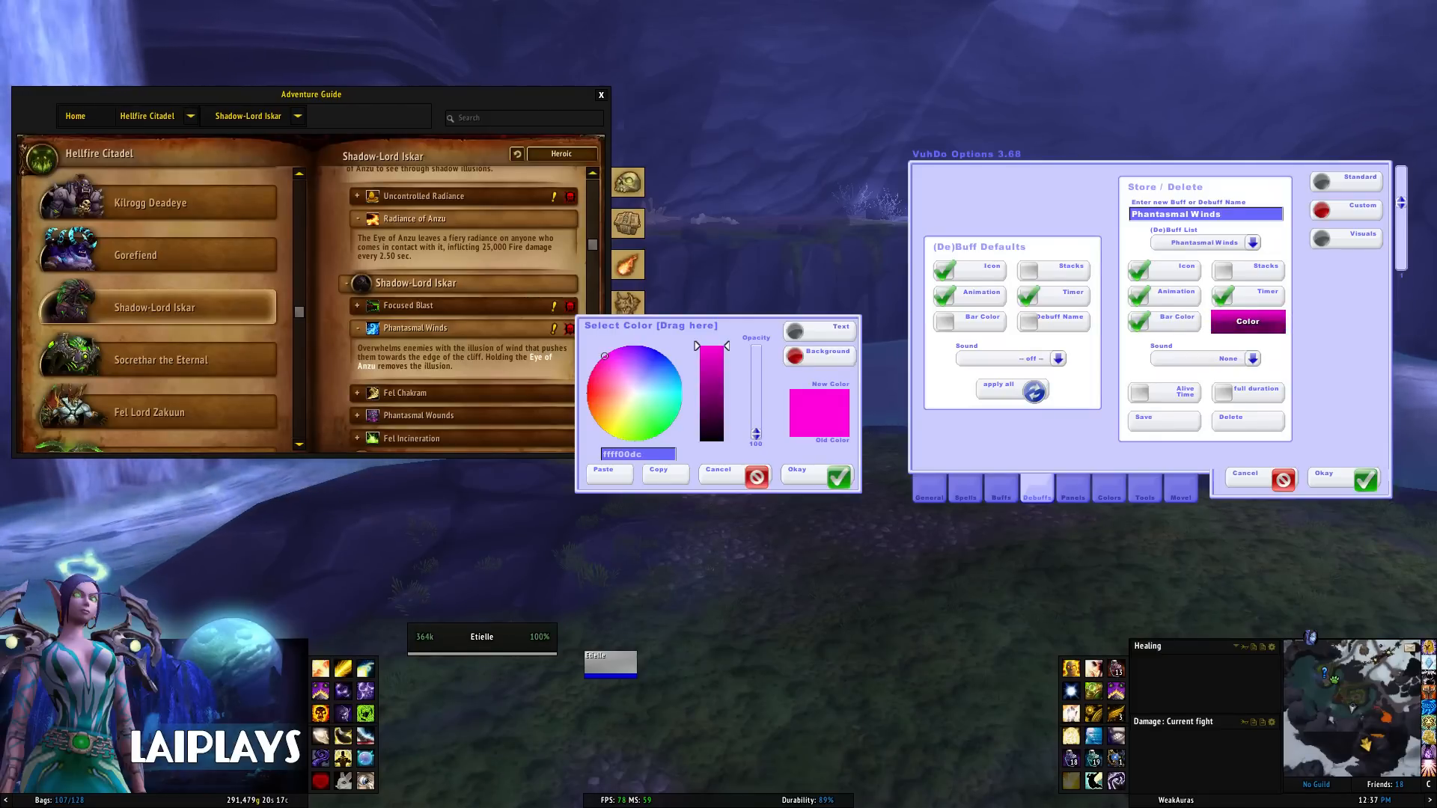
pyautogui.click(814, 470)
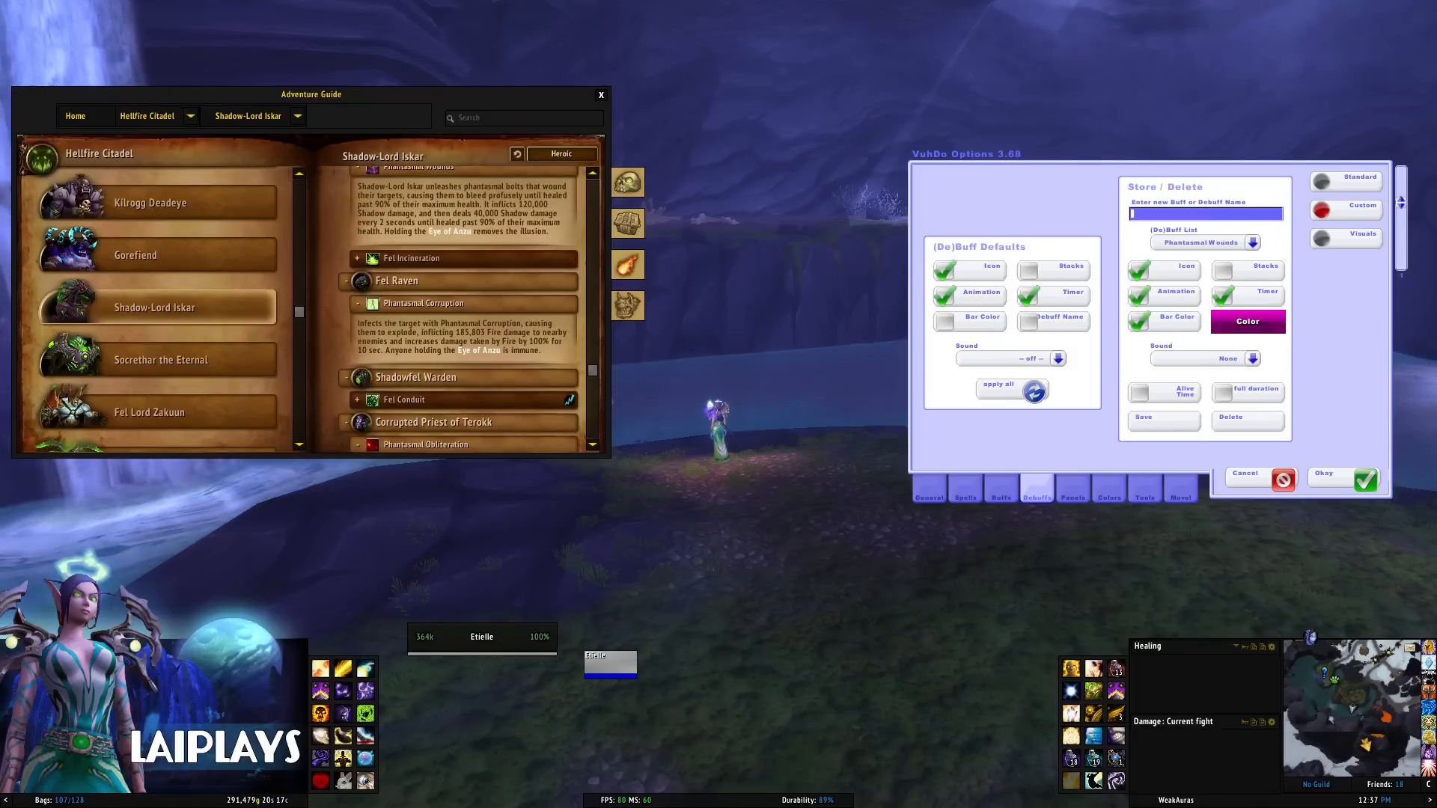
pyautogui.write('Phant')
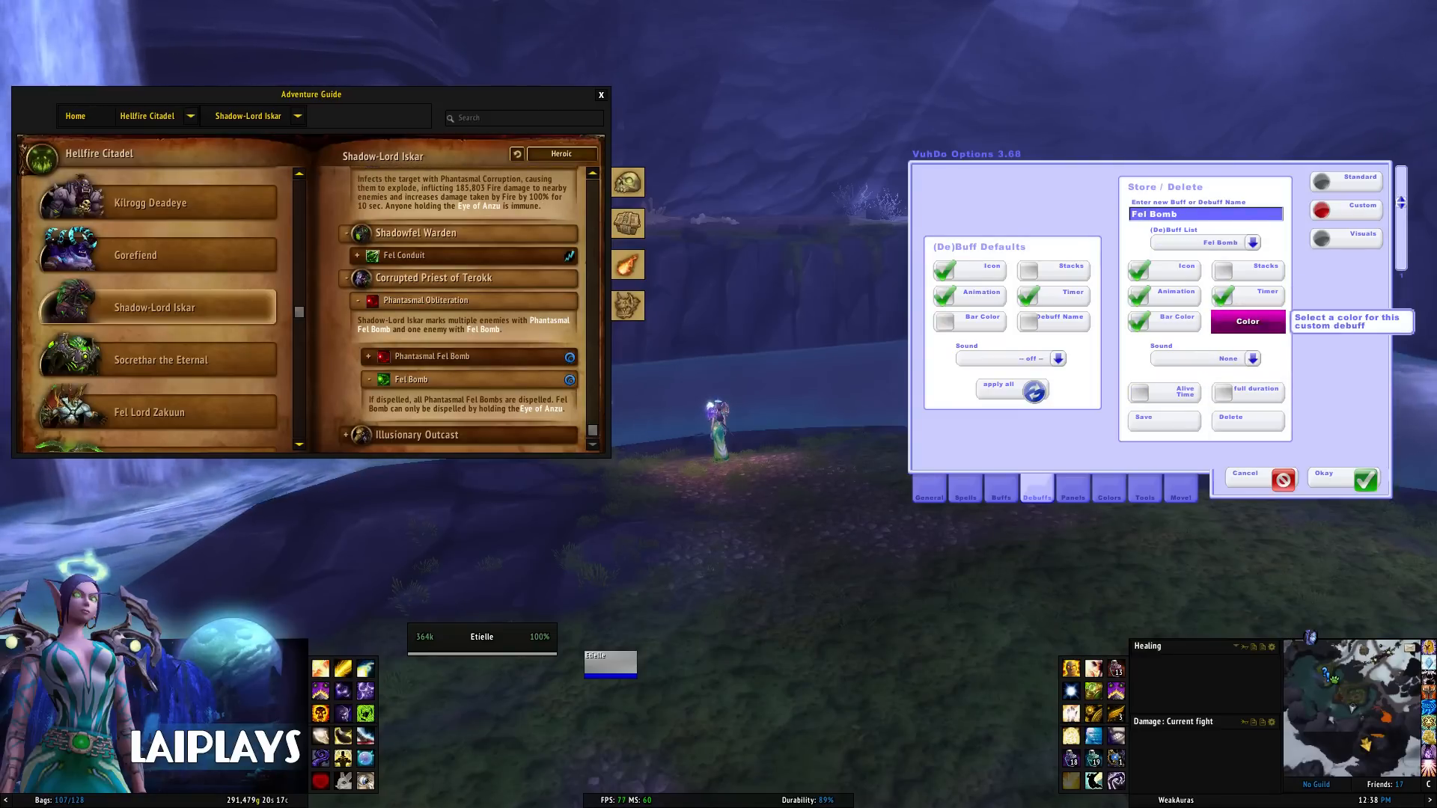
pyautogui.click(1247, 321)
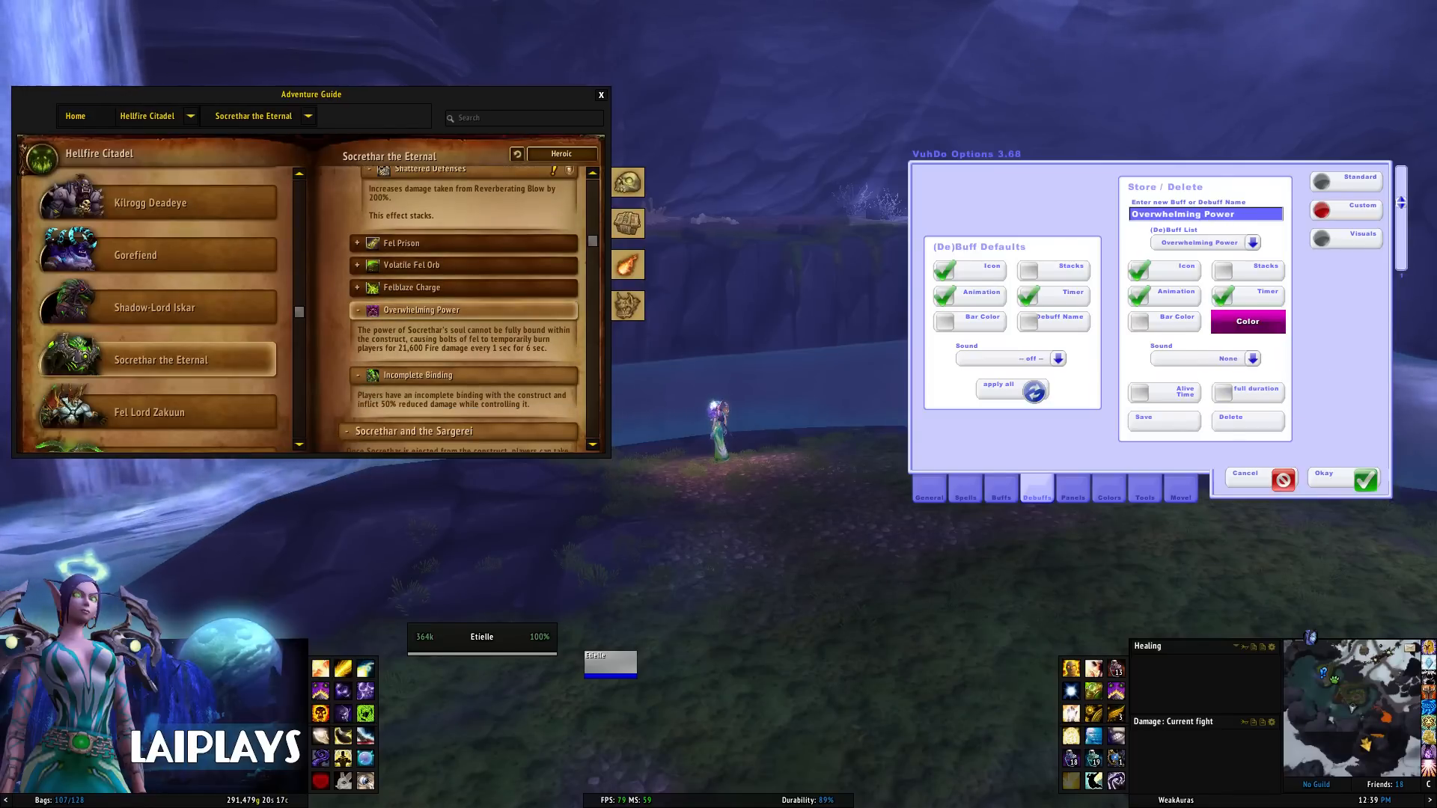
# Enter Gift of the Man'ari as a custom debuff and save it.
pyautogui.scroll(-3)
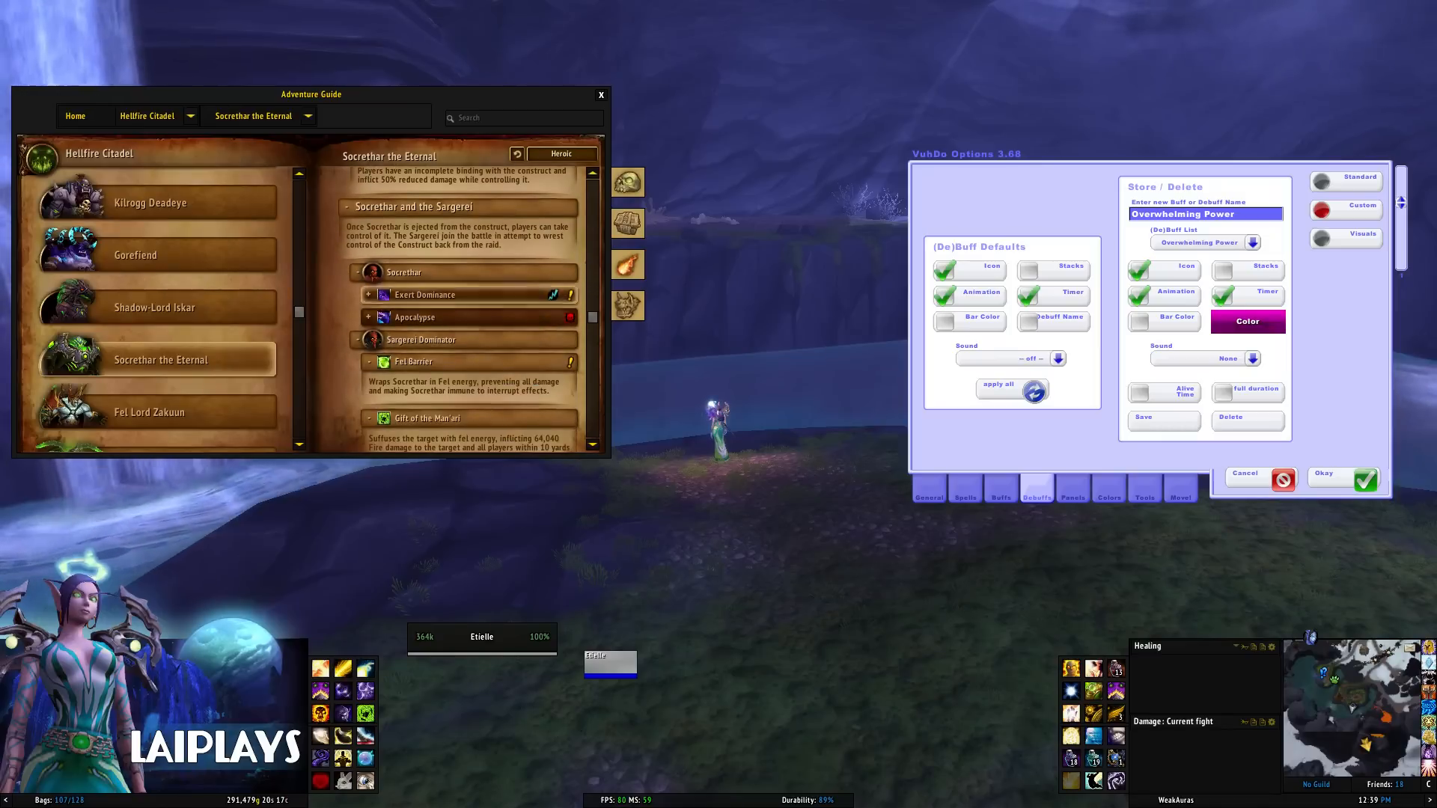
pyautogui.scroll(-3)
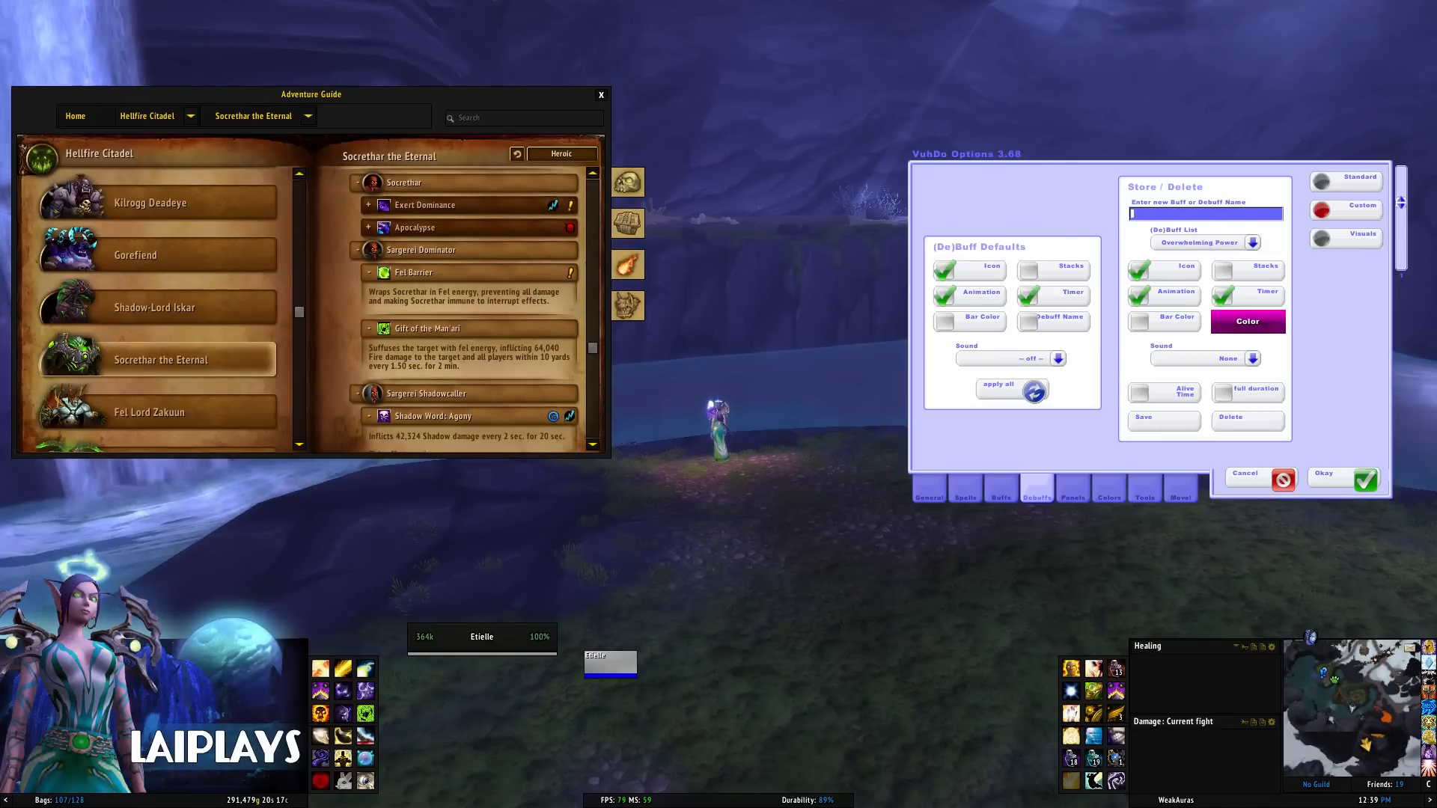
pyautogui.write('Gift of the')
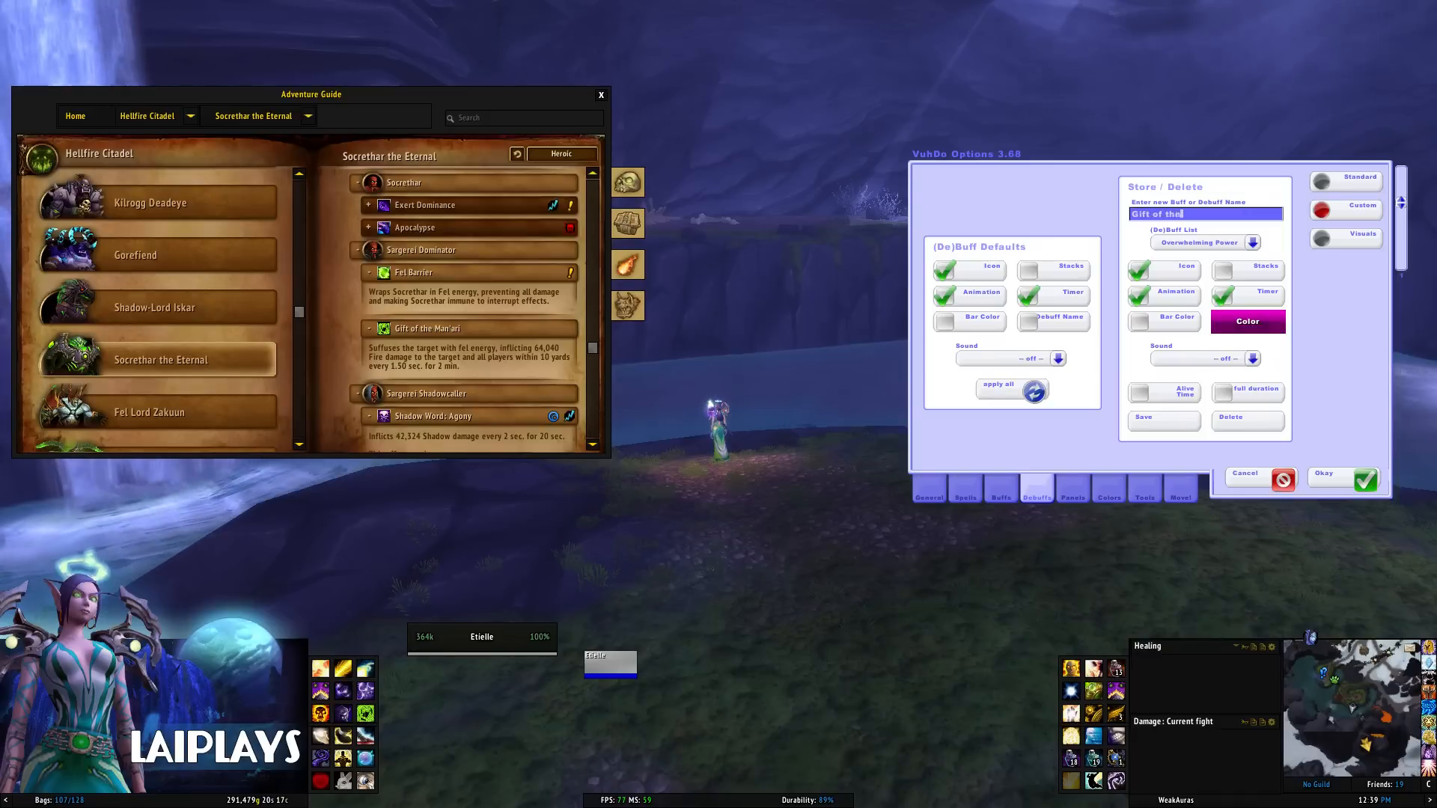
pyautogui.write("Man'ari")
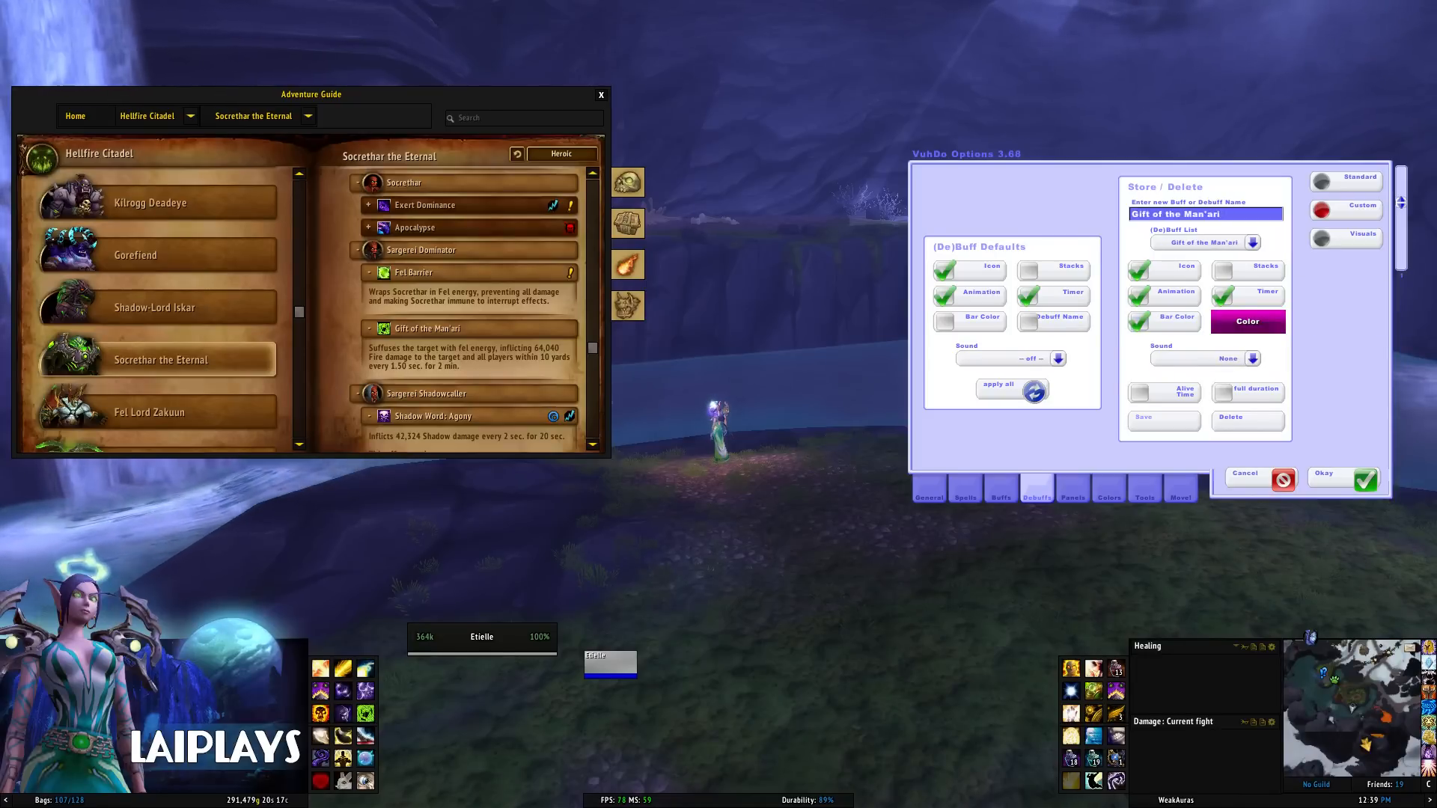
pyautogui.click(1246, 321)
pyautogui.write('Latent Energy')
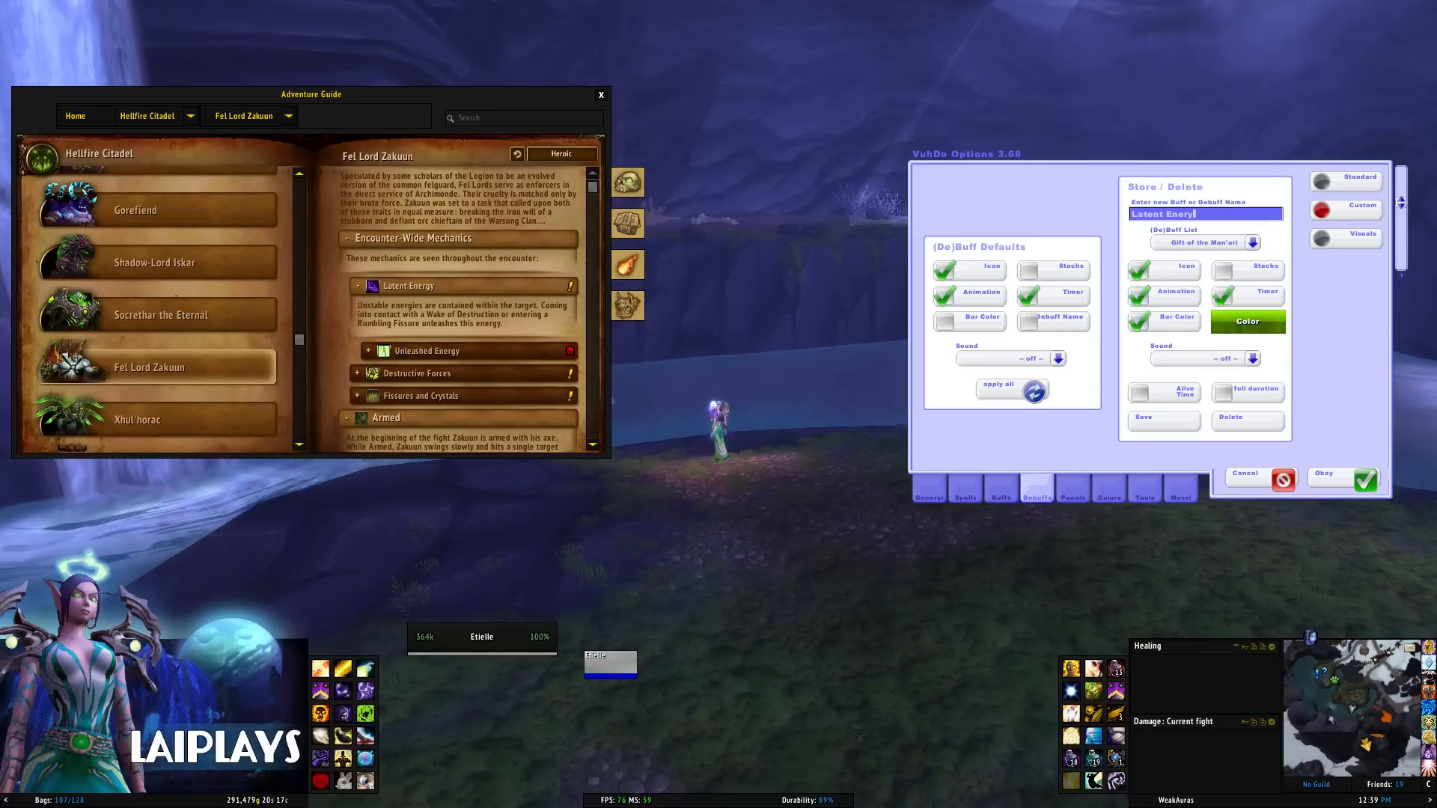
# Colour Latent Energy's bar, then add Seed of Destruction with its own bar colour.
pyautogui.click(1246, 321)
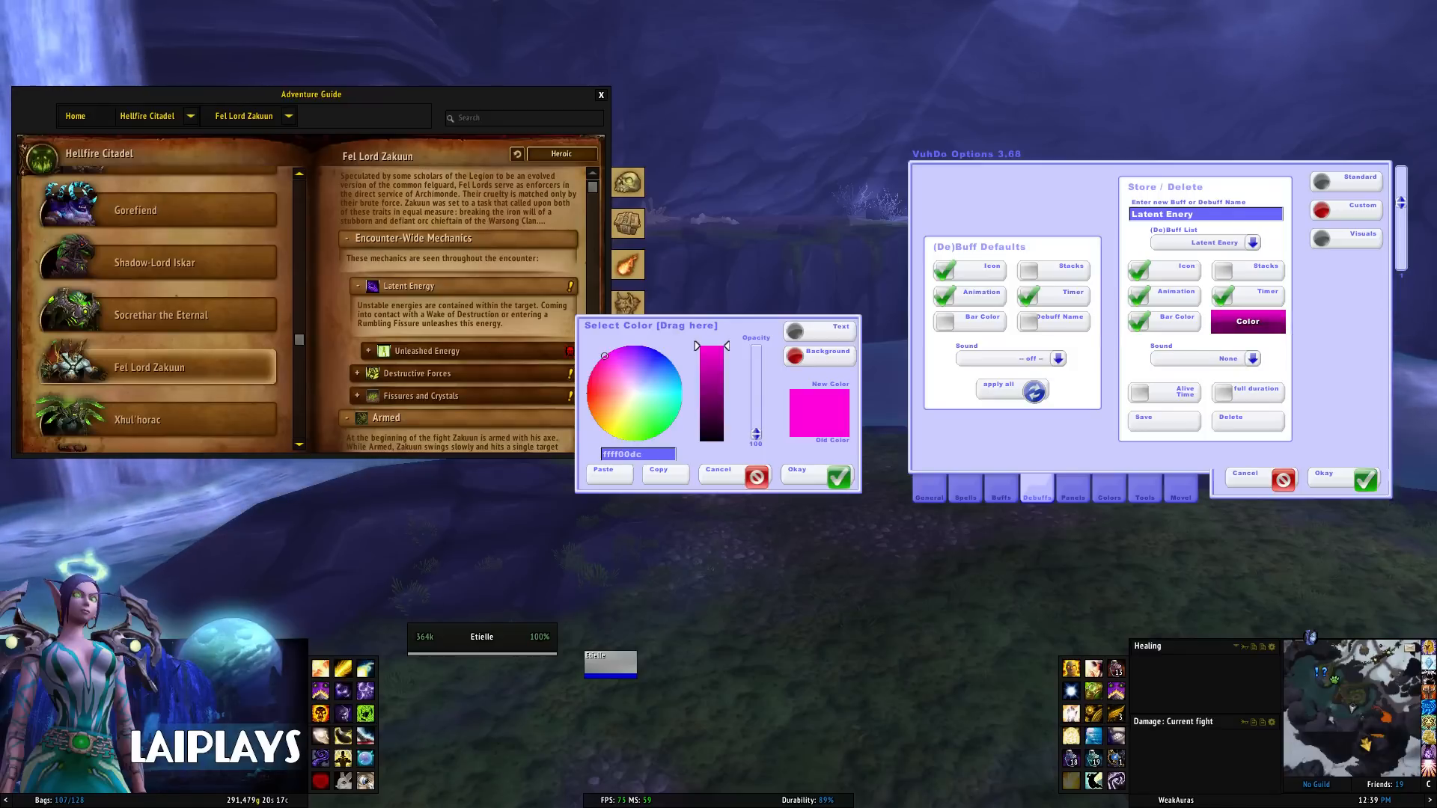
pyautogui.click(813, 474)
pyautogui.write('Befouled')
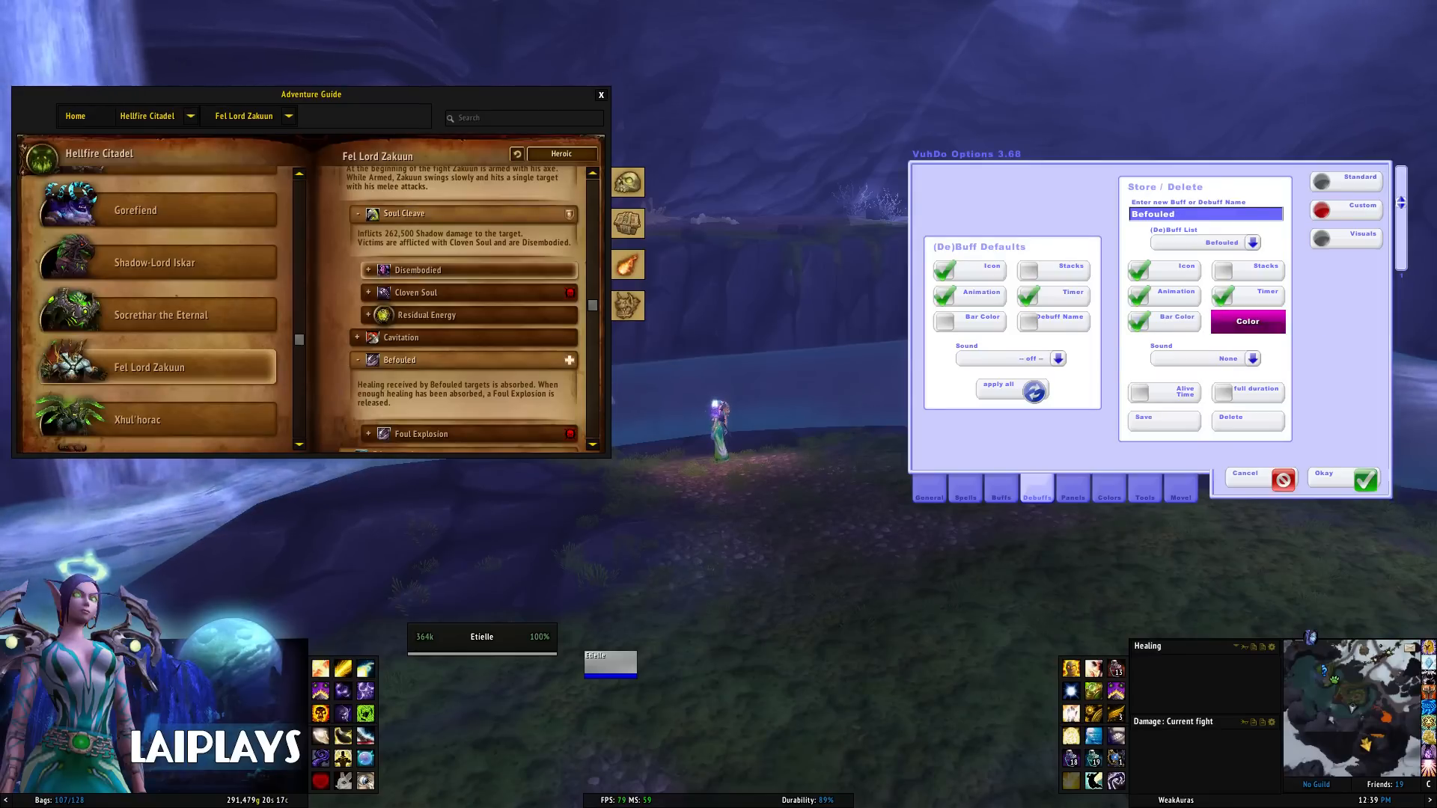
pyautogui.write('Seed of Destruction')
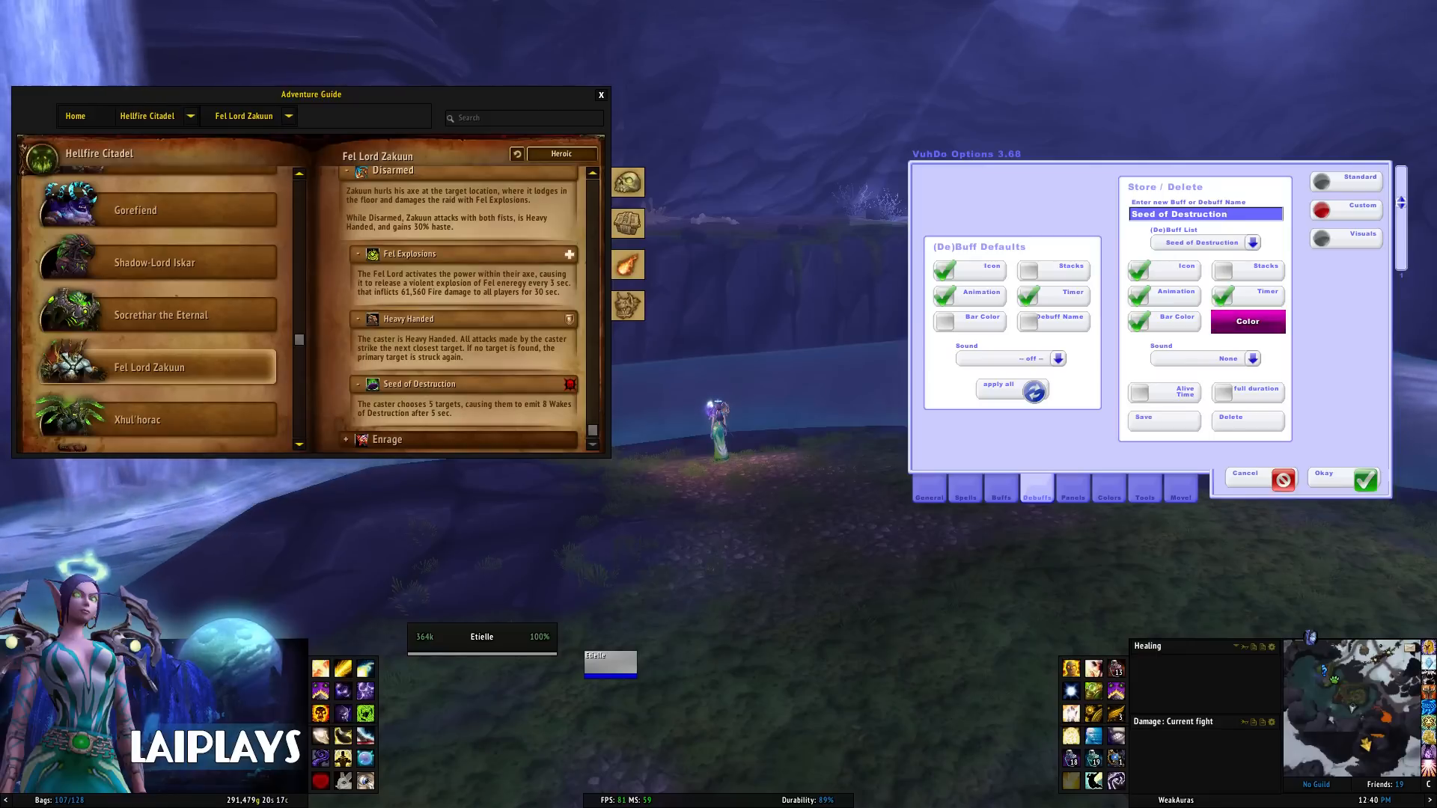
pyautogui.click(1246, 321)
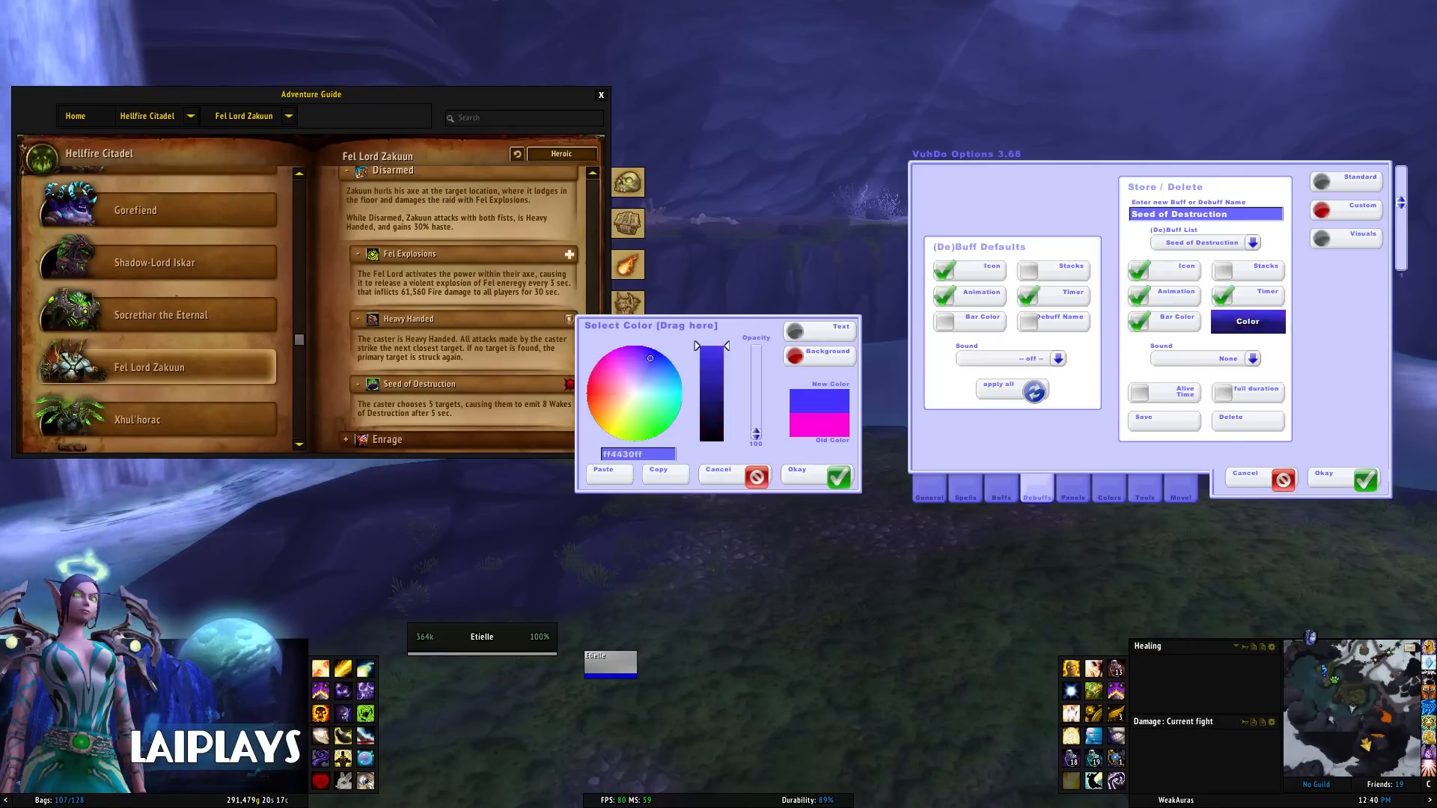
pyautogui.click(815, 476)
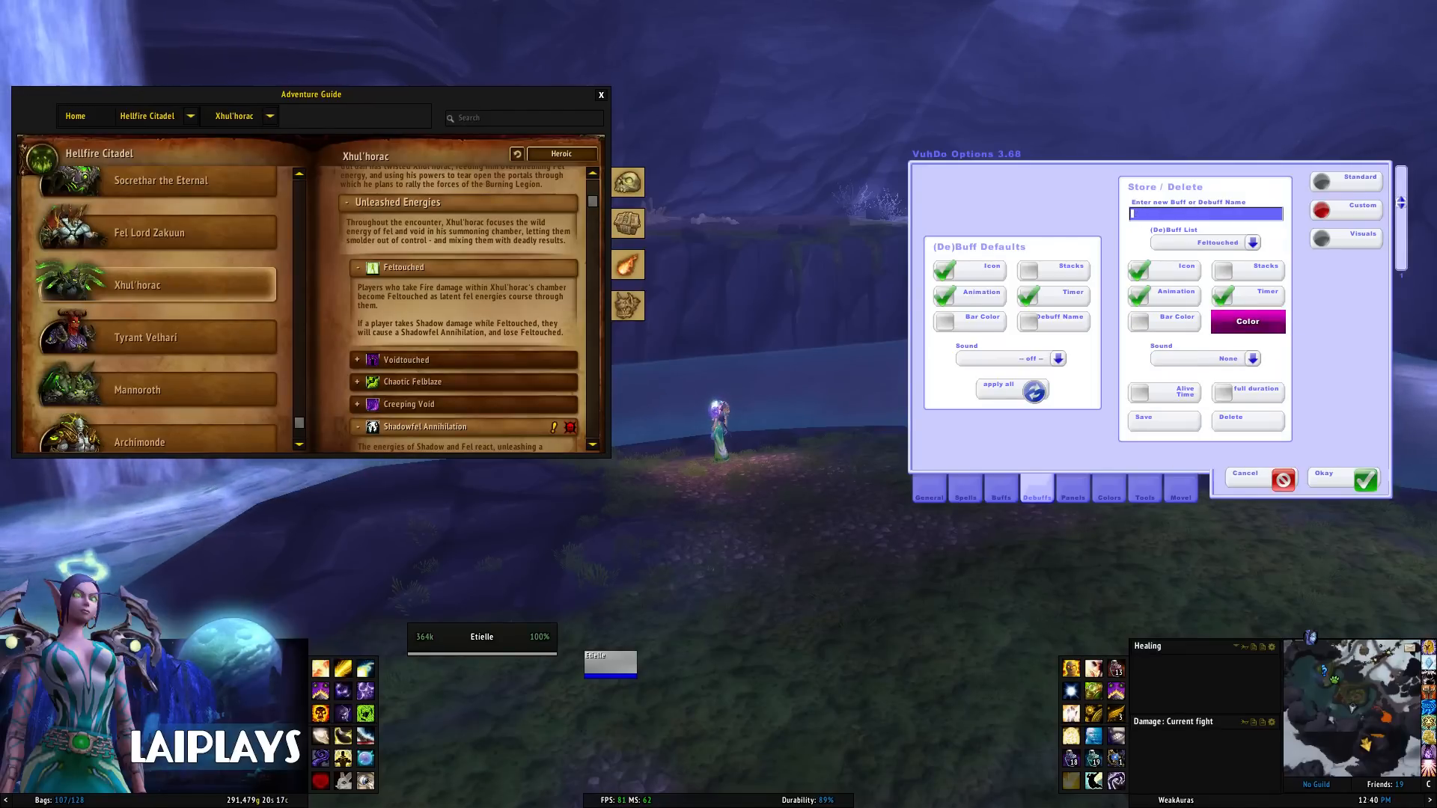
# Add Voidtouched, give Fel Surge a bar colour, and save Void Surge.
pyautogui.write('Voidtouched')
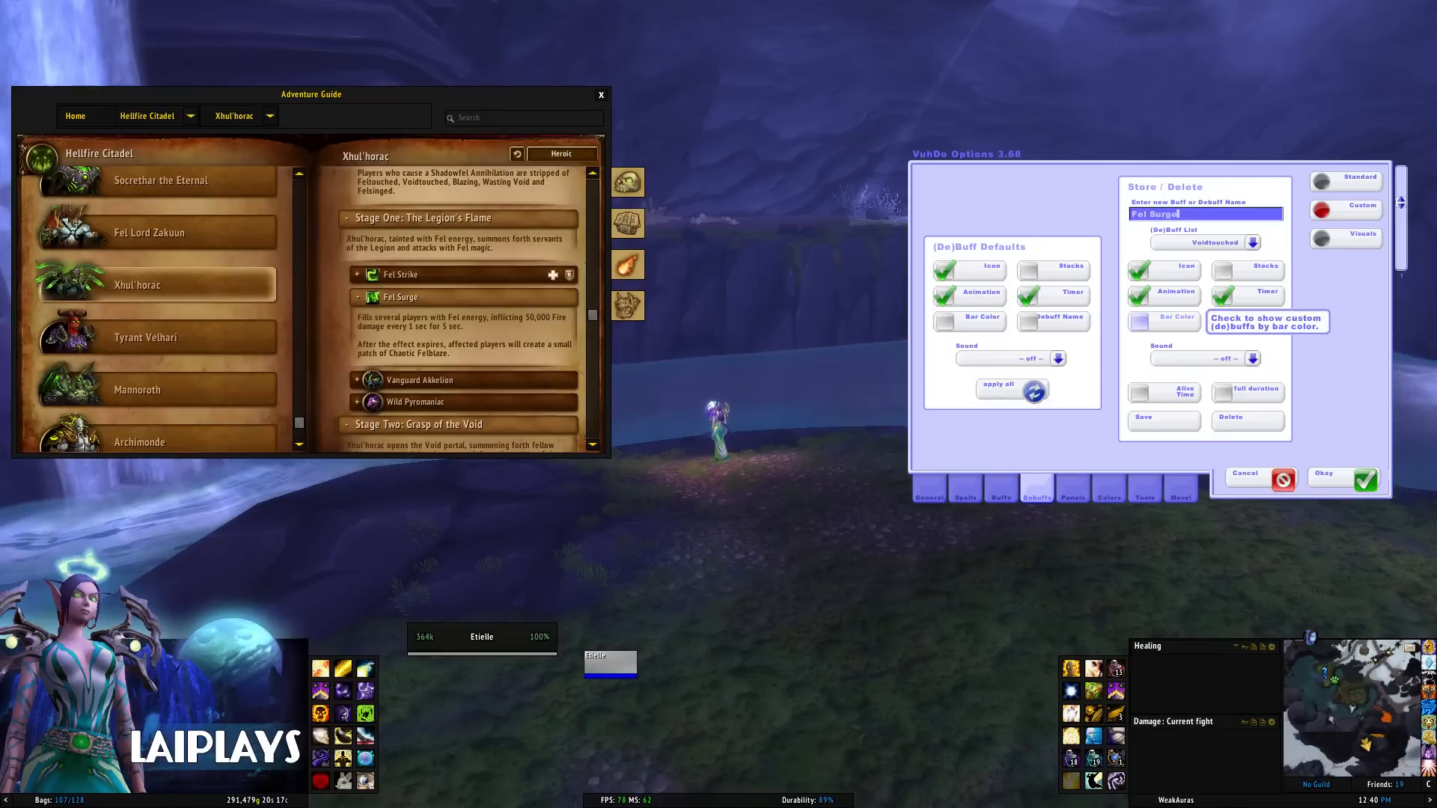
pyautogui.click(1139, 319)
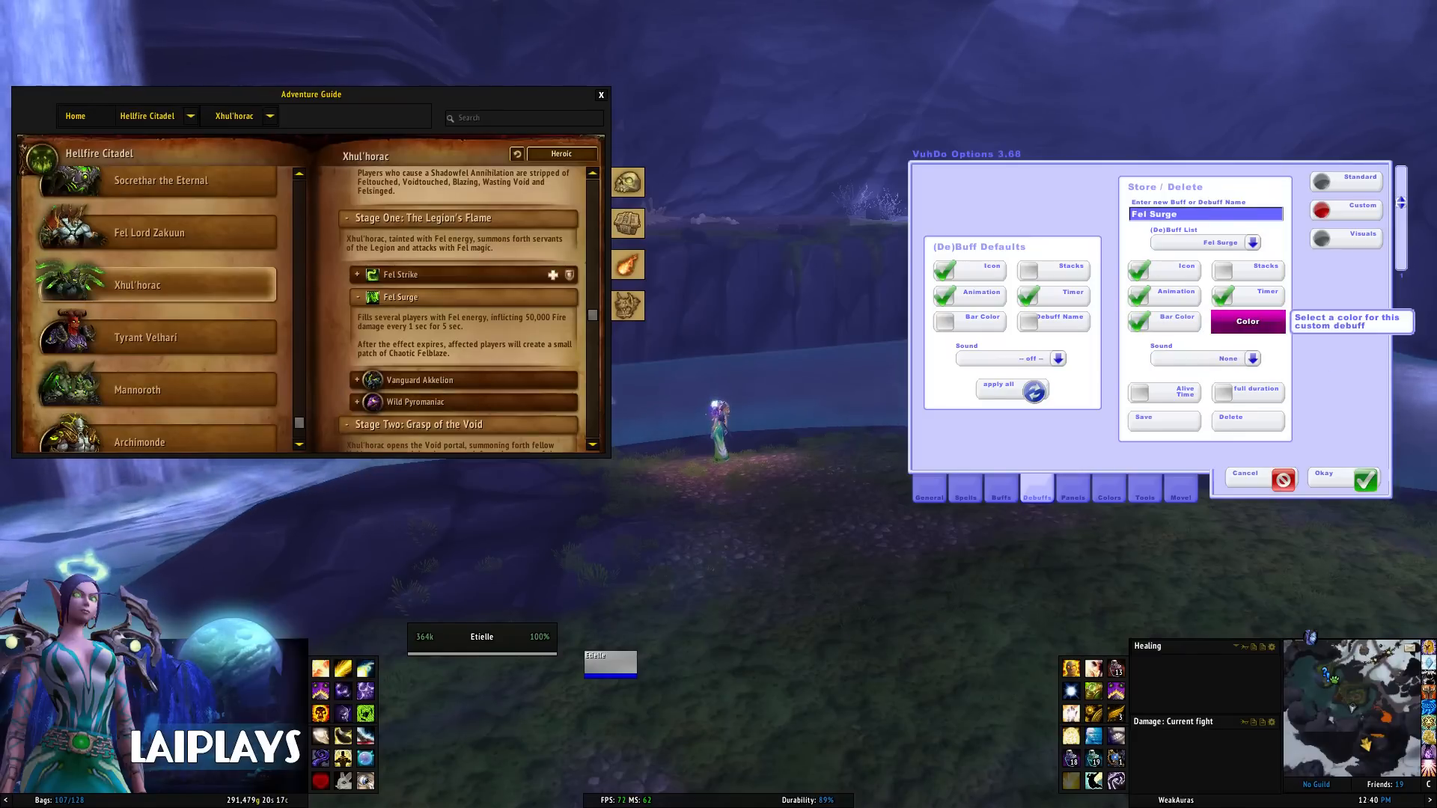
pyautogui.click(1246, 321)
pyautogui.write('Void')
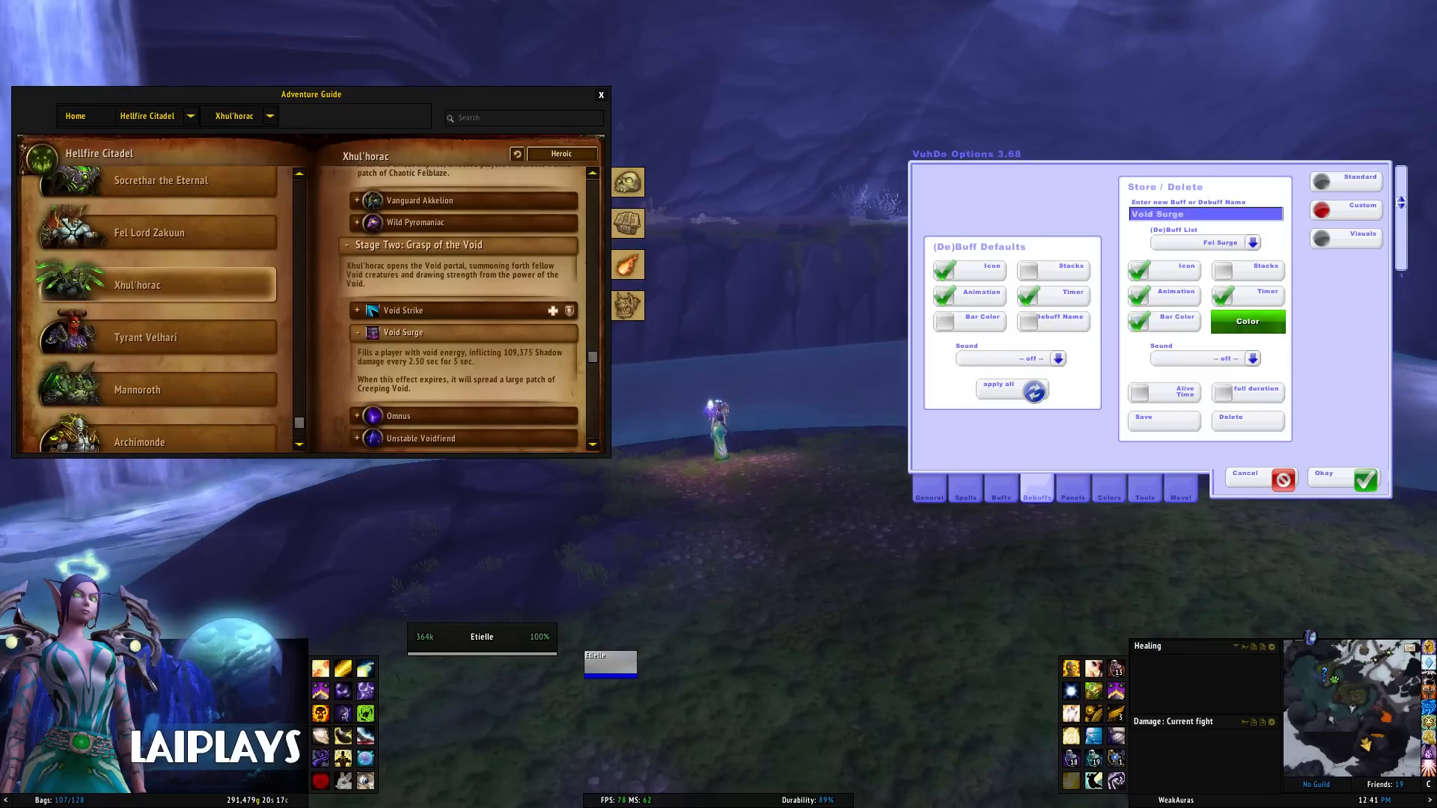
pyautogui.click(1247, 322)
pyautogui.write('Edict of Condemnatio')
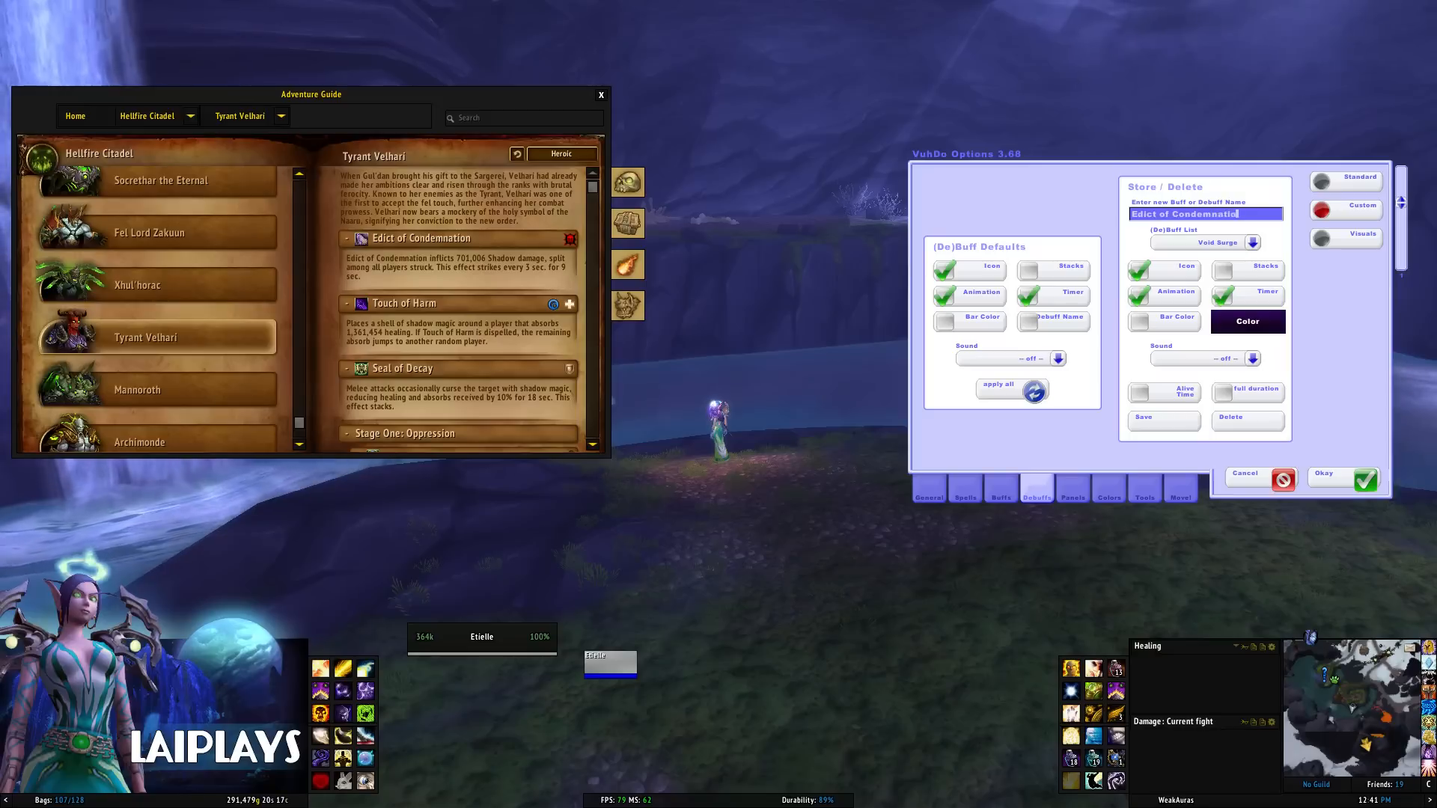
pyautogui.moveTo(1248, 322)
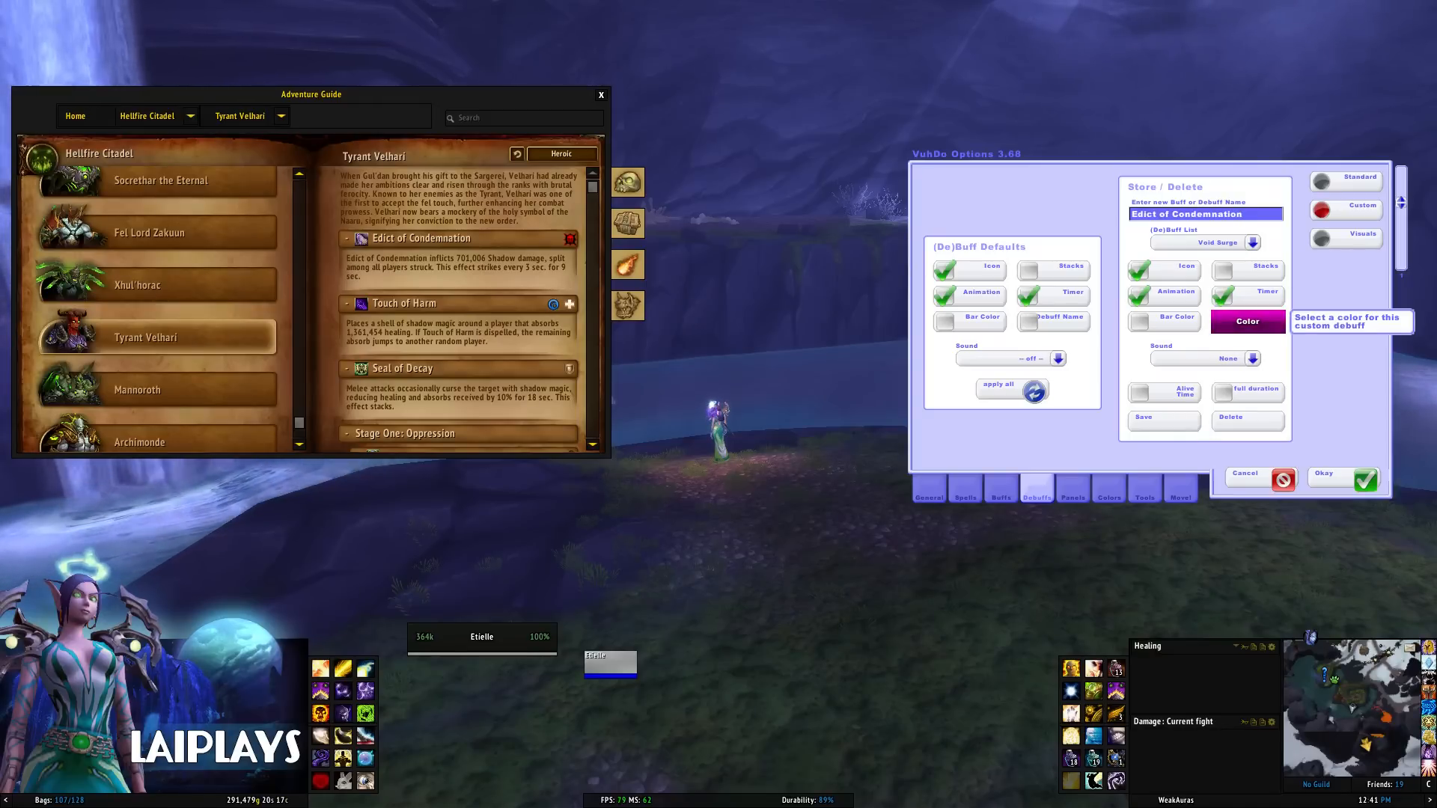
# Give Edict of Condemnation a dark purple bar and Font of Corruption a pink bar.
pyautogui.click(1247, 321)
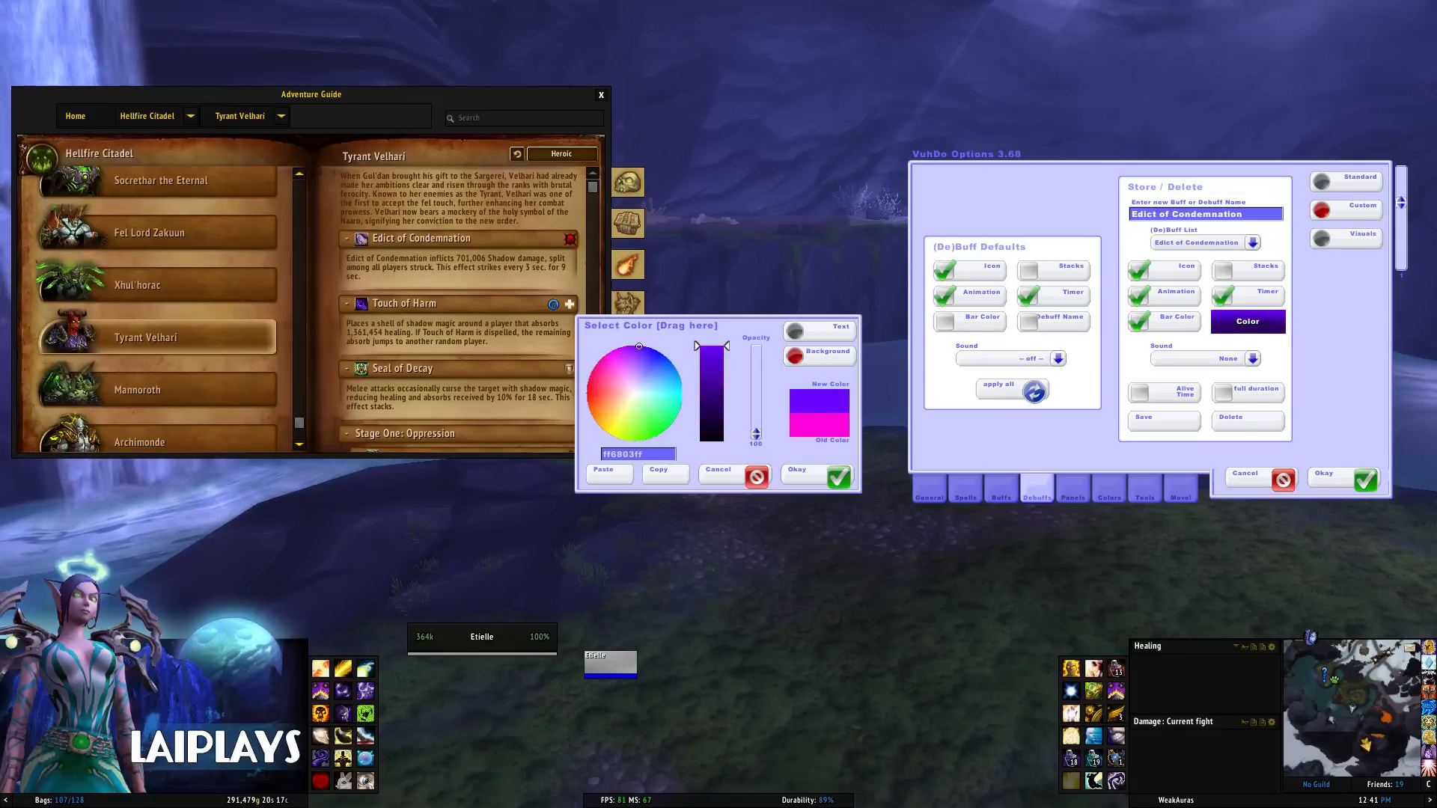
pyautogui.click(814, 475)
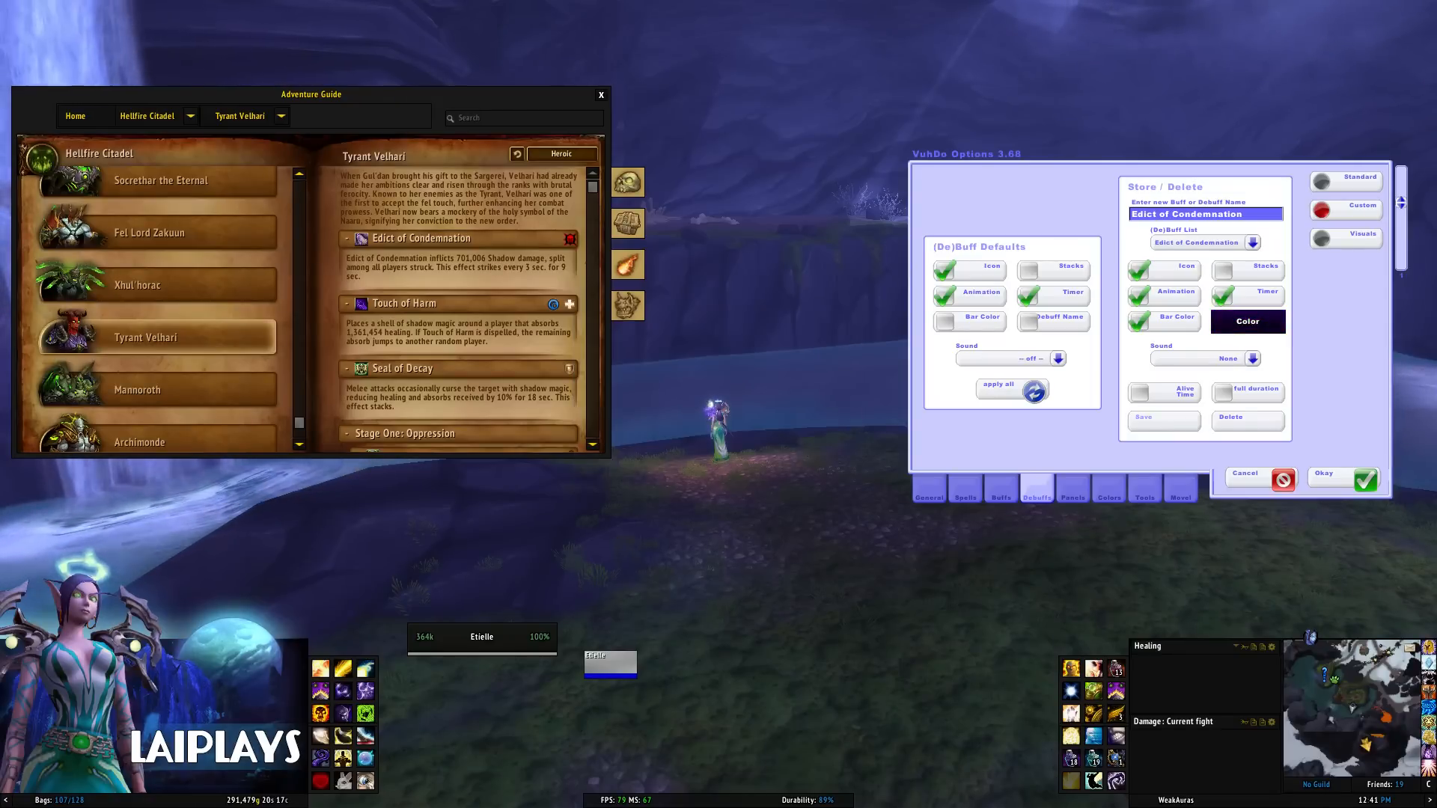
pyautogui.scroll(-3)
pyautogui.write('Font of')
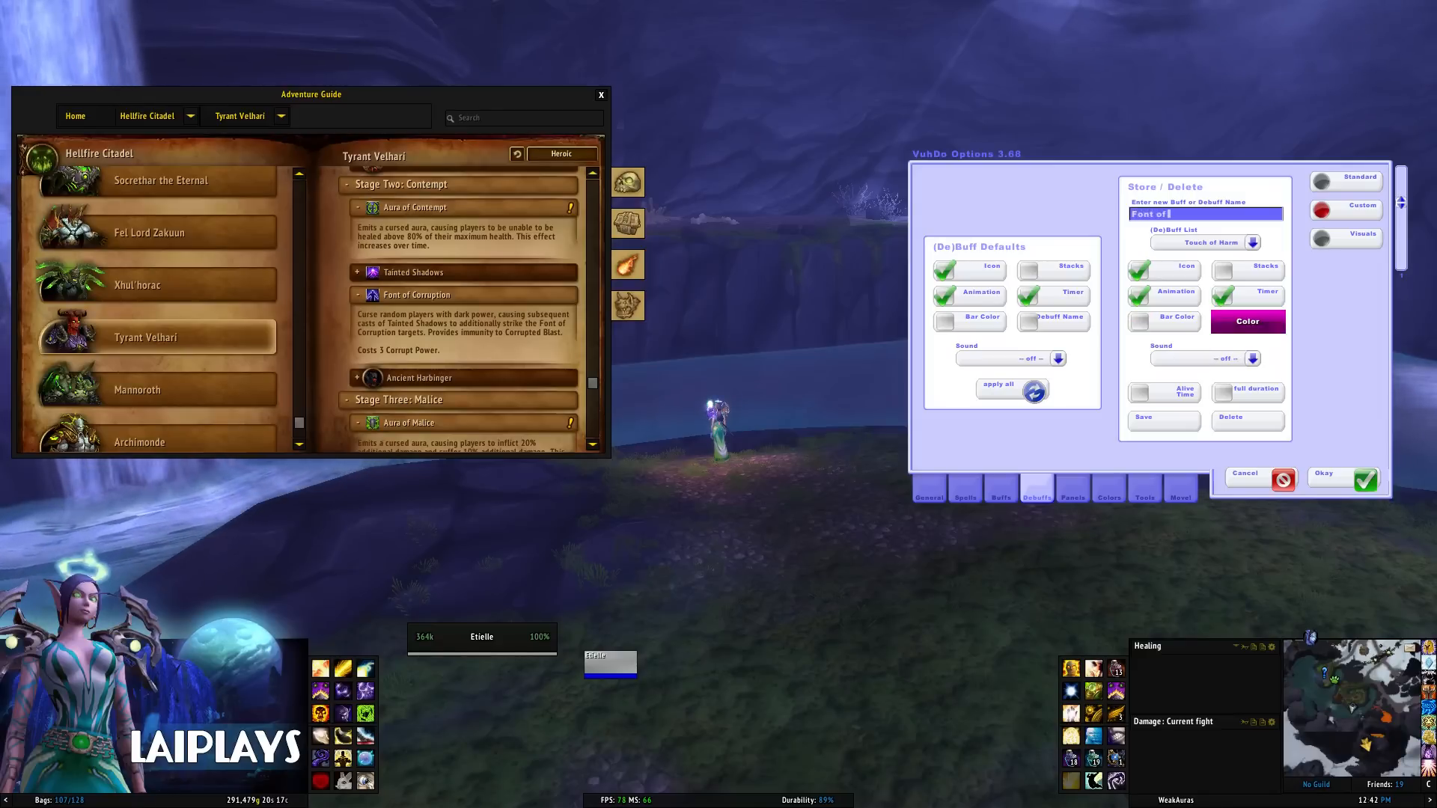
pyautogui.write('Corruption')
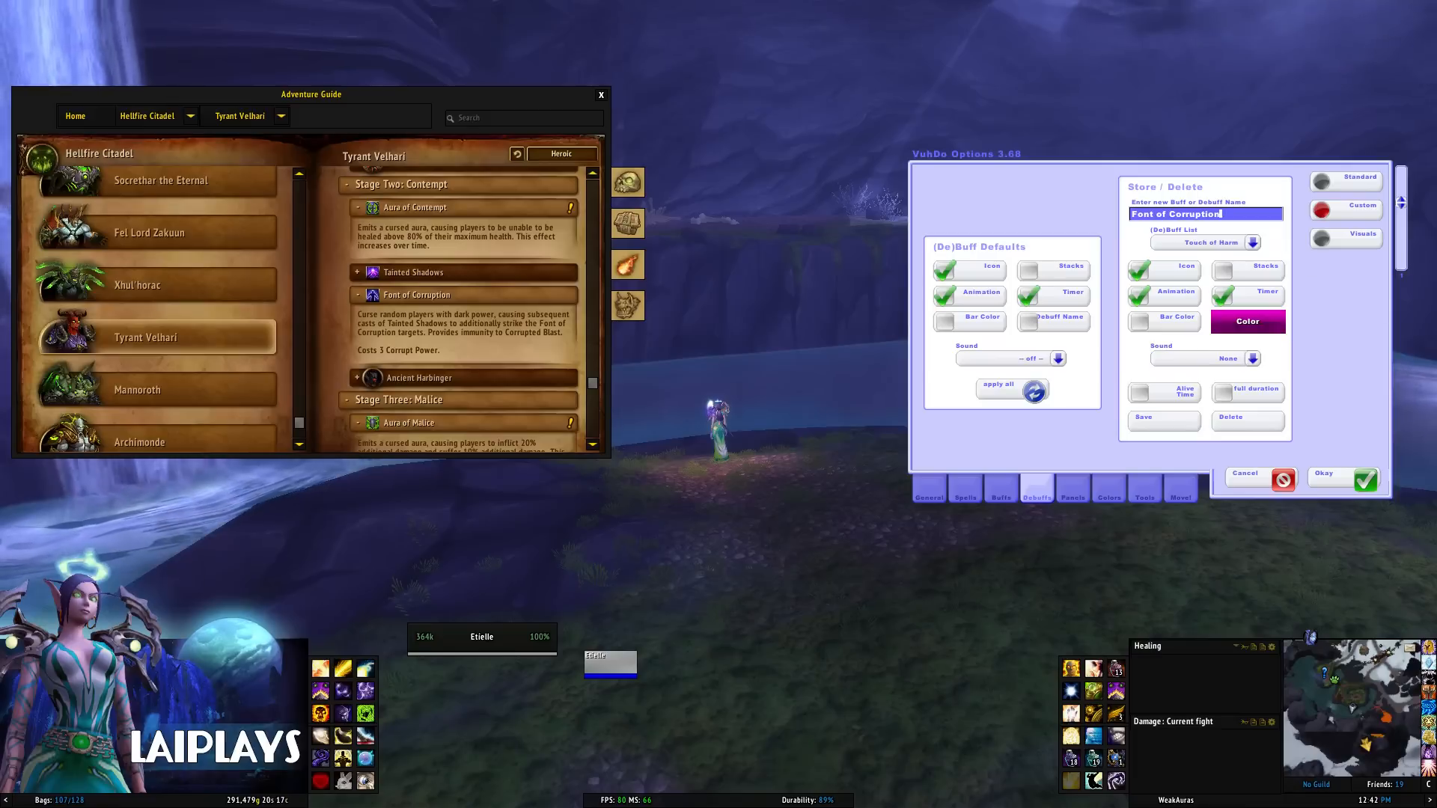
pyautogui.click(1248, 321)
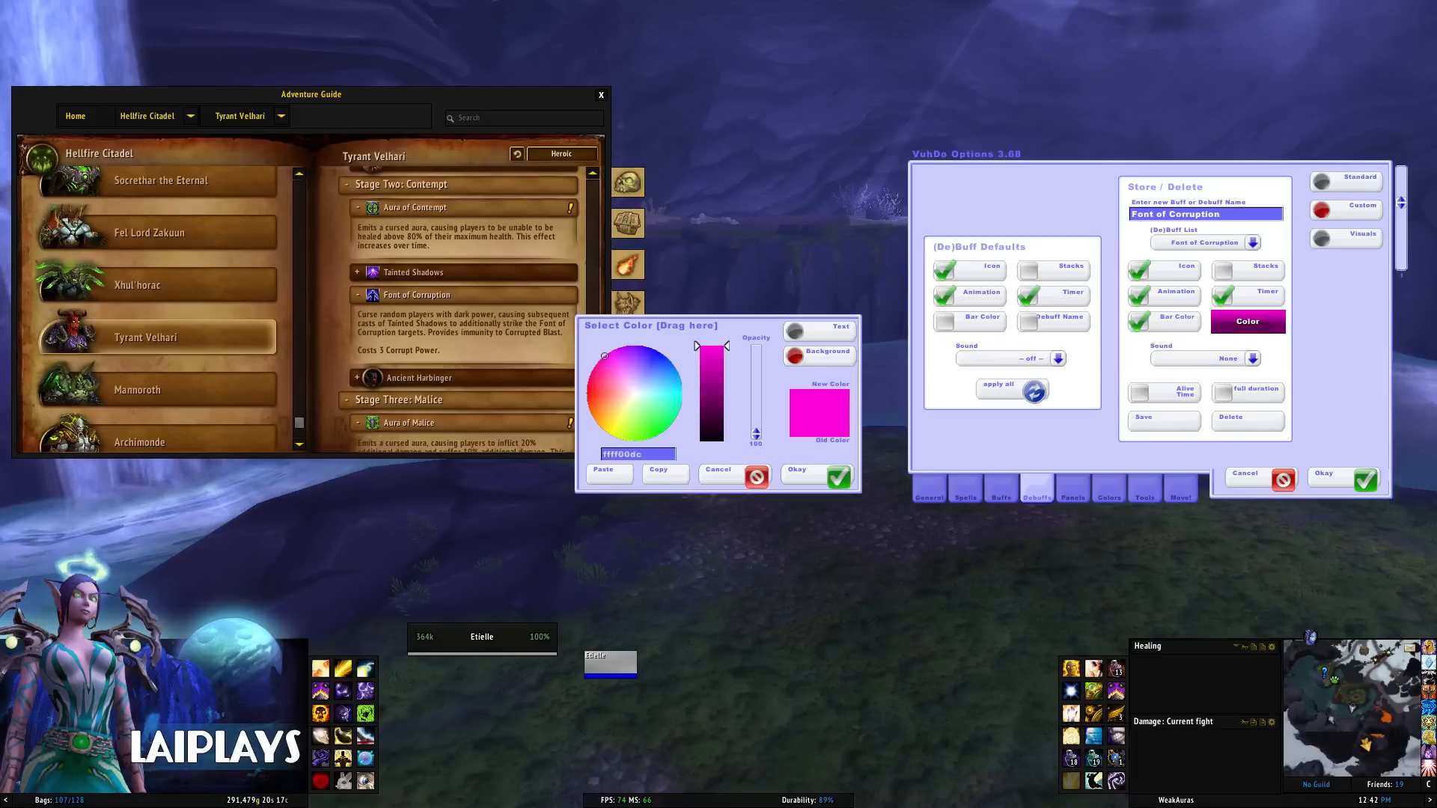
pyautogui.click(666, 390)
pyautogui.write('Curse of the Legion')
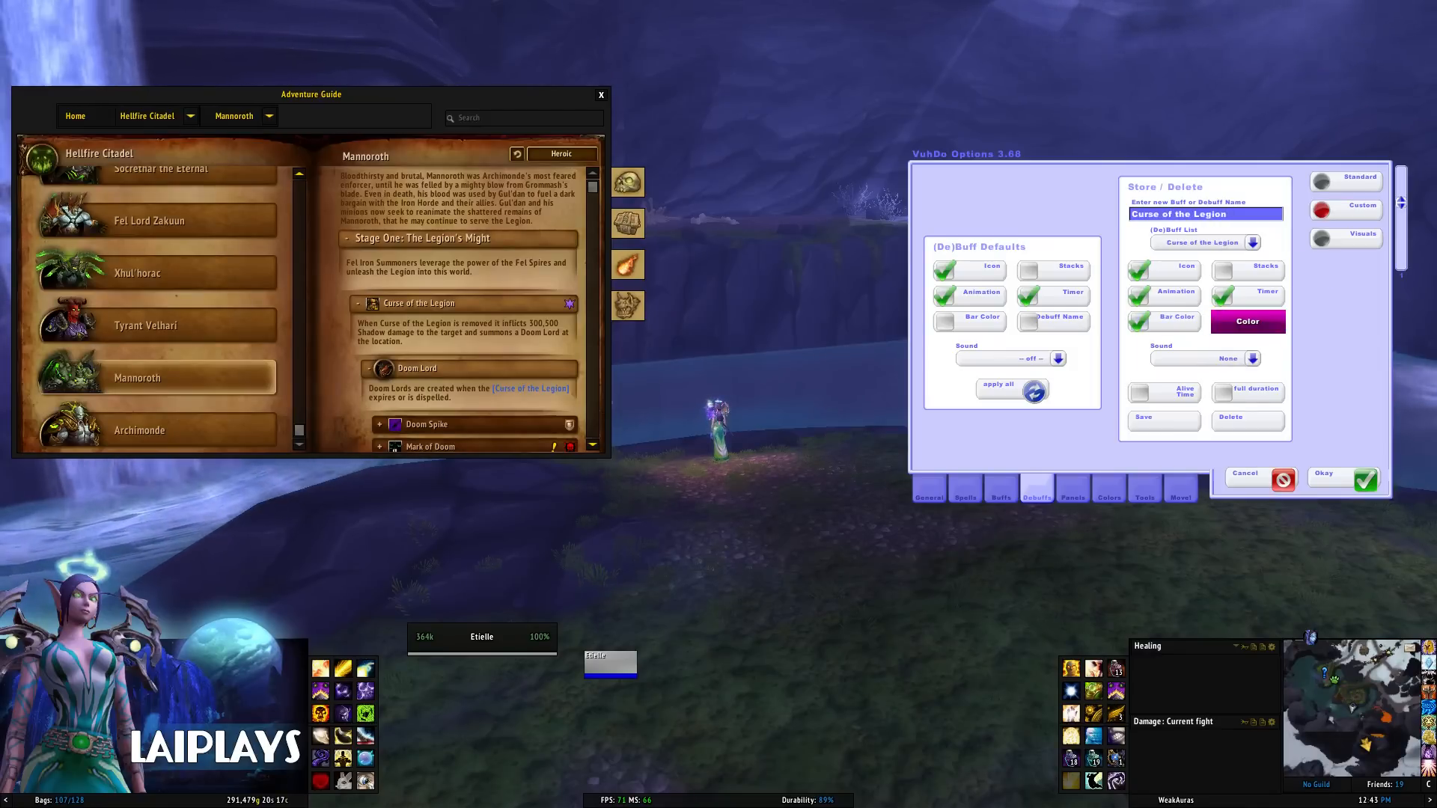
# Save the current Mannoroth debuff and enter Puncture Wound as the next debuff name.
pyautogui.click(1246, 321)
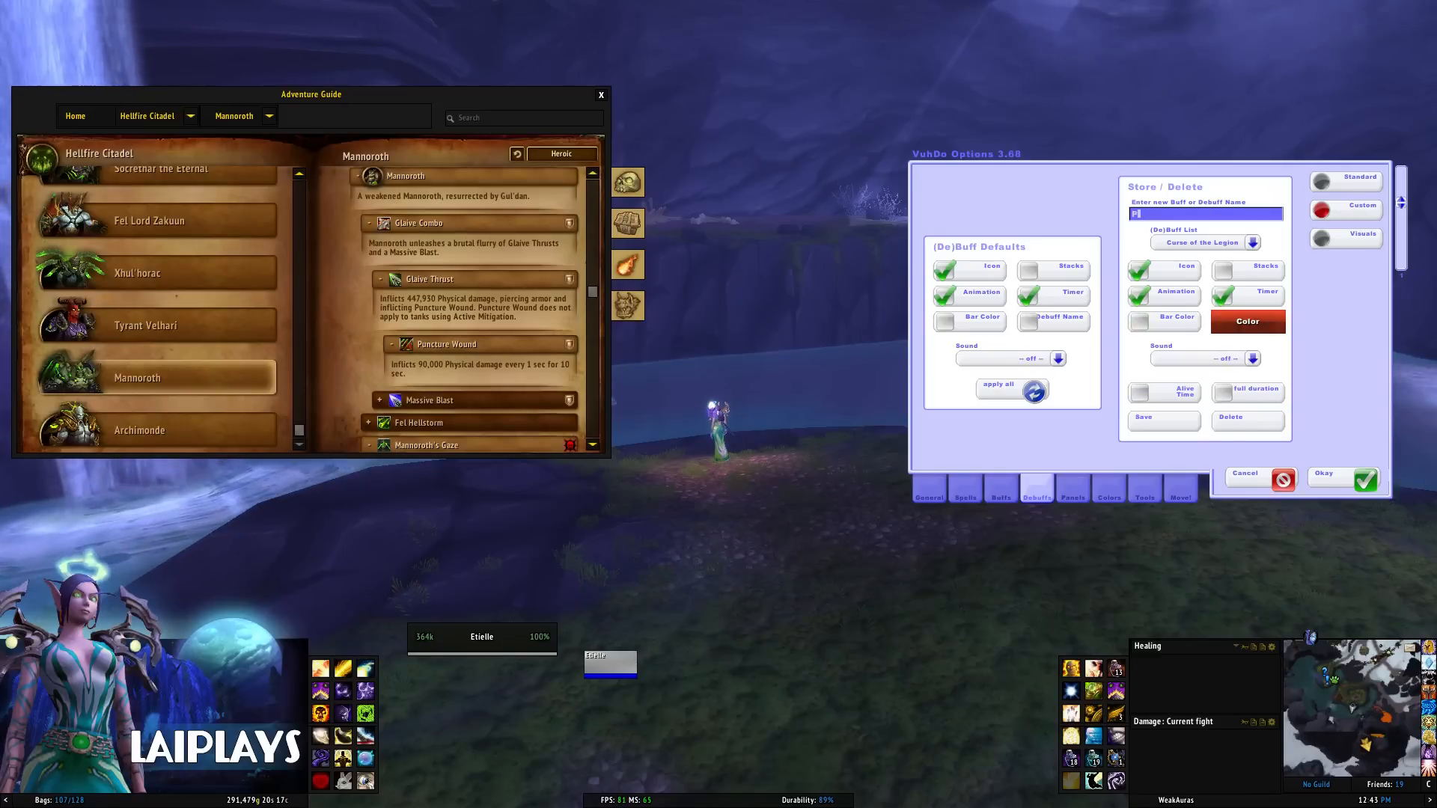
pyautogui.write('Puncture Wound')
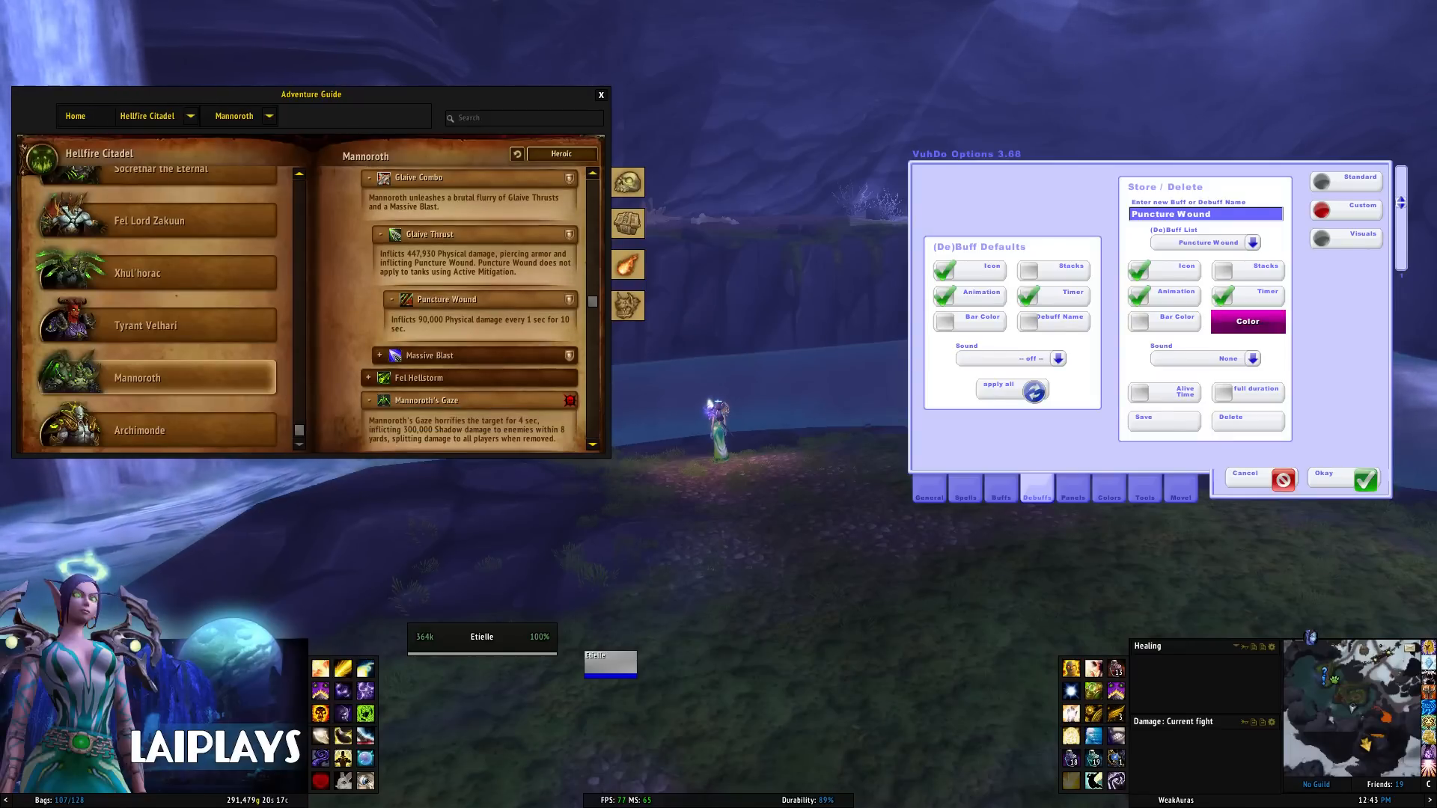
pyautogui.scroll(-3)
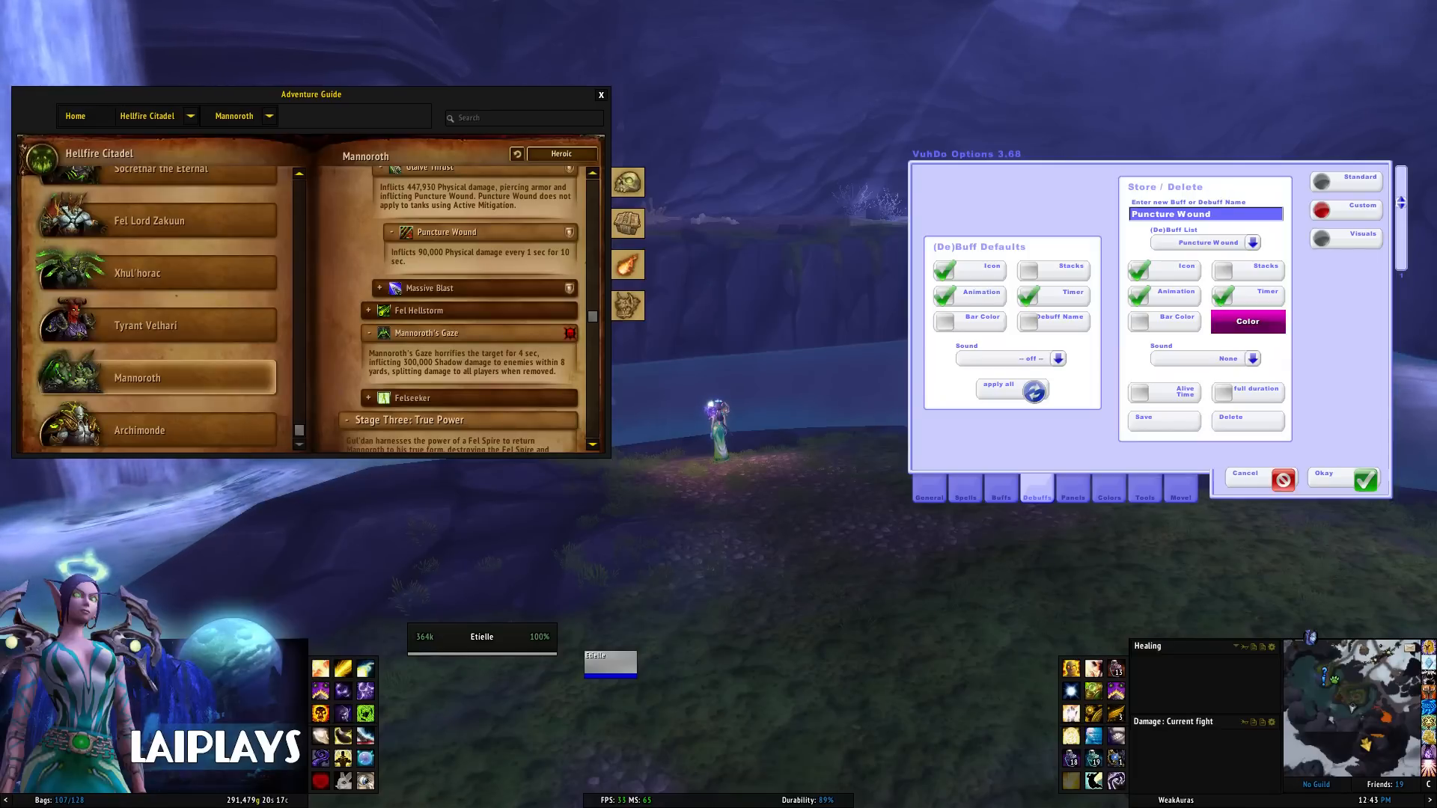
pyautogui.scroll(-3)
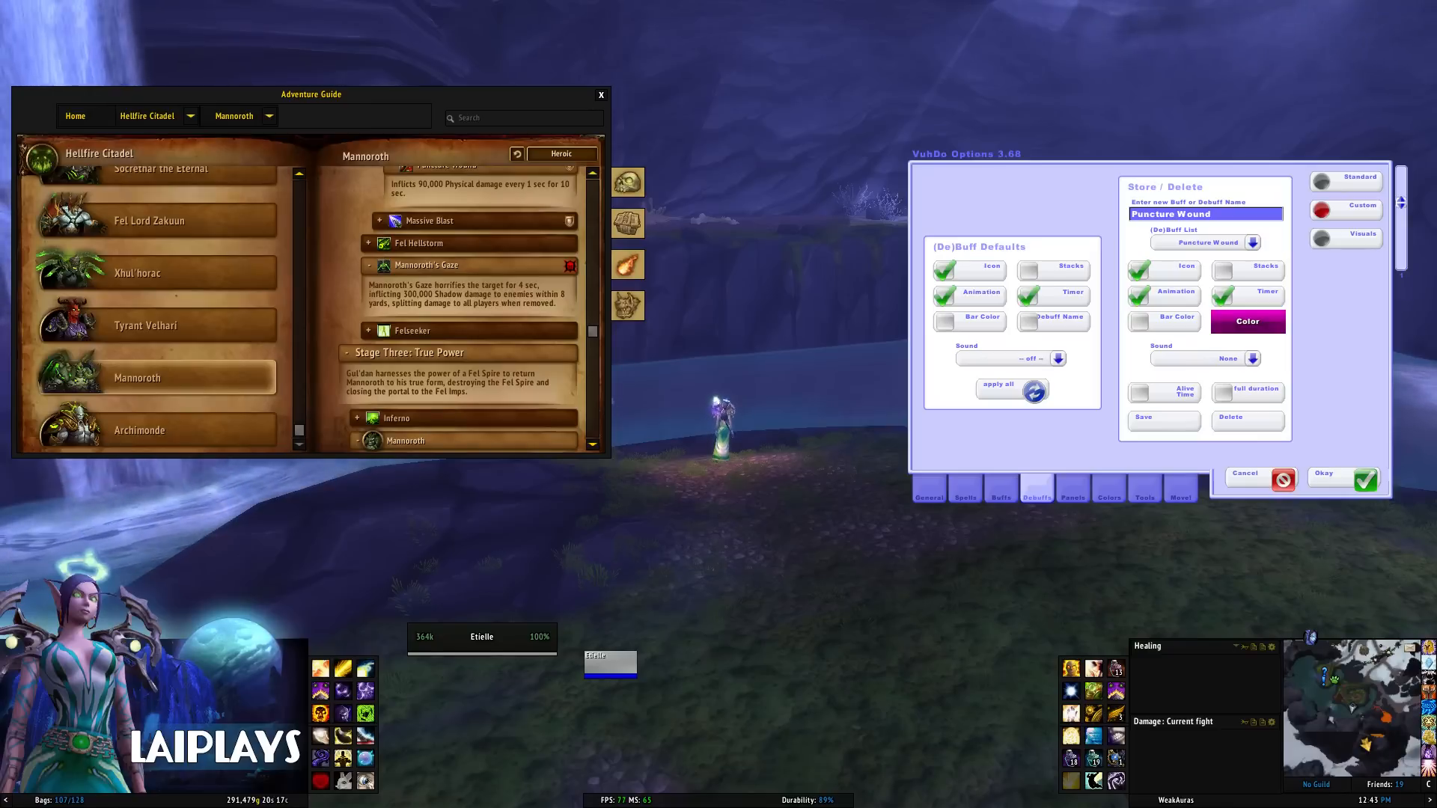
# Replace the name with Mannoroth's Gaze and save it with its bar colour.
pyautogui.click(1206, 214)
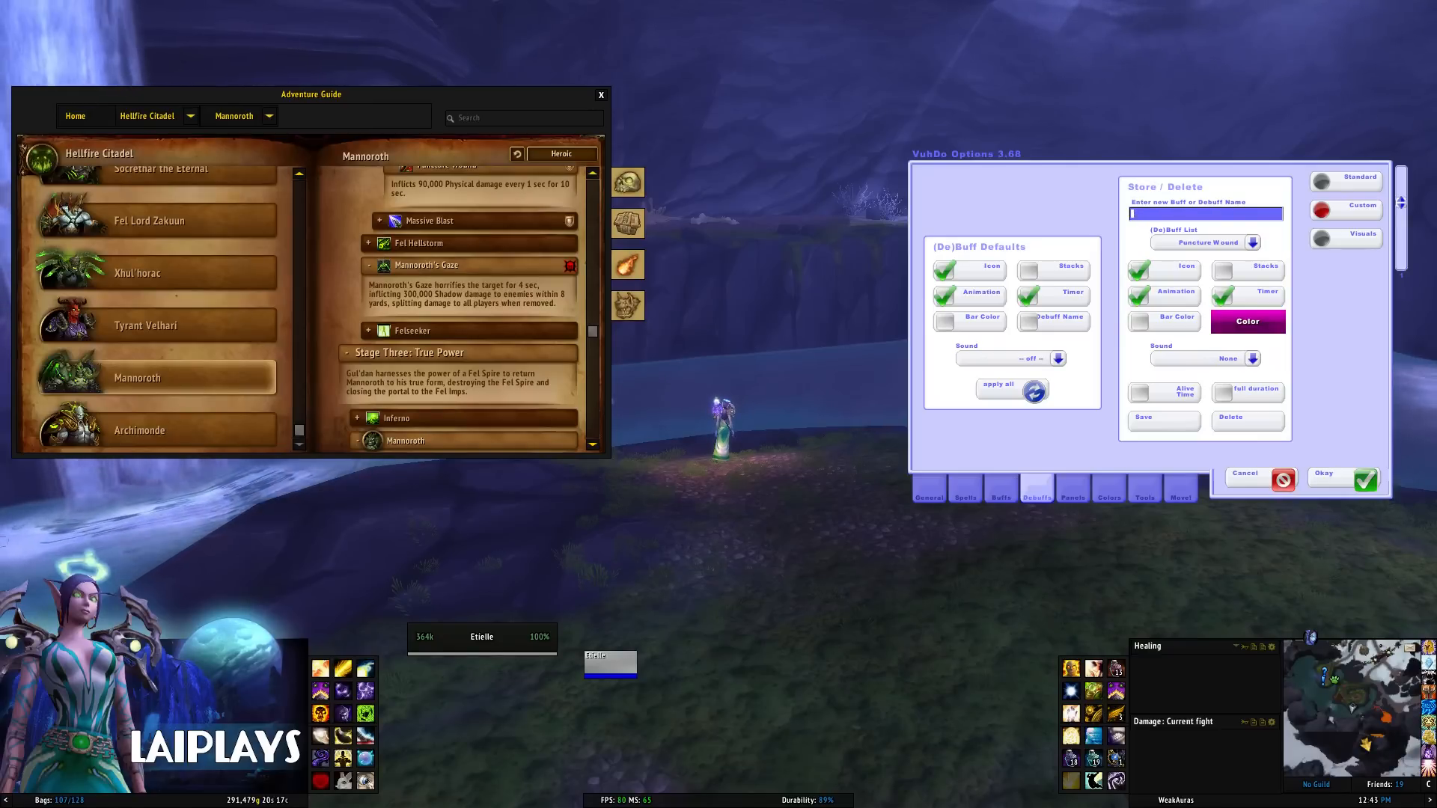
pyautogui.write("Mannoroth's Gaze")
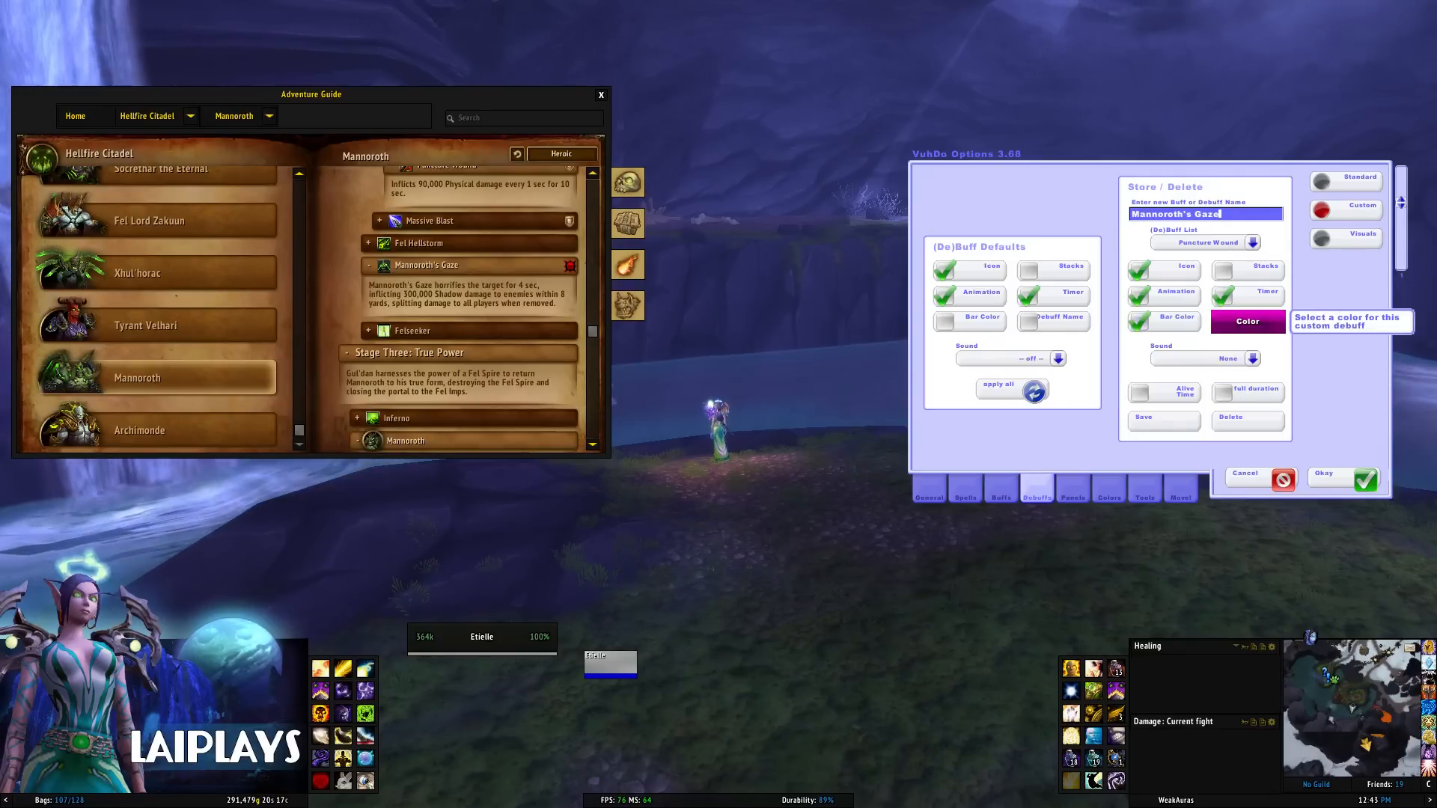
pyautogui.click(1246, 322)
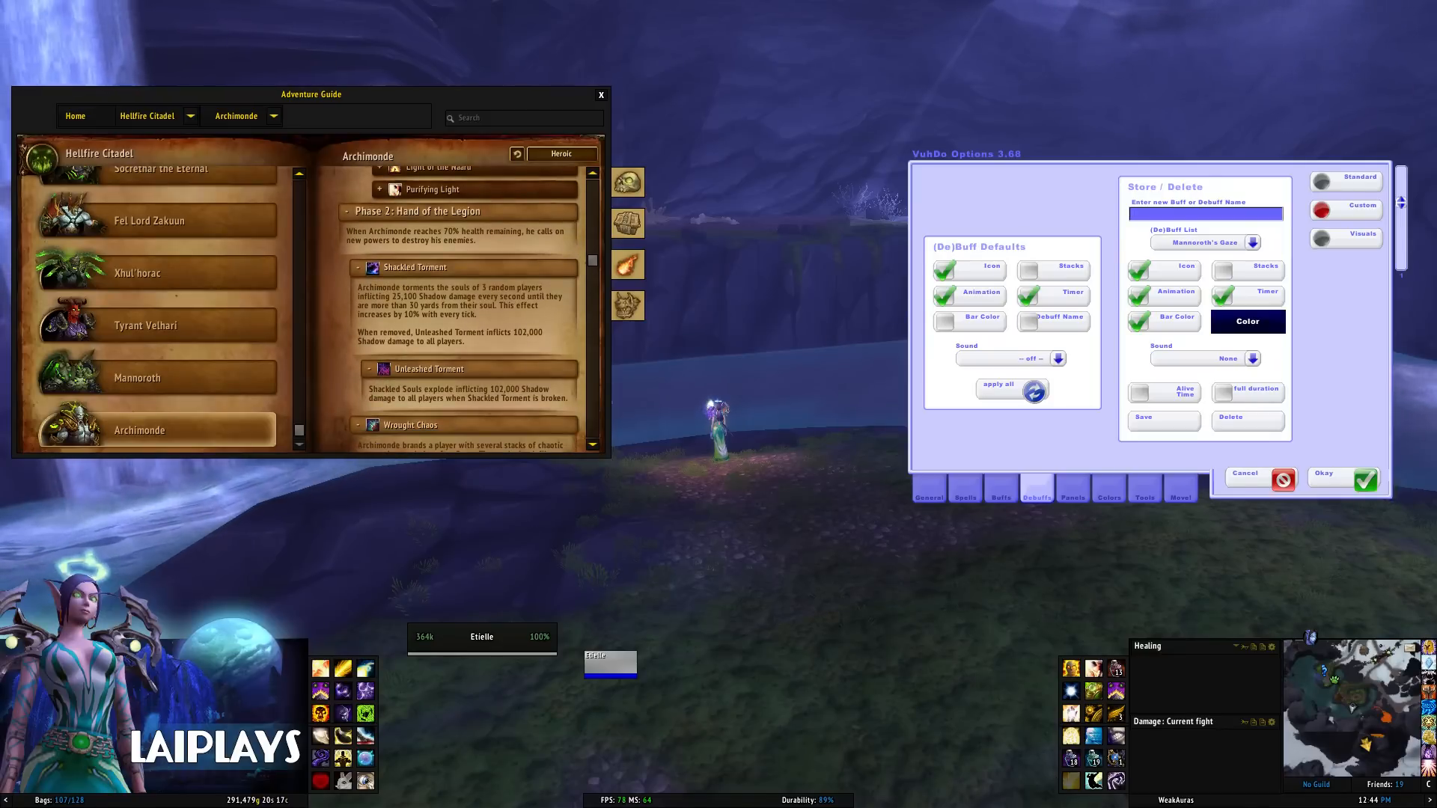
# Save Shackled Torment to the custom debuff list, then enter Wrought Chaos as the next name.
pyautogui.write('Shackled Torment')
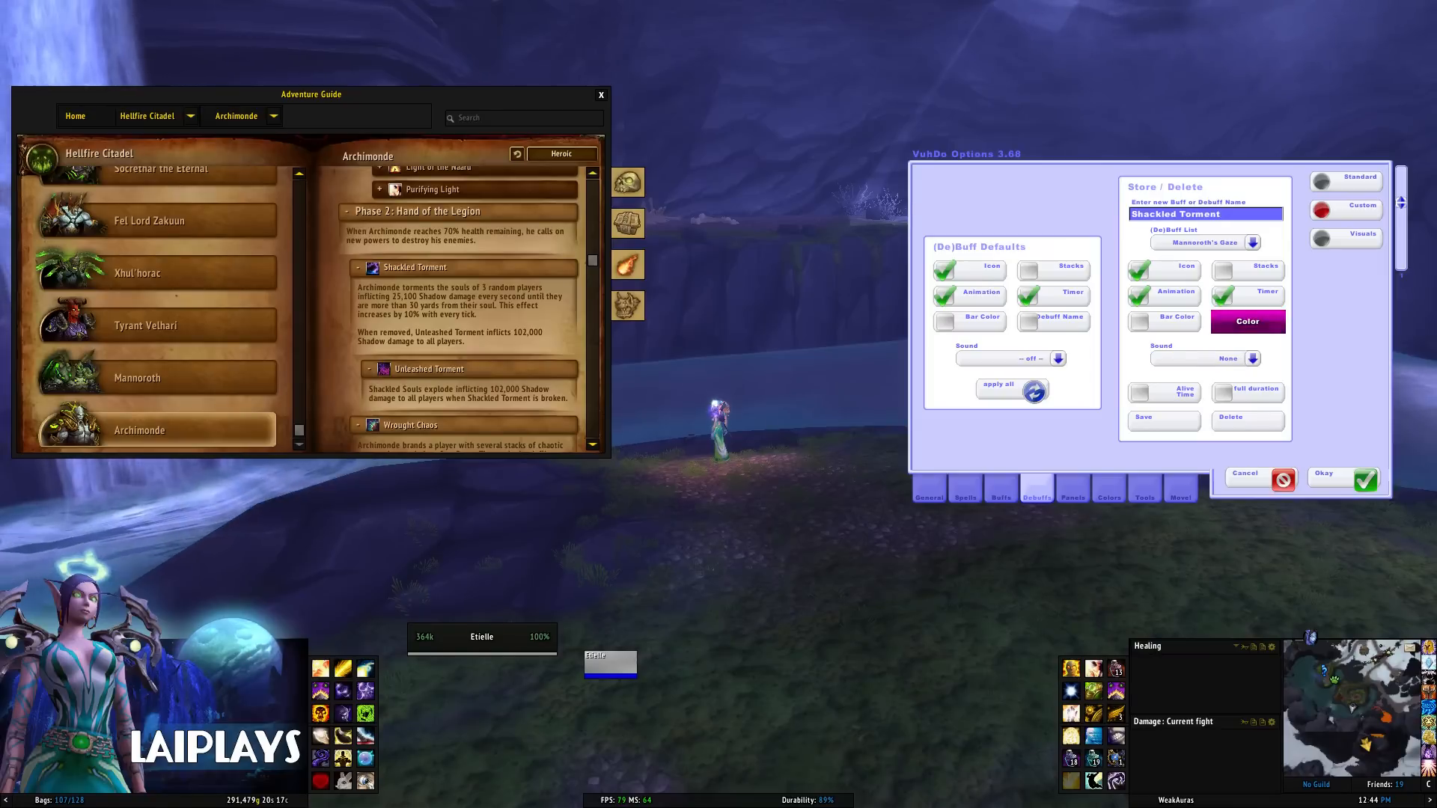
pyautogui.click(1246, 322)
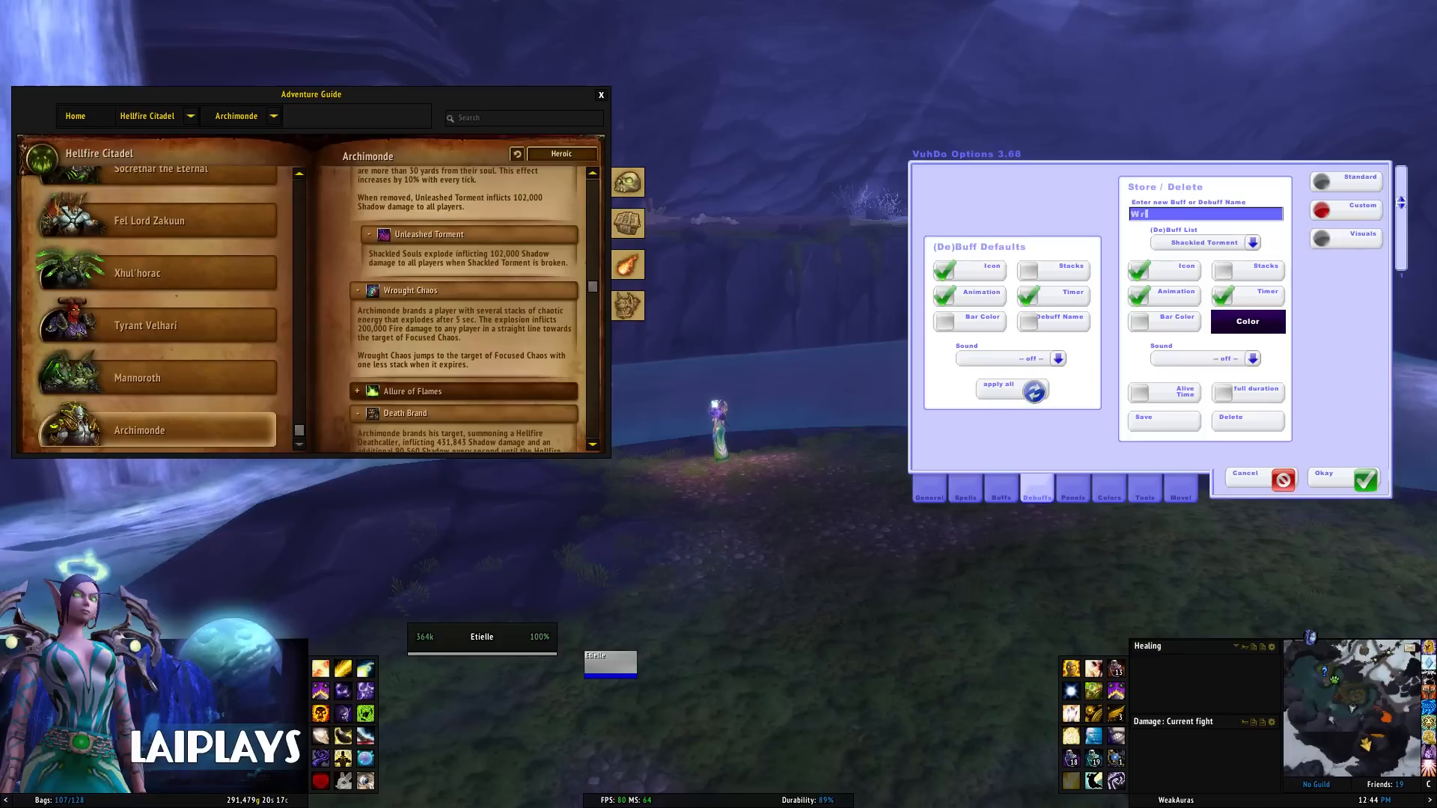
pyautogui.write('Wrought Chaos')
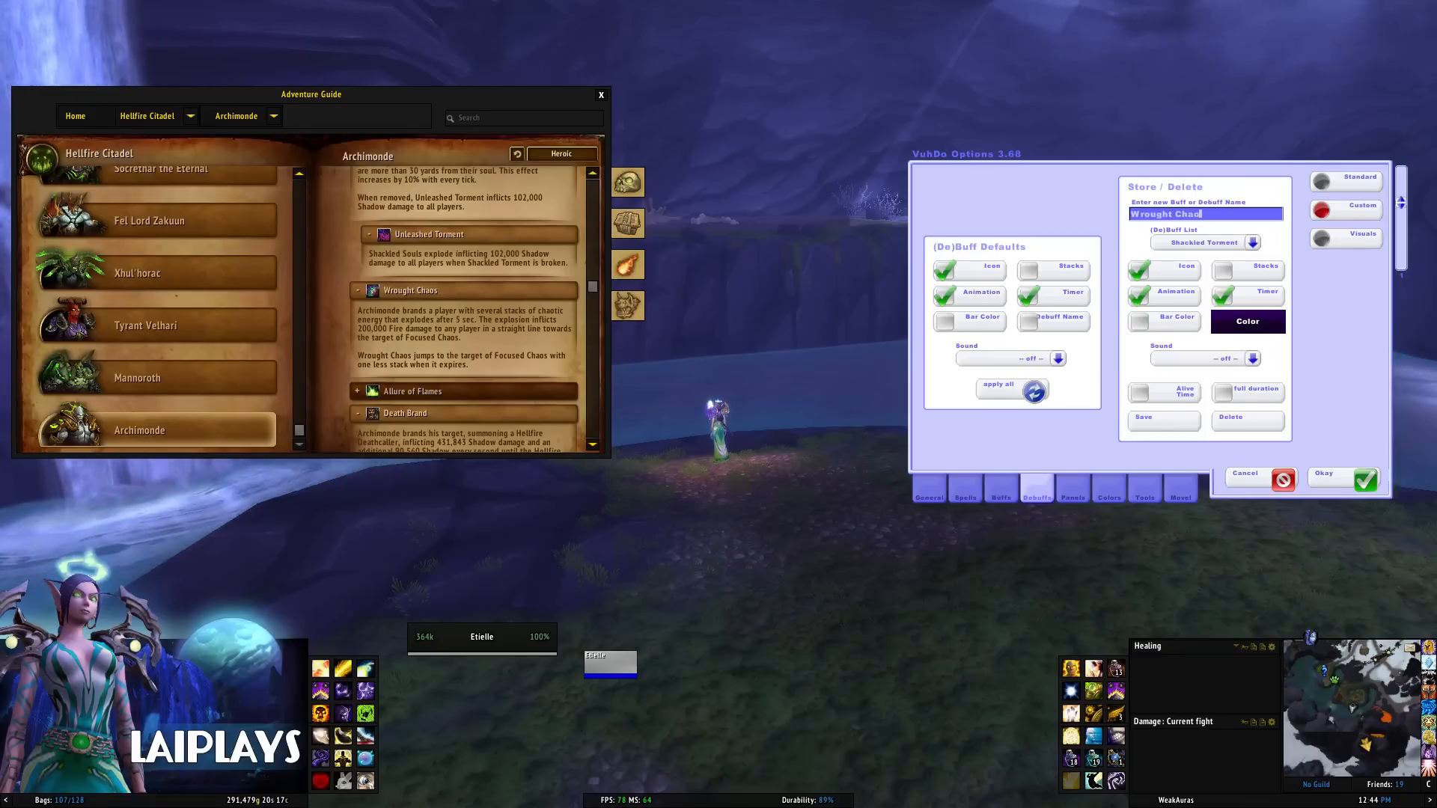